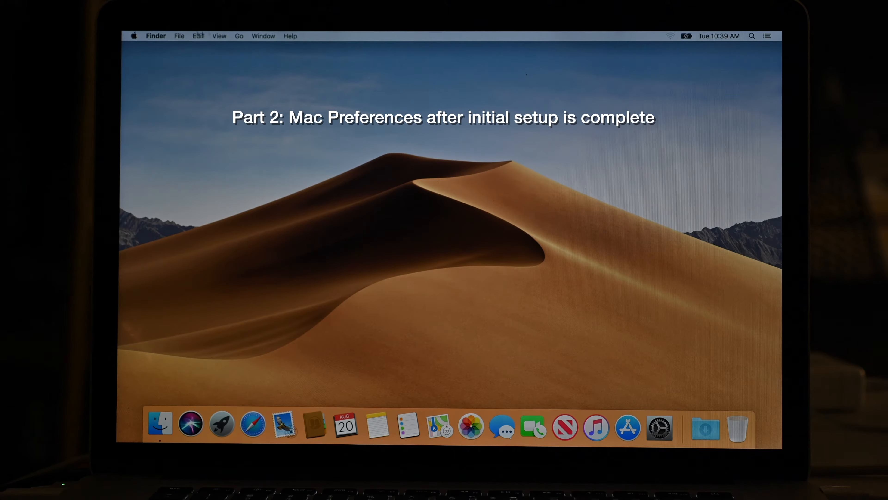
# Step: Bring up Finder's preferences from the Finder menu
pyautogui.click(156, 35)
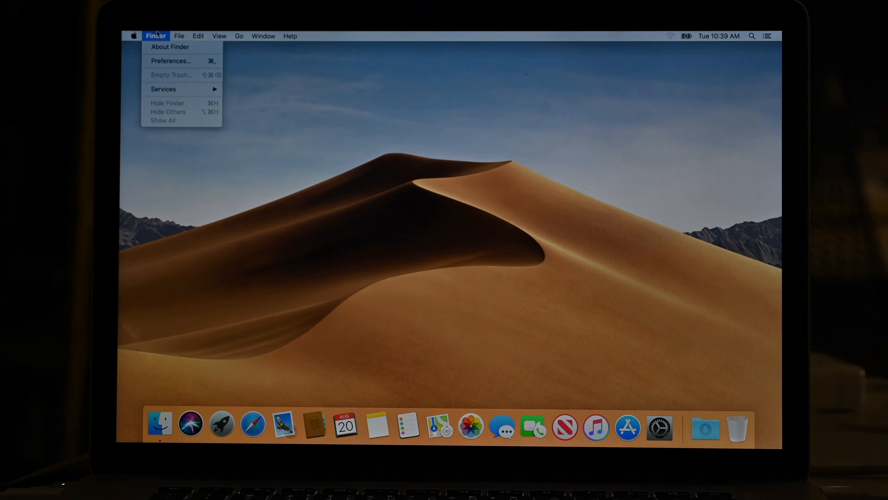
pyautogui.moveTo(169, 60)
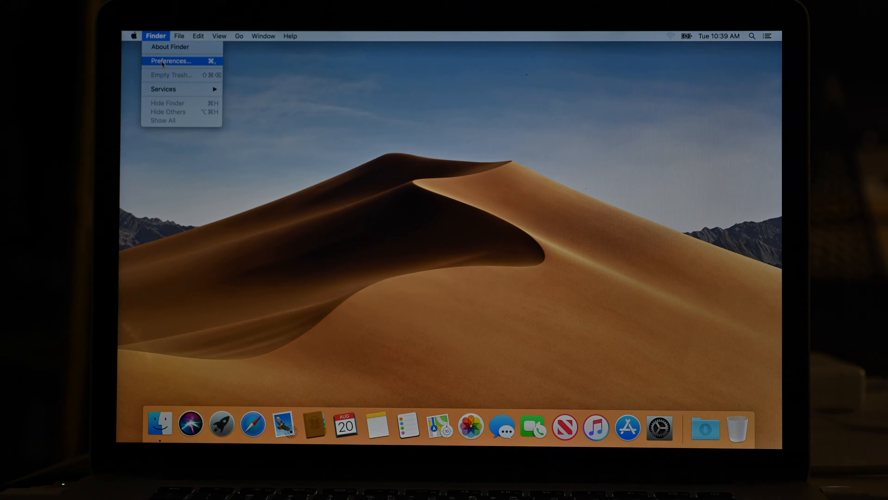
pyautogui.click(170, 61)
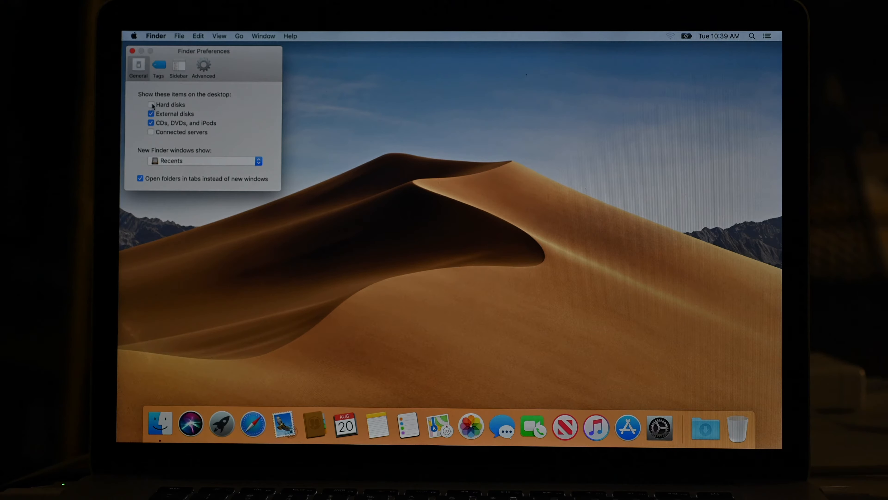
# Step: Show hard disks and connected servers on the desktop; open folders in new windows, not tabs
pyautogui.click(151, 105)
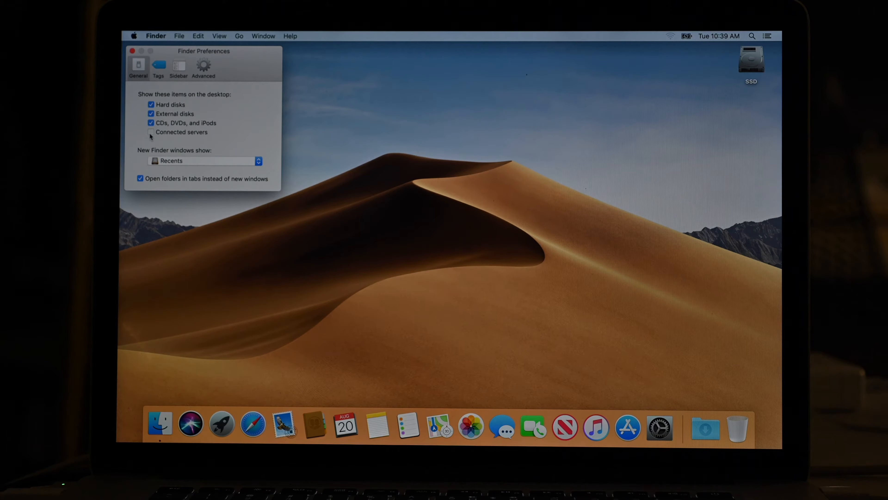
pyautogui.click(151, 131)
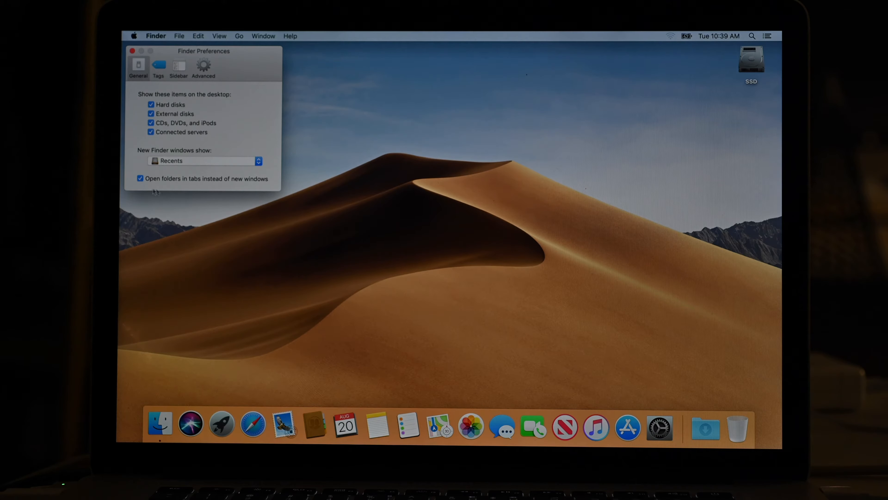
pyautogui.click(140, 178)
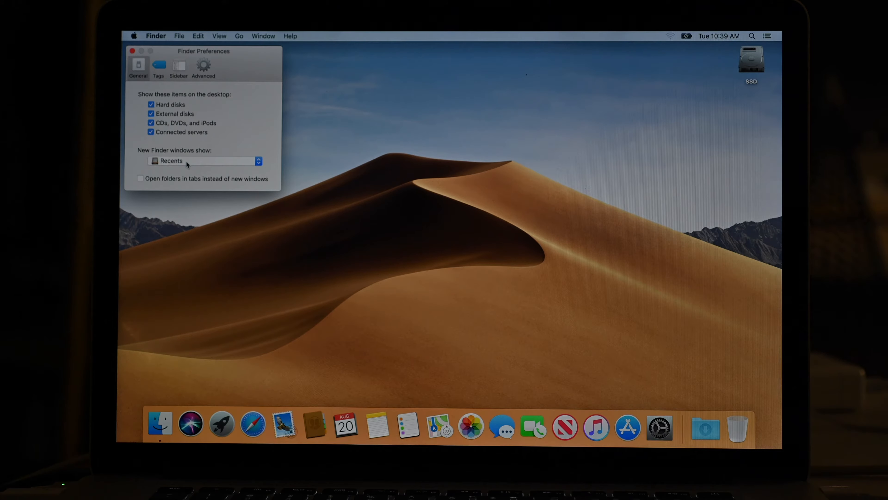
# Step: Set 'New Finder windows show' to Documents instead of Recents
pyautogui.click(204, 161)
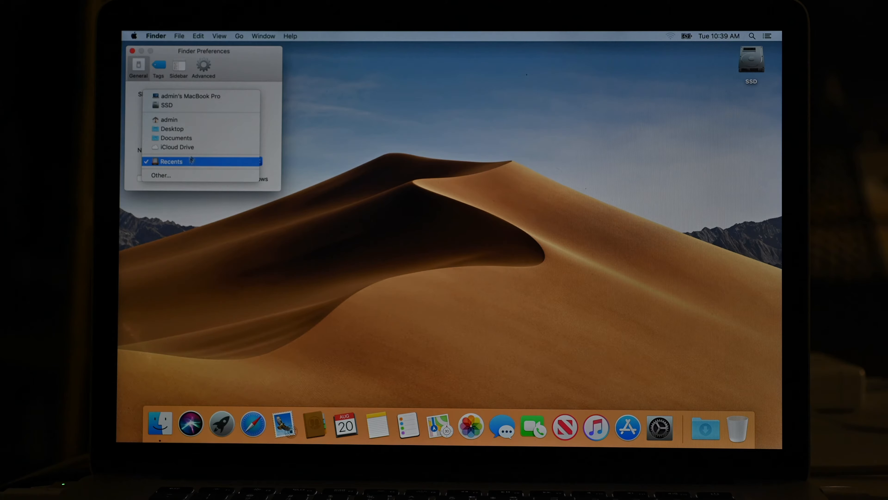
pyautogui.moveTo(176, 138)
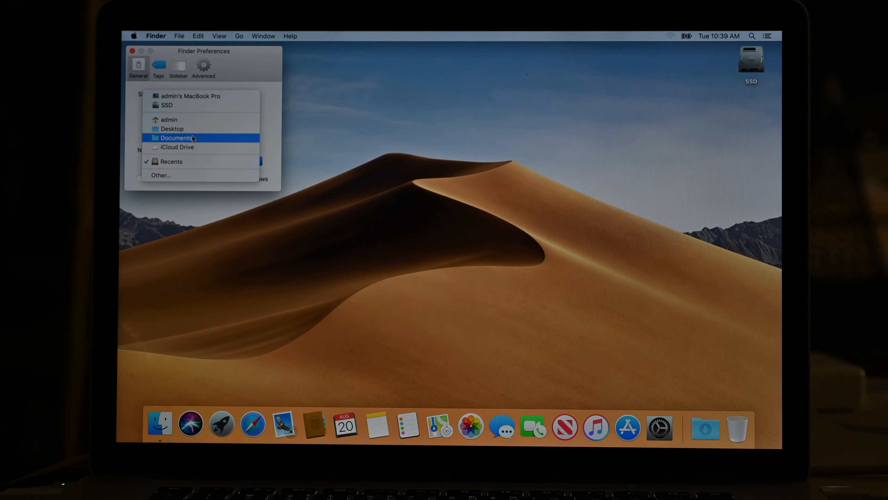
pyautogui.click(177, 138)
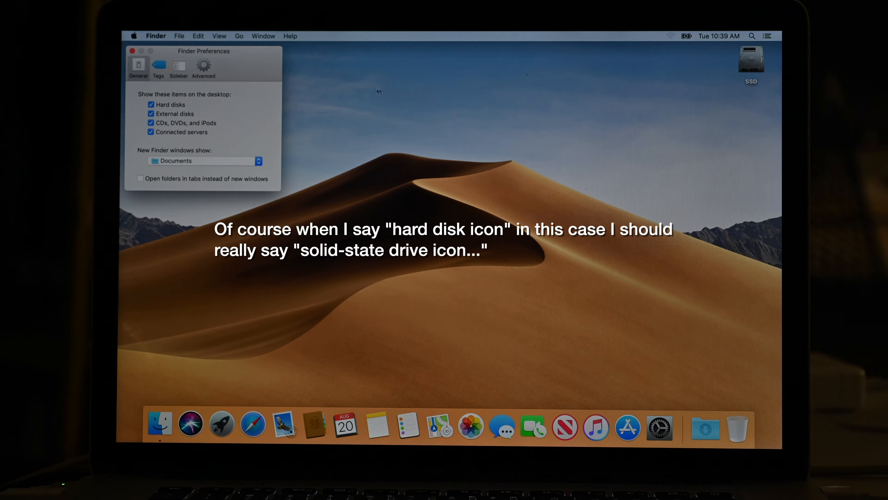
# Step: Keep Hard disks checked for the desktop and close Finder's preferences
pyautogui.click(151, 104)
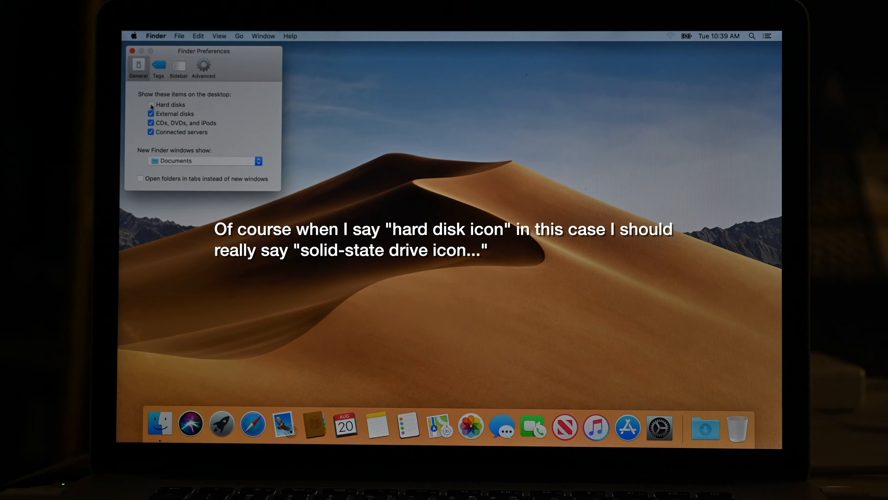
pyautogui.click(151, 105)
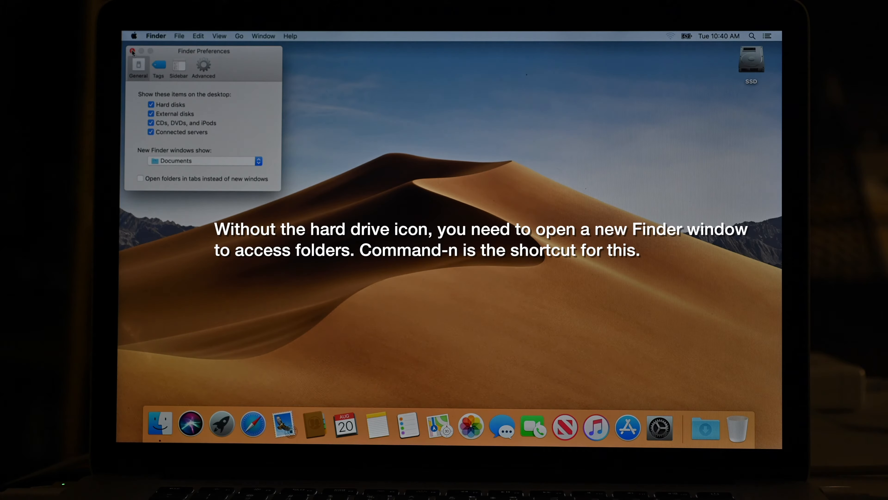
pyautogui.click(131, 50)
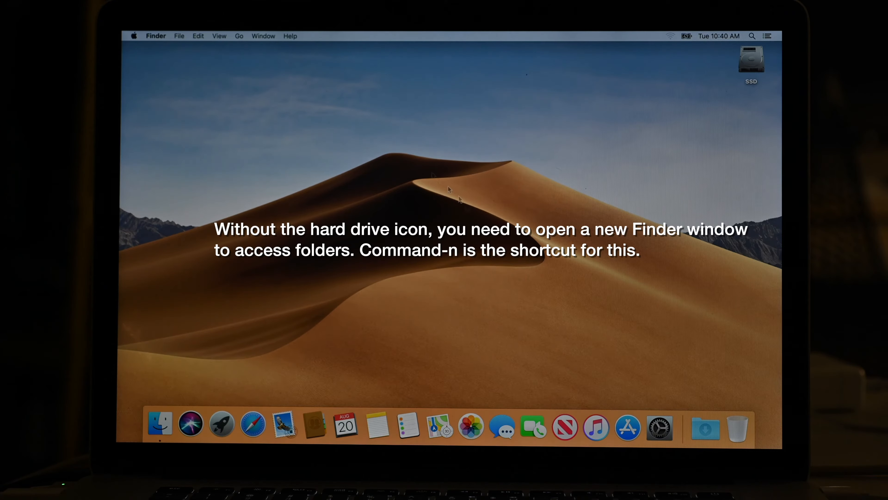
# Step: Launch System Preferences from the Apple menu
pyautogui.click(154, 35)
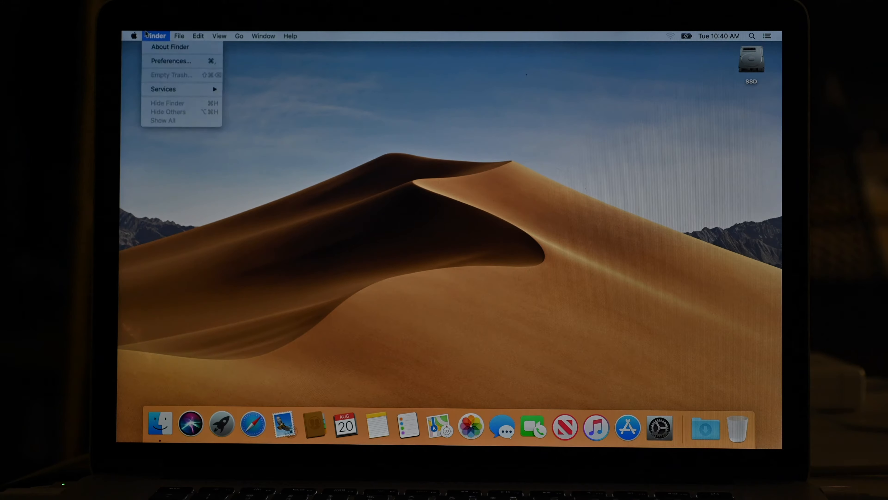
pyautogui.moveTo(169, 60)
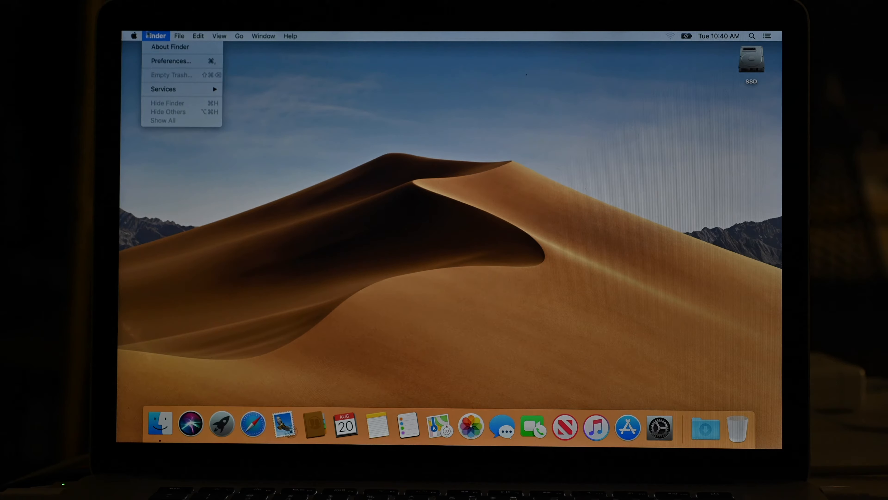
pyautogui.click(134, 36)
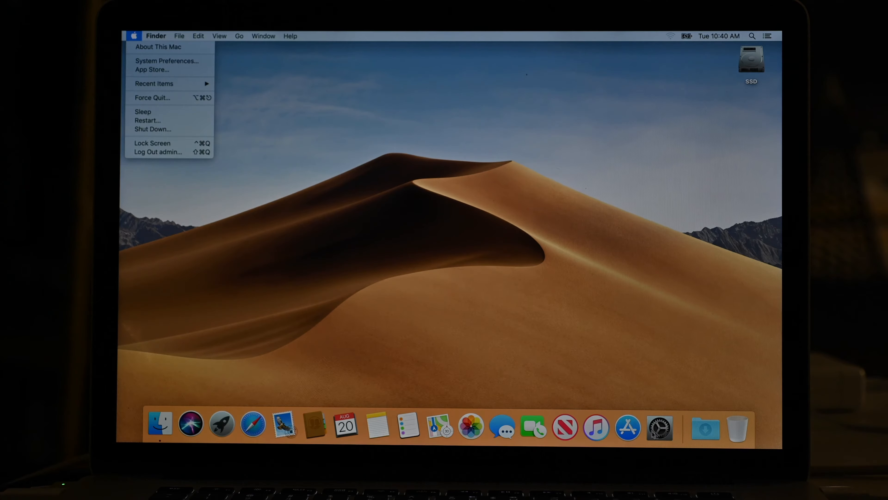
pyautogui.click(167, 61)
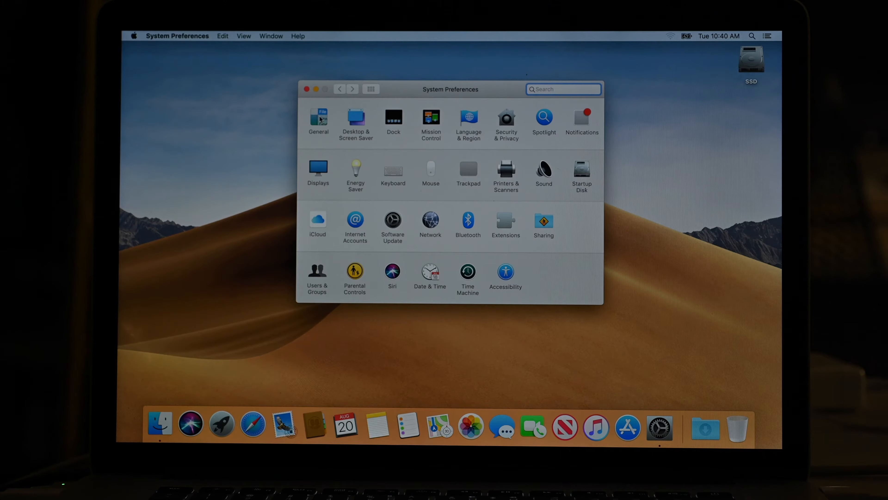
# Step: In the General pane, set the highlight colour to Yellow
pyautogui.click(318, 119)
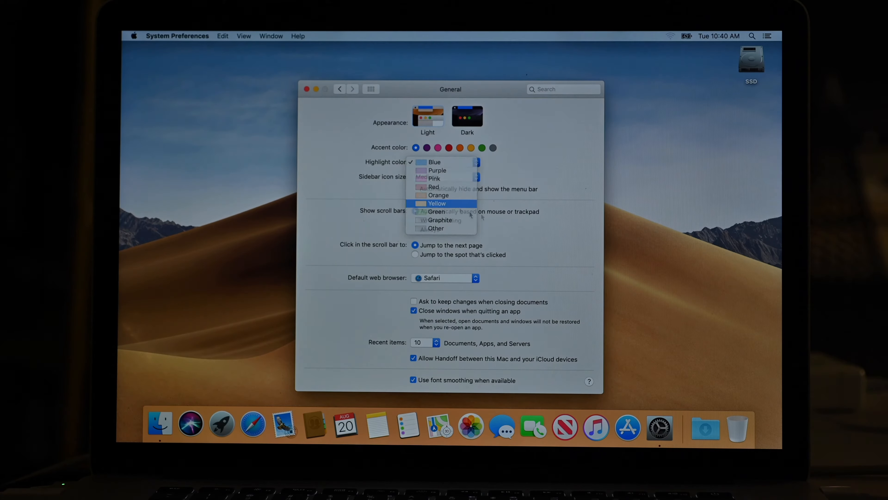
pyautogui.click(437, 203)
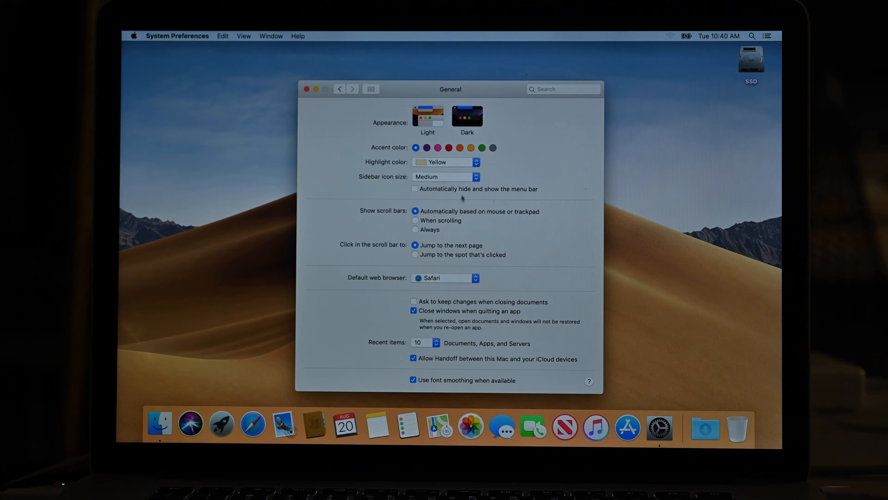
# Step: Set 'Show scroll bars' to Always
pyautogui.click(415, 229)
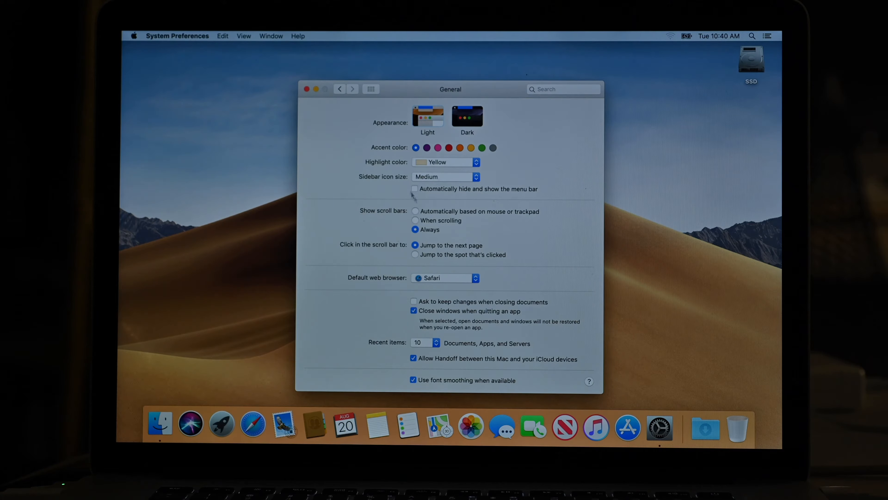
pyautogui.moveTo(425, 366)
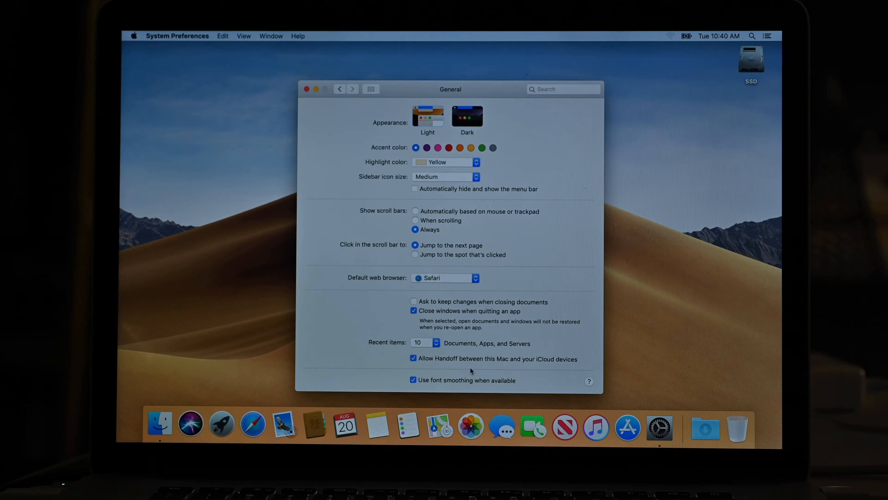
pyautogui.moveTo(474, 368)
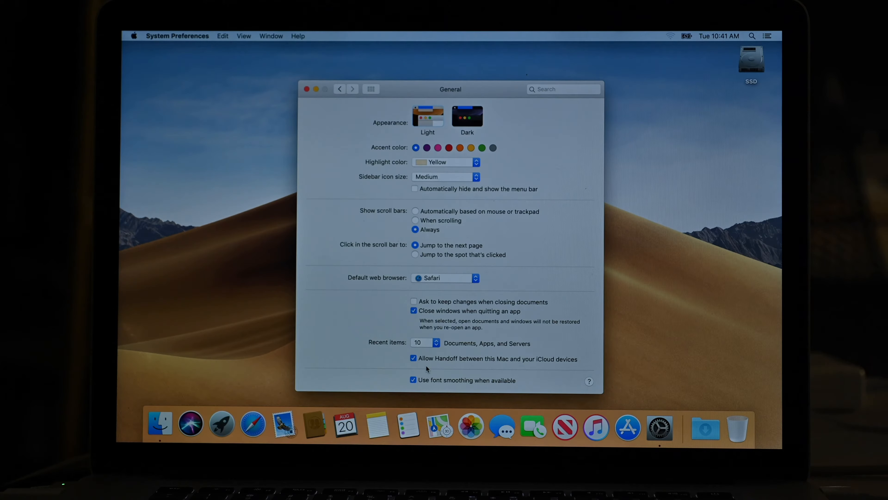
pyautogui.moveTo(426, 374)
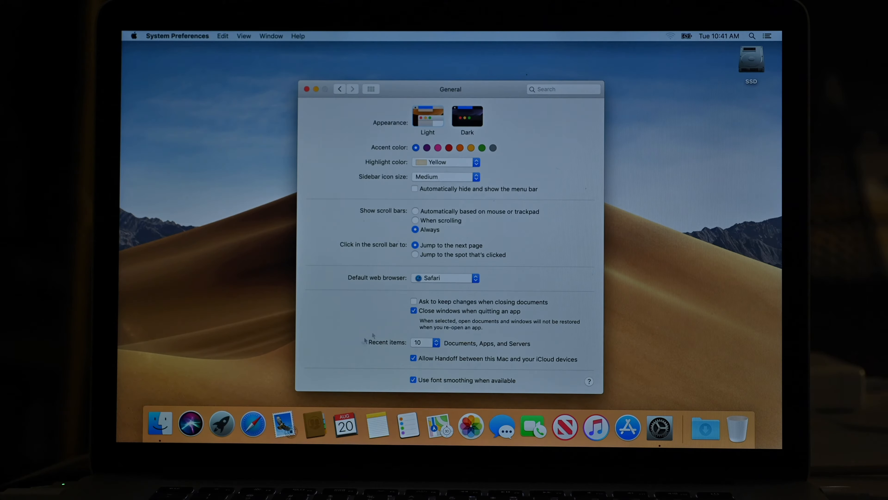
pyautogui.moveTo(460, 306)
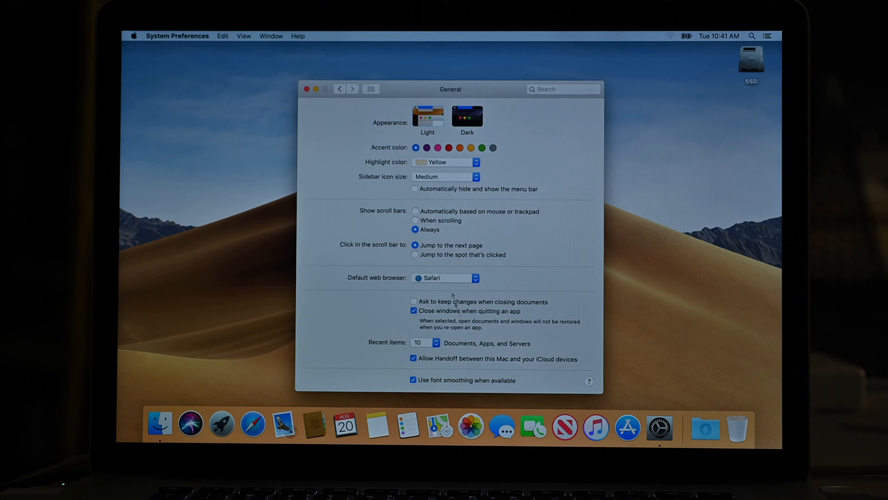
pyautogui.moveTo(482, 401)
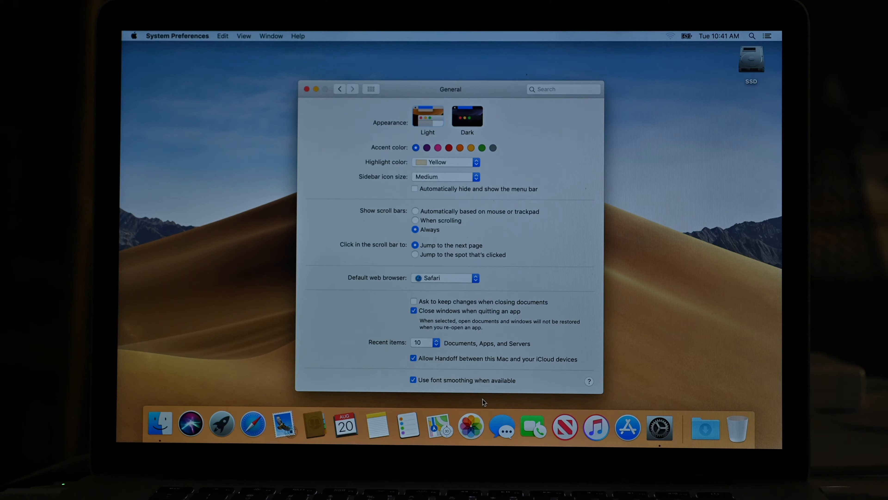
pyautogui.moveTo(363, 105)
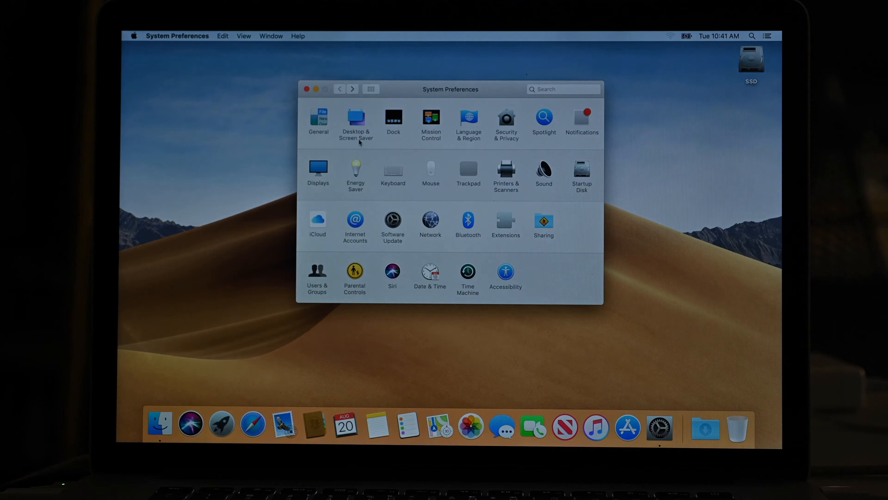
pyautogui.moveTo(356, 118)
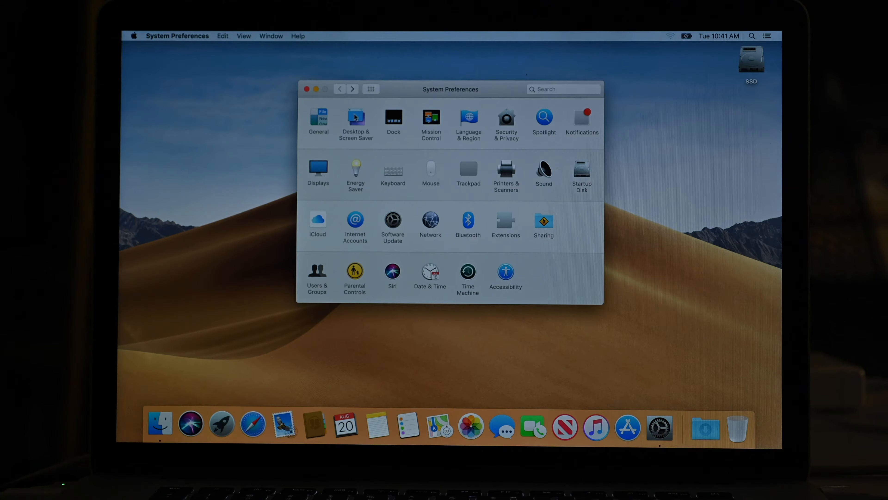
# Step: In Desktop & Screen Saver, choose the Apple Colors set with Space Gray as background
pyautogui.click(355, 117)
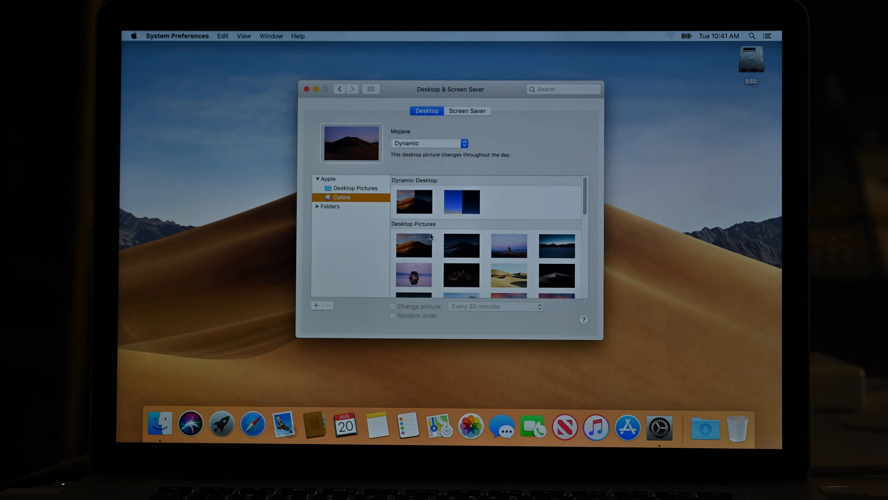
pyautogui.click(342, 197)
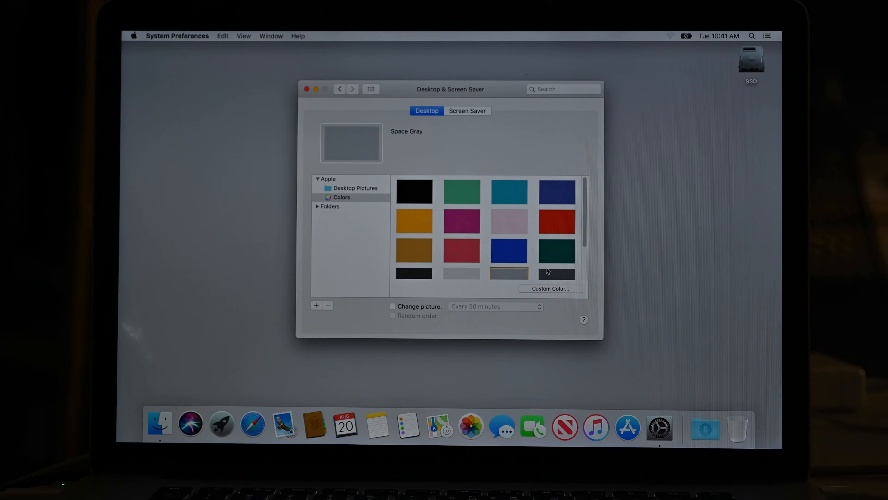
pyautogui.click(507, 250)
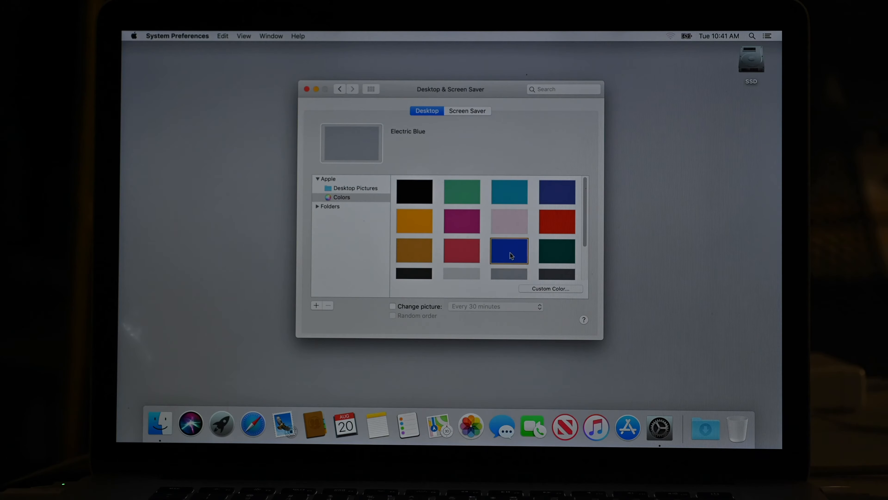
pyautogui.click(556, 250)
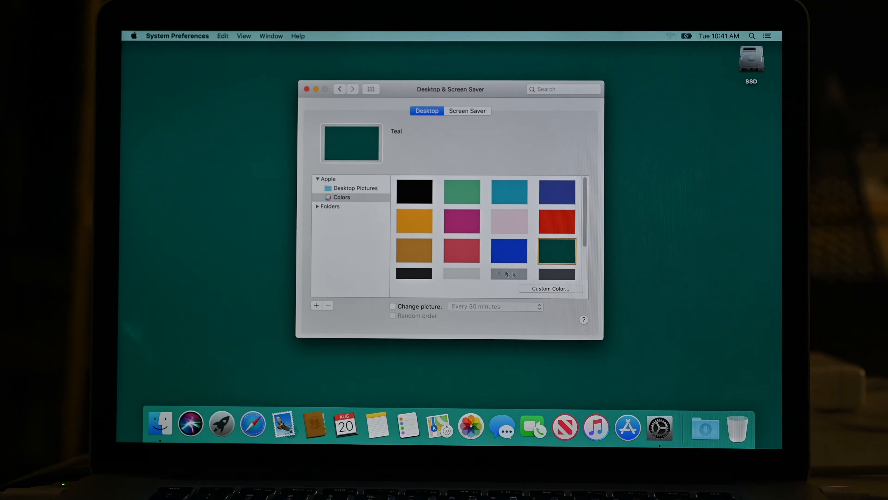
pyautogui.click(508, 274)
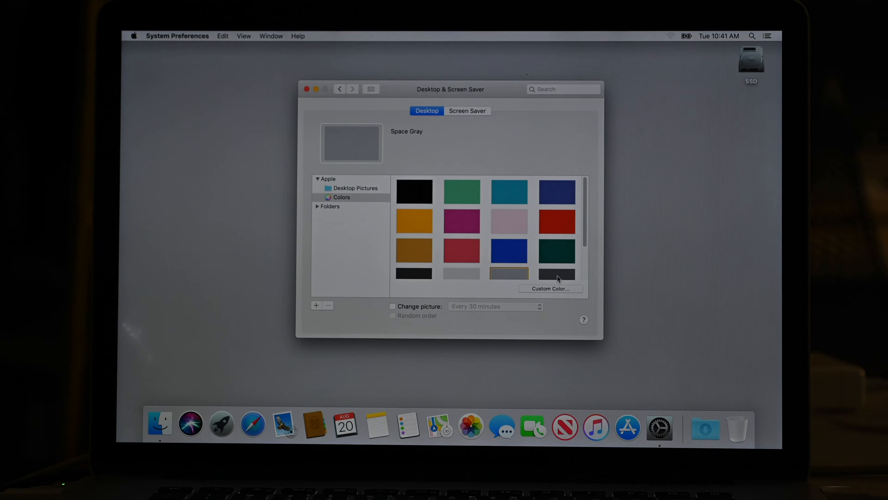
pyautogui.click(414, 273)
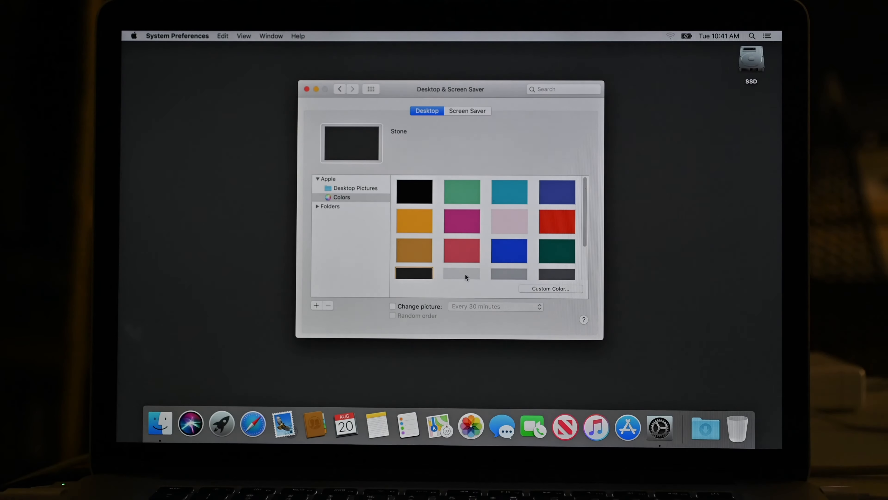
pyautogui.click(508, 273)
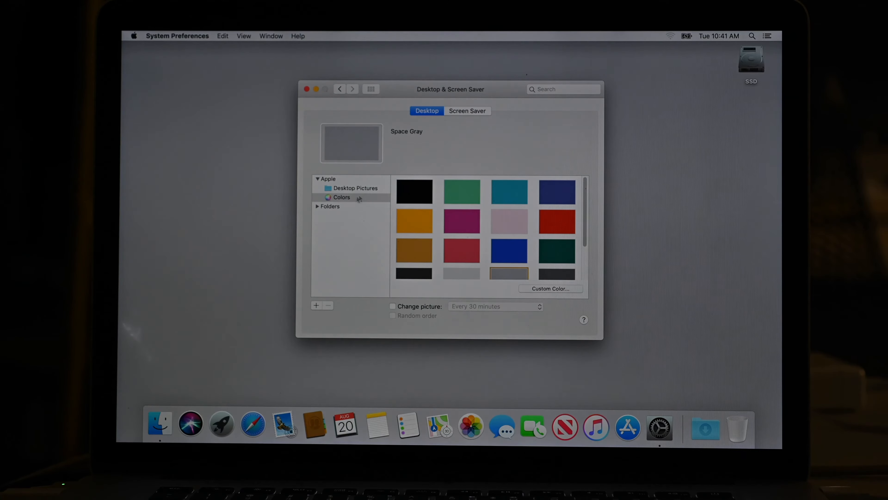
pyautogui.click(357, 187)
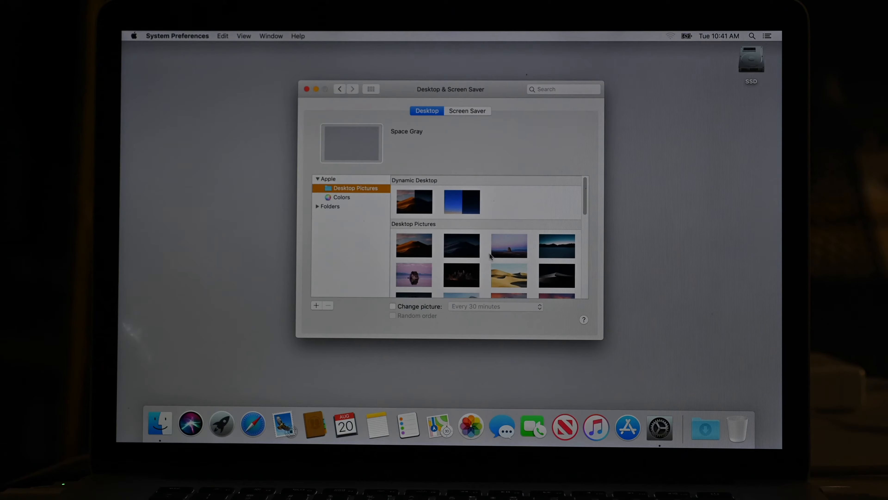
pyautogui.click(462, 245)
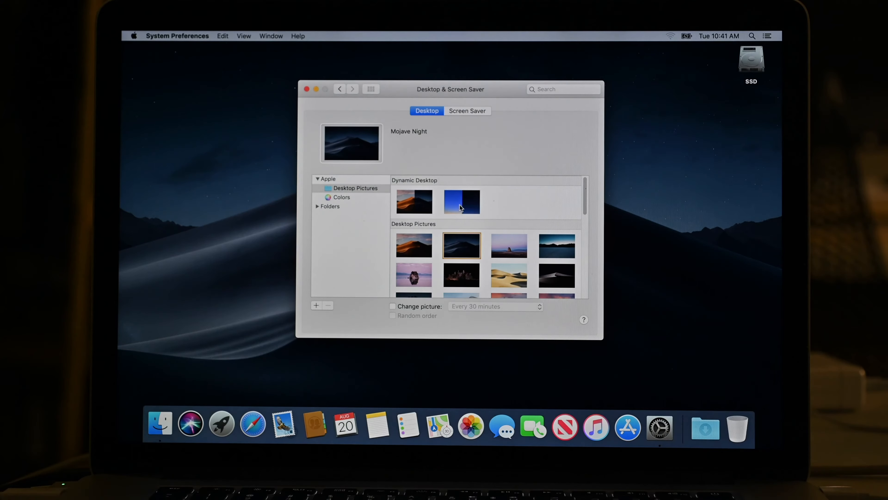
pyautogui.click(414, 201)
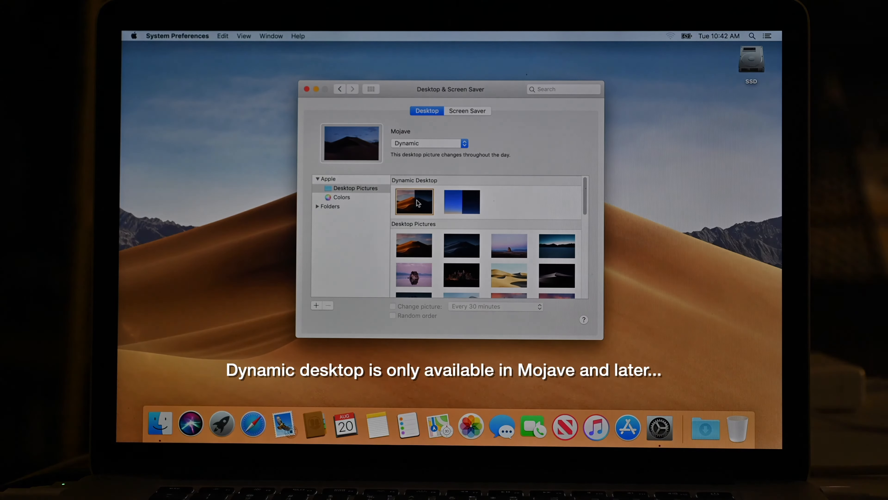
pyautogui.click(461, 202)
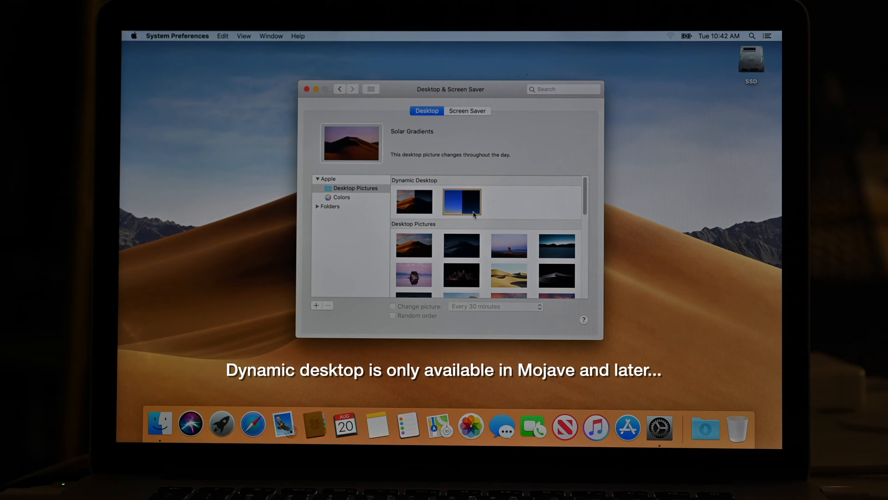
pyautogui.click(461, 202)
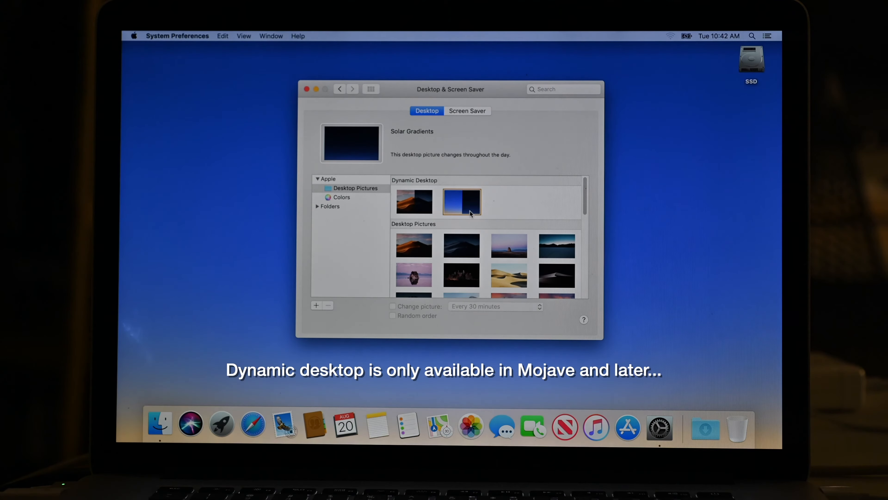
pyautogui.click(507, 275)
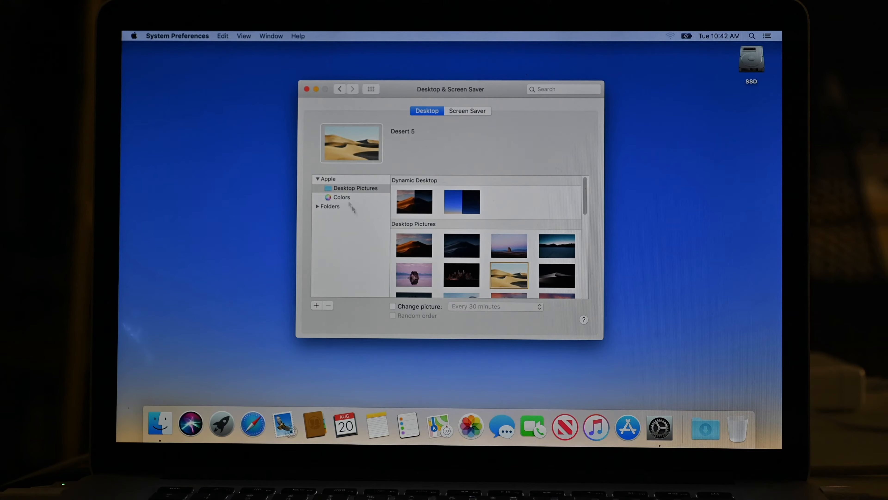
pyautogui.click(341, 197)
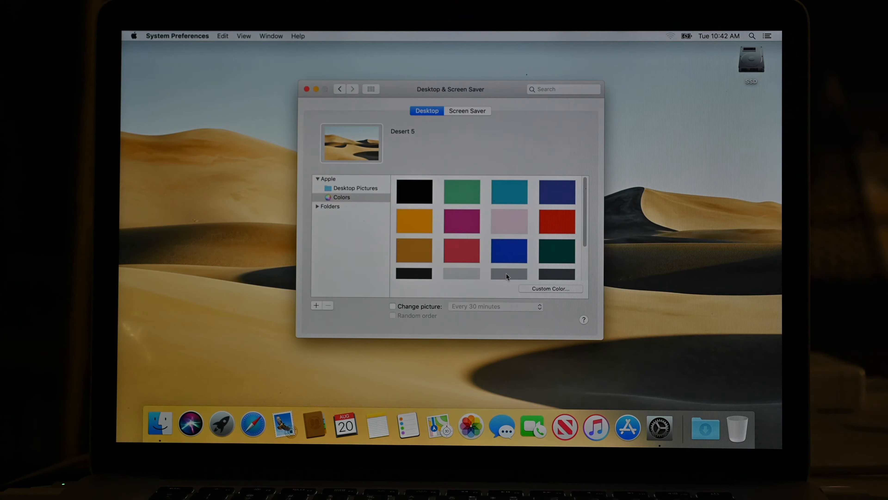
pyautogui.click(508, 273)
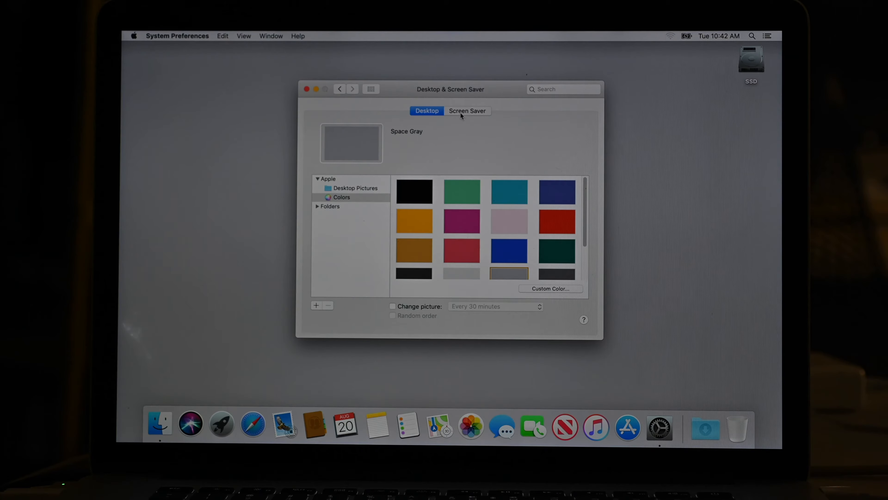
# Step: In the Screen Saver settings, enable 'Show with clock'
pyautogui.click(467, 110)
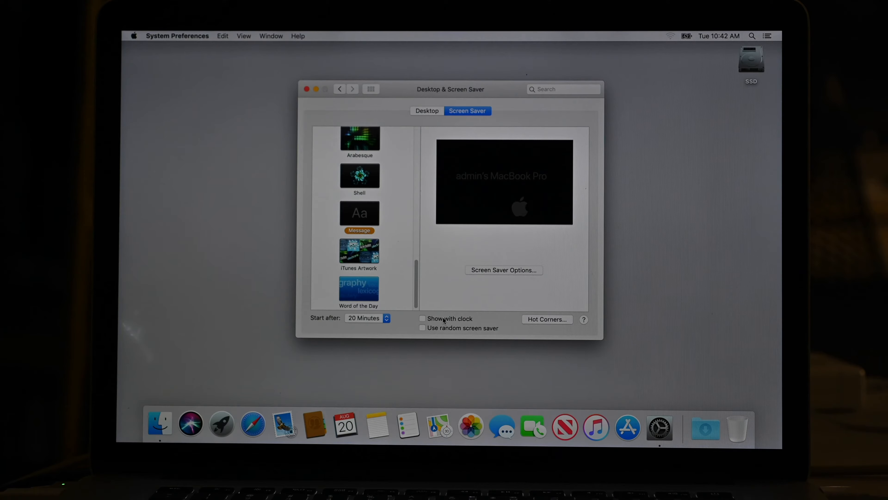
pyautogui.click(421, 317)
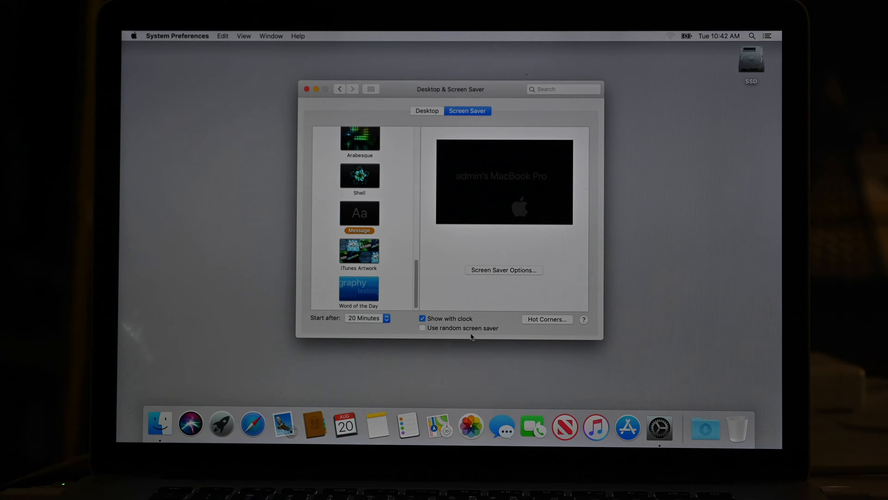
pyautogui.moveTo(507, 227)
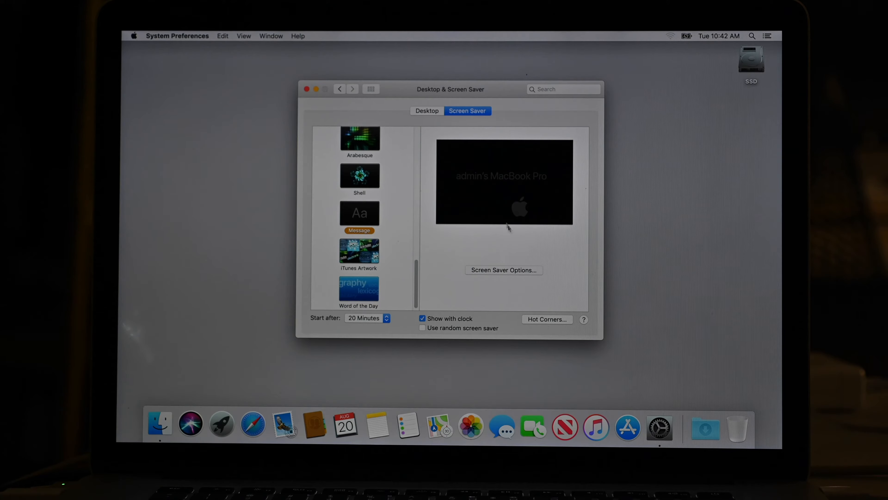
pyautogui.moveTo(547, 327)
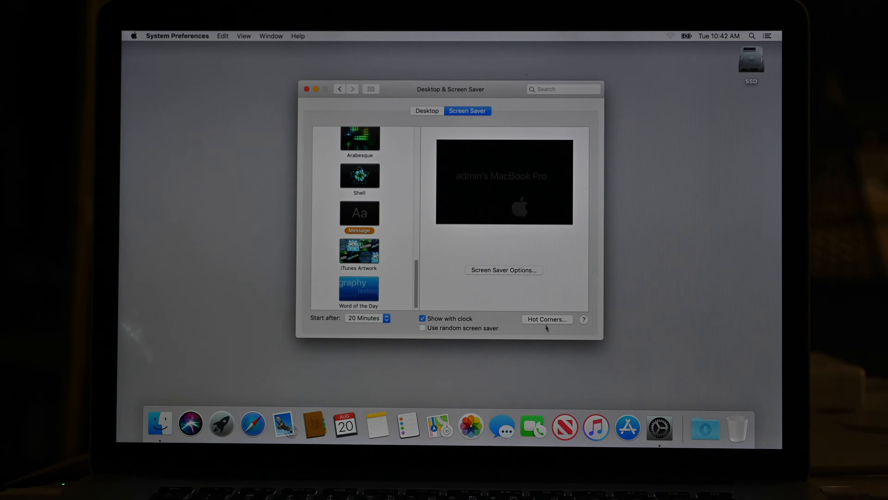
# Step: Set the top-right hot corner to Start Screen Saver and confirm
pyautogui.click(547, 319)
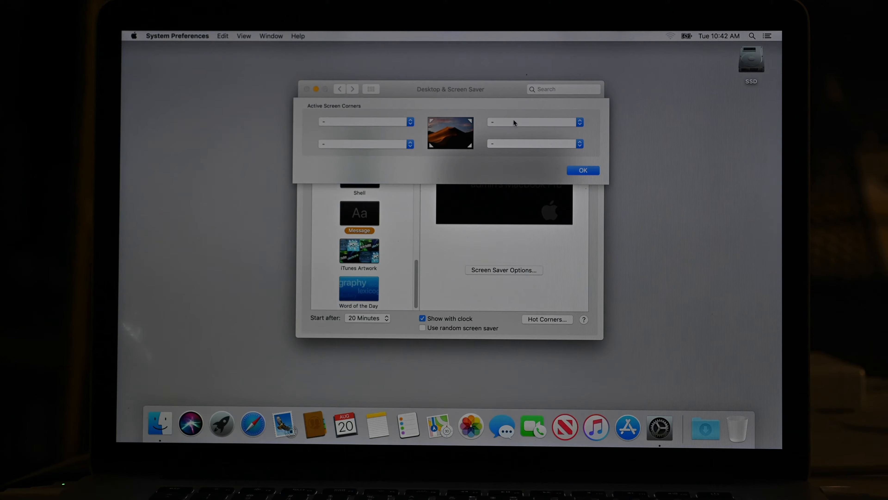
pyautogui.moveTo(704, 89)
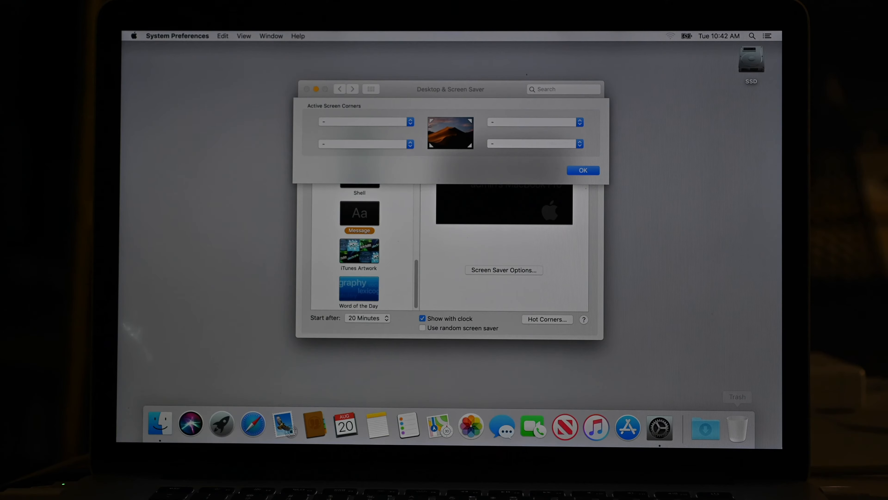
pyautogui.click(533, 122)
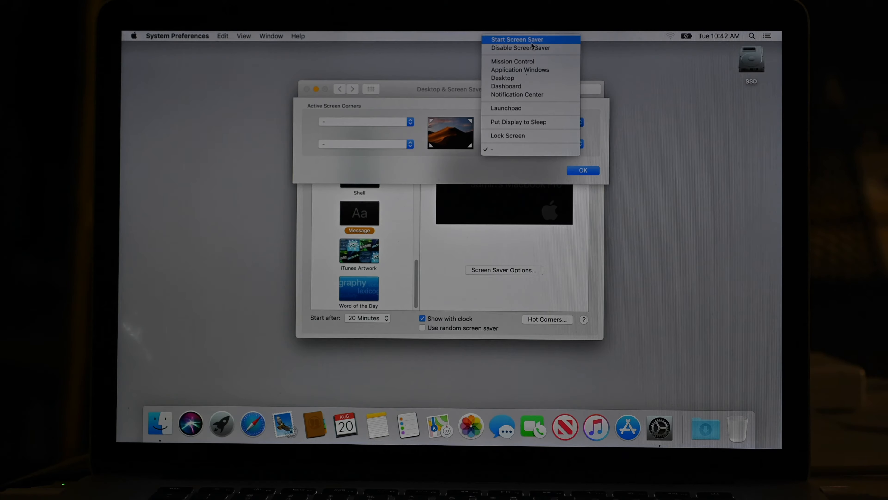
pyautogui.click(516, 39)
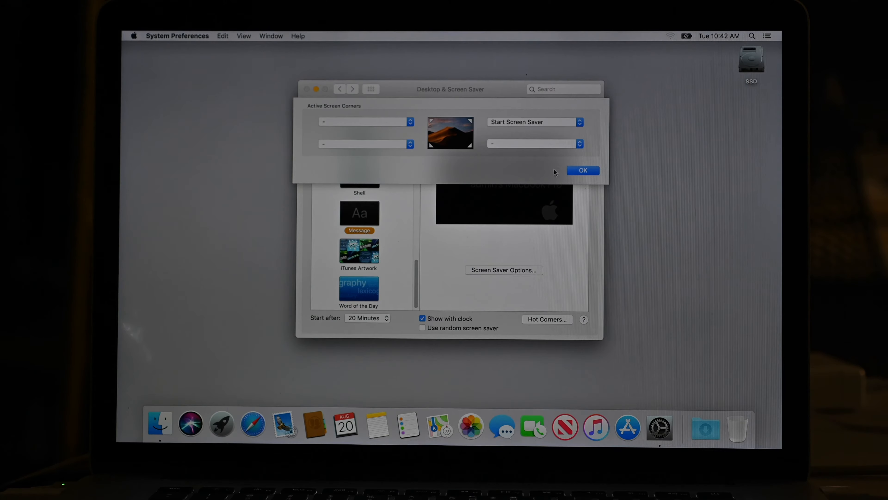
pyautogui.click(582, 170)
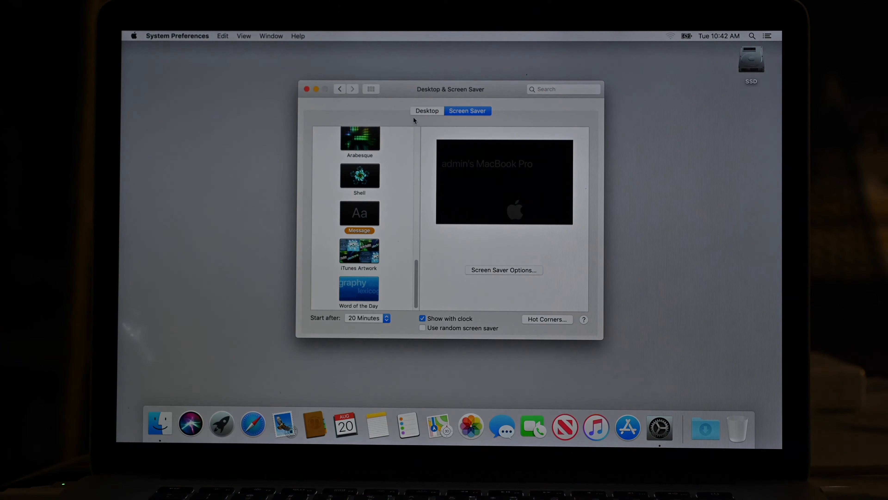
# Step: In Security & Privacy, set the password requirement to 5 seconds after sleep or screen saver
pyautogui.click(370, 89)
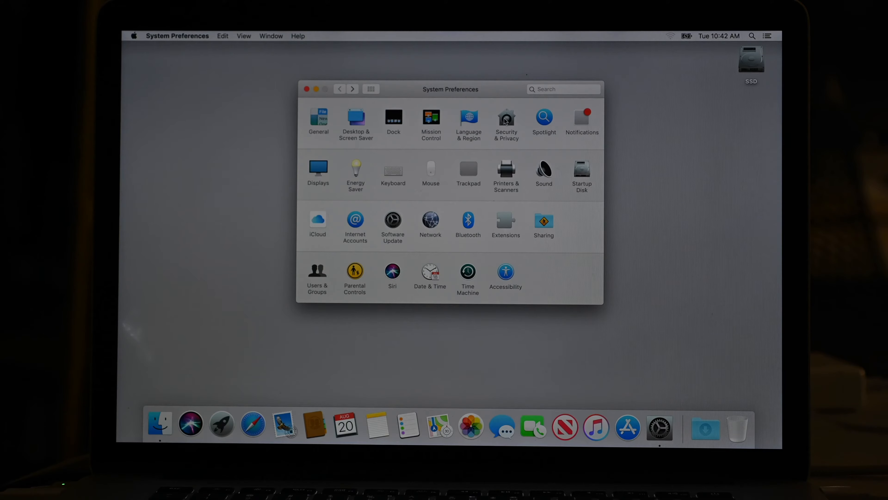
pyautogui.click(505, 118)
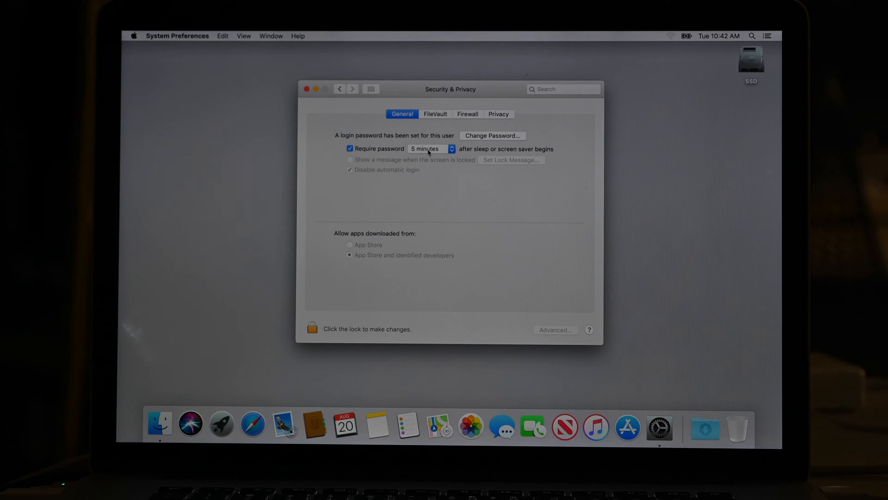
pyautogui.click(429, 149)
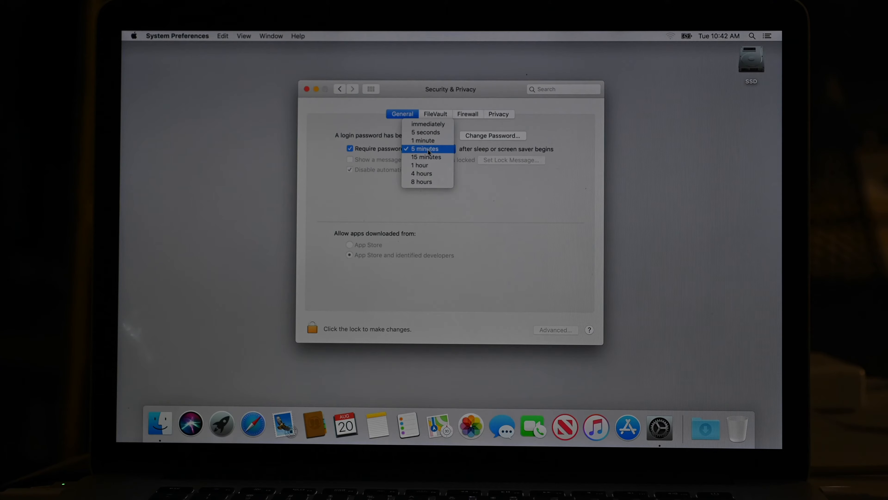
pyautogui.moveTo(426, 132)
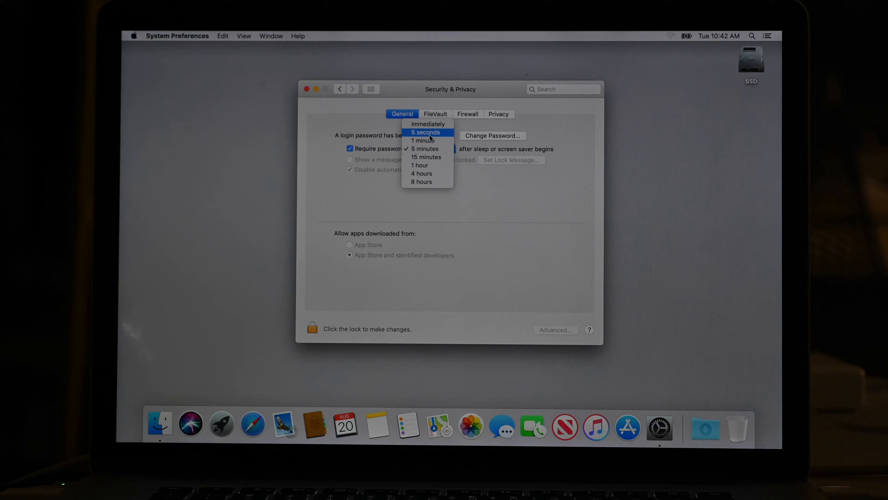
pyautogui.click(425, 132)
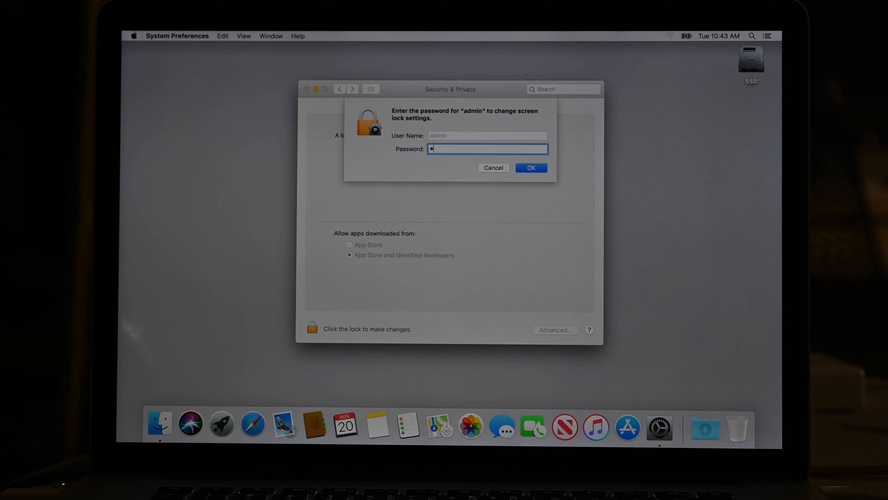
pyautogui.click(530, 168)
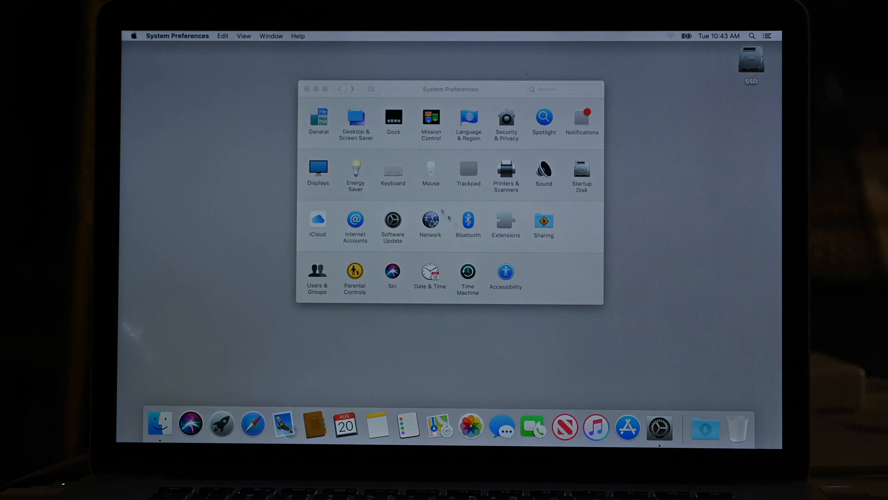
pyautogui.moveTo(404, 151)
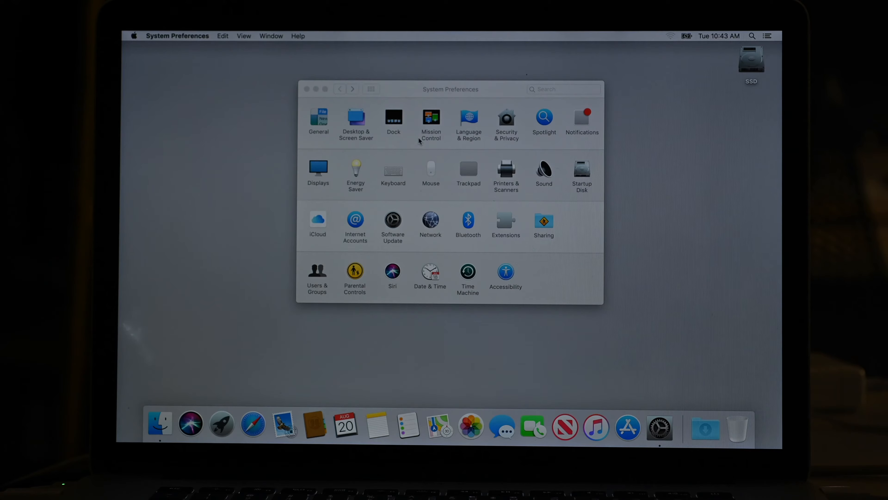
pyautogui.moveTo(464, 118)
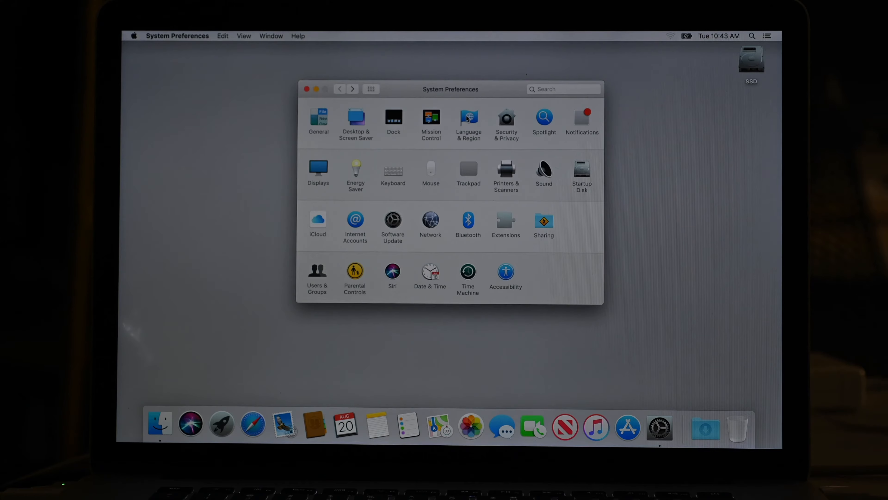
# Step: From Language & Region, open the keyboard input sources listing Canadian English
pyautogui.click(468, 117)
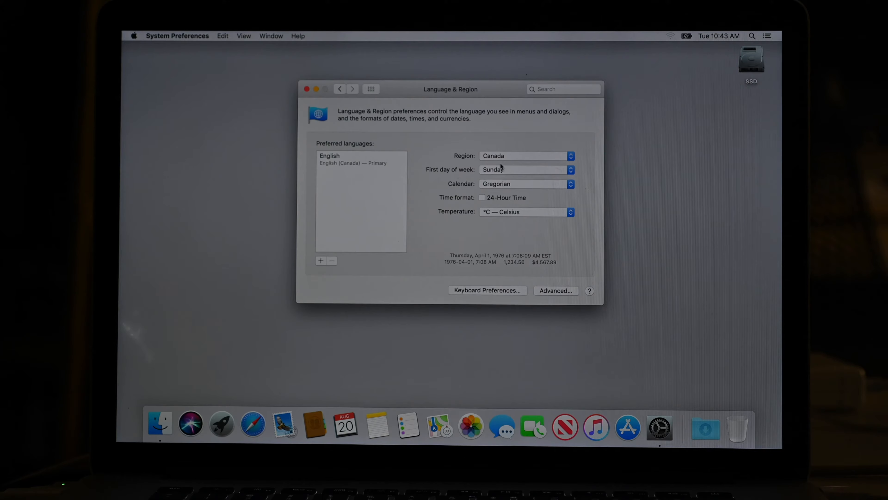
pyautogui.moveTo(498, 240)
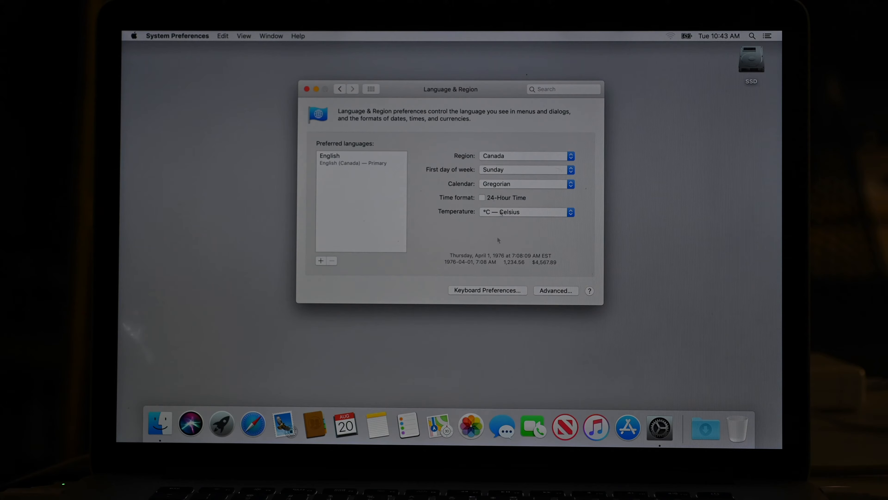
pyautogui.moveTo(483, 294)
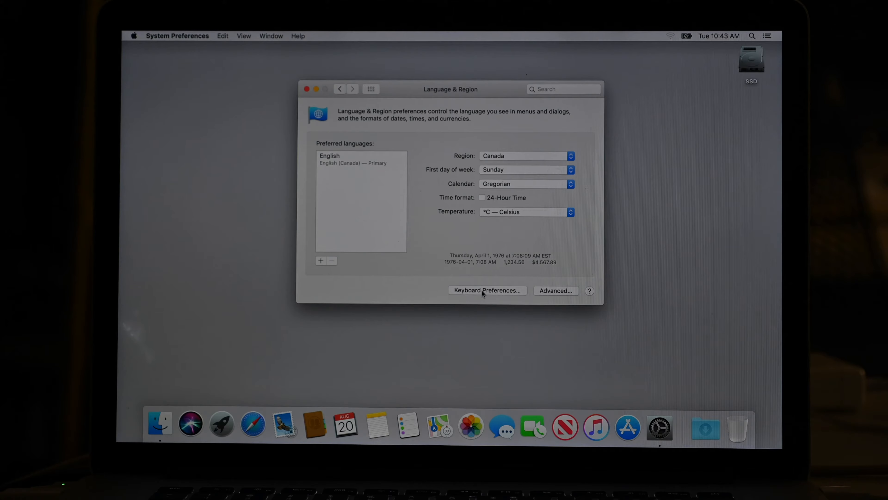
pyautogui.click(486, 290)
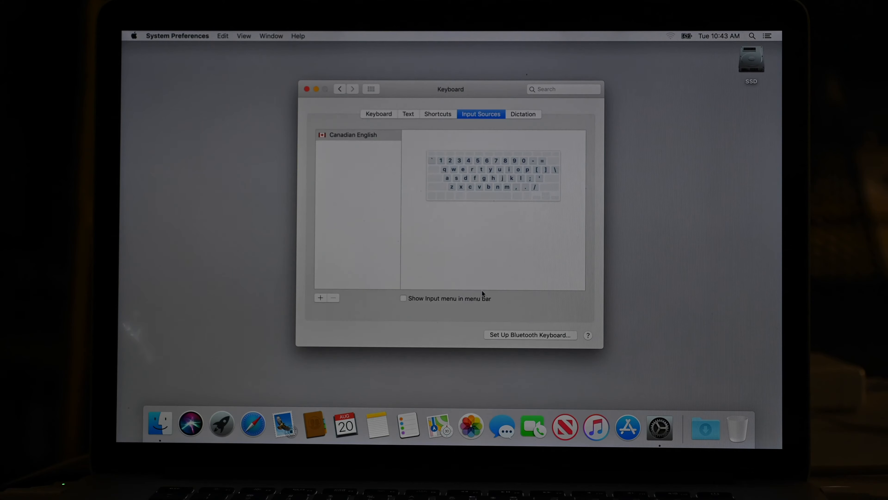
# Step: Delete the omw text replacement and turn off automatic spelling correction
pyautogui.click(407, 114)
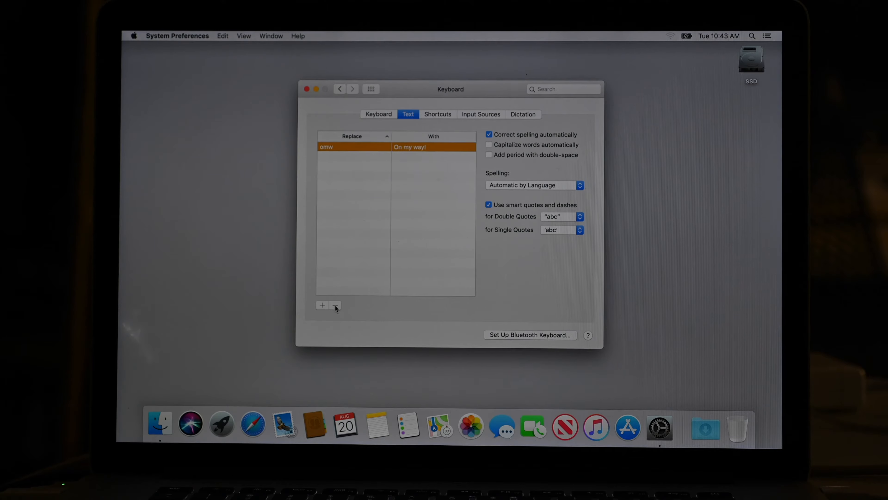
pyautogui.click(335, 305)
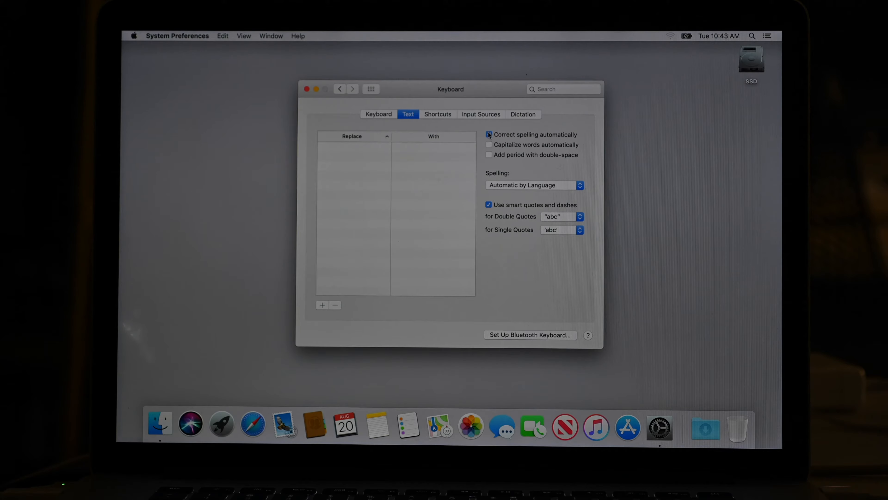
pyautogui.click(489, 134)
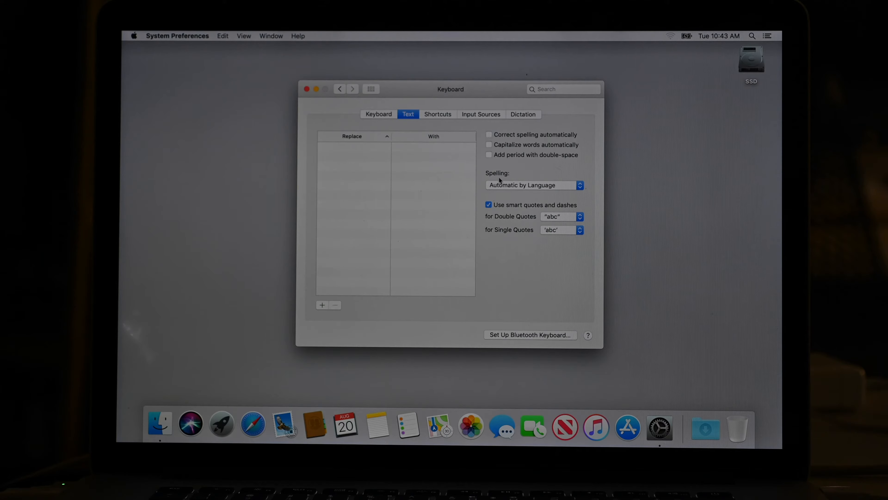
# Step: Set spelling to Canadian English and turn off smart quotes and dashes
pyautogui.click(531, 185)
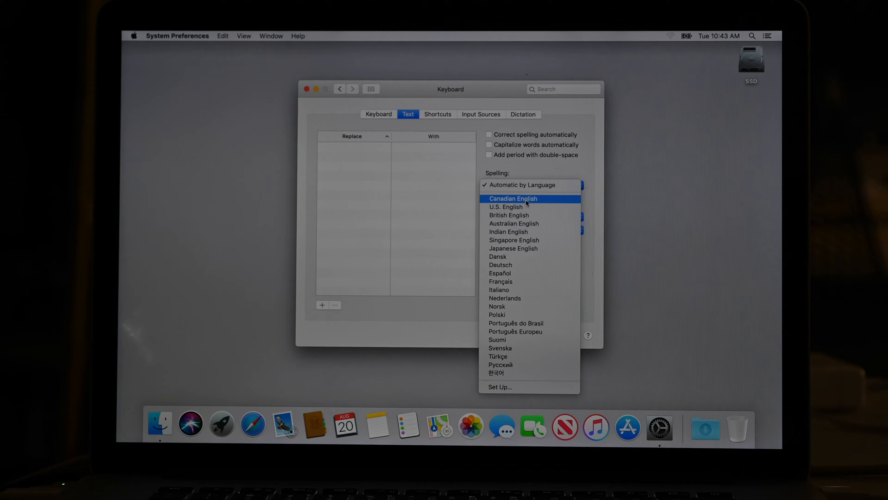
pyautogui.click(512, 199)
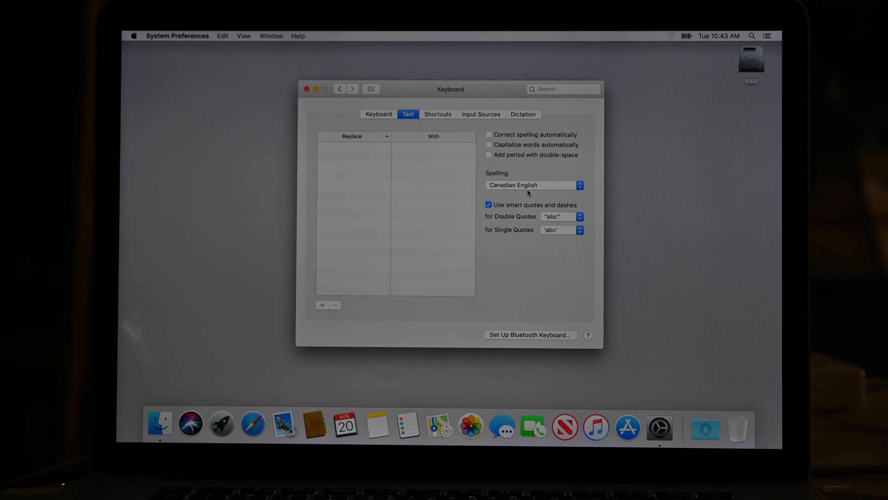
pyautogui.click(489, 204)
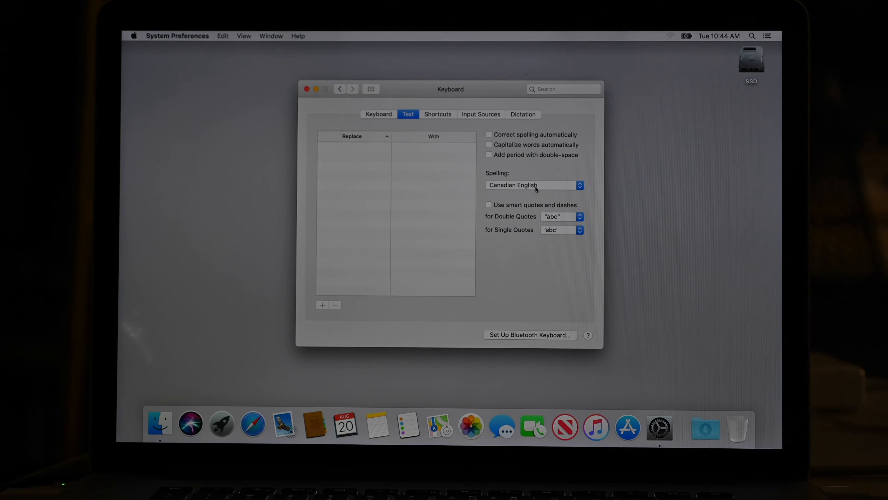
pyautogui.moveTo(542, 181)
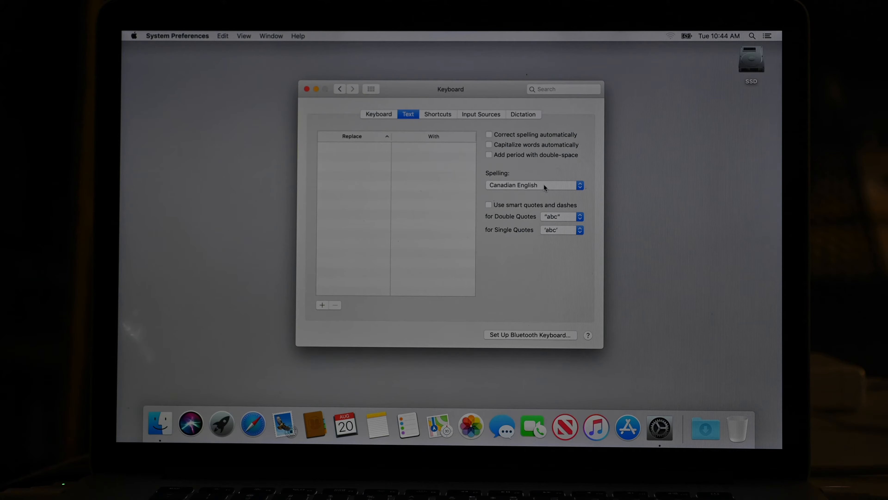
pyautogui.click(532, 184)
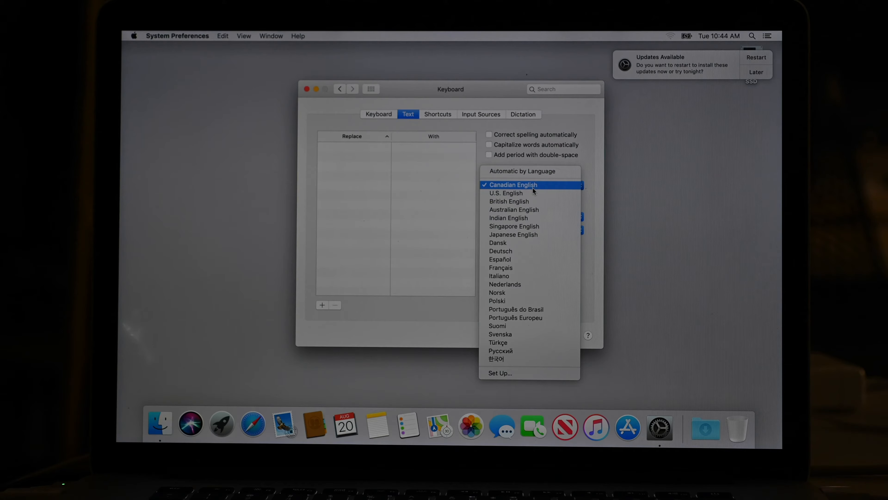
# Step: Answer the updates alert via Later, turning auto updates on then back off
pyautogui.click(512, 184)
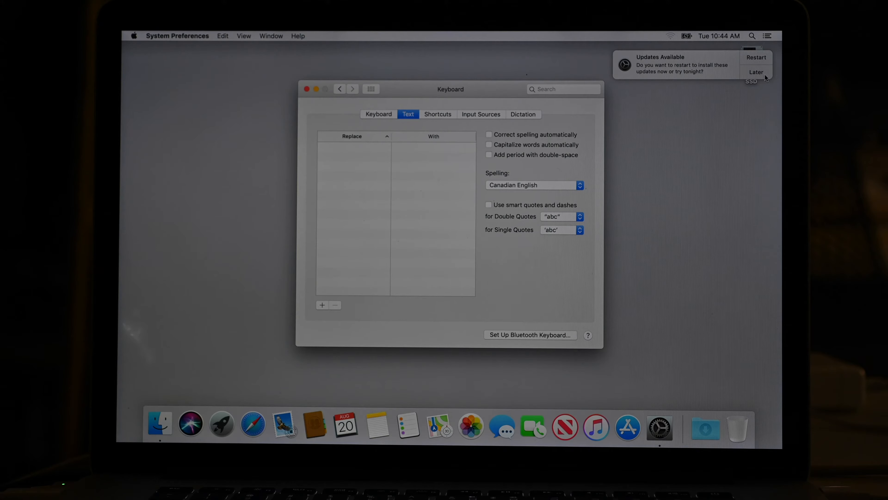
pyautogui.click(757, 72)
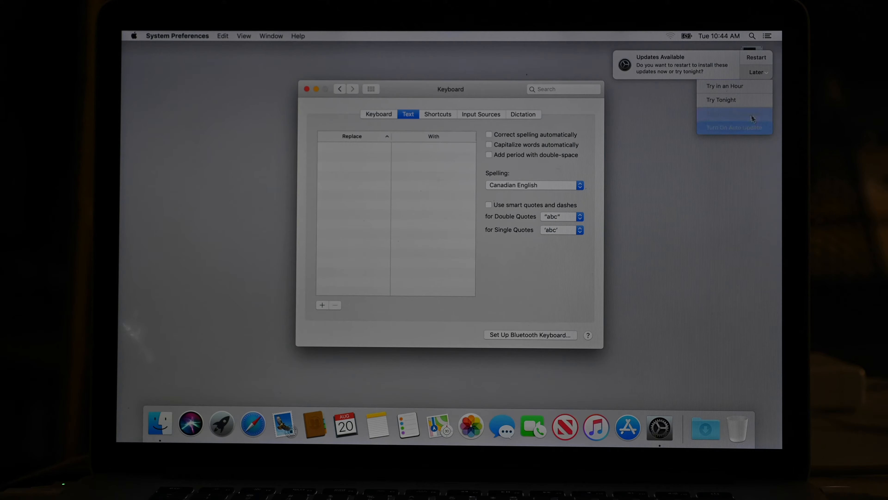
pyautogui.click(733, 127)
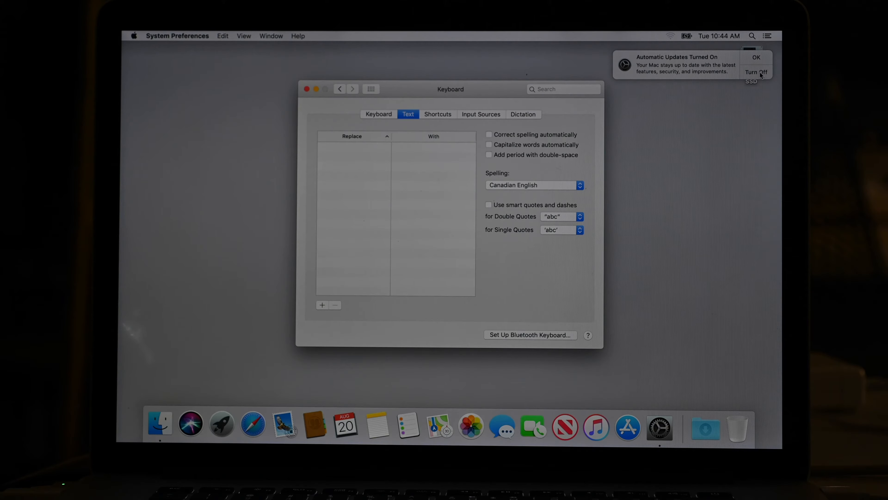
pyautogui.click(756, 57)
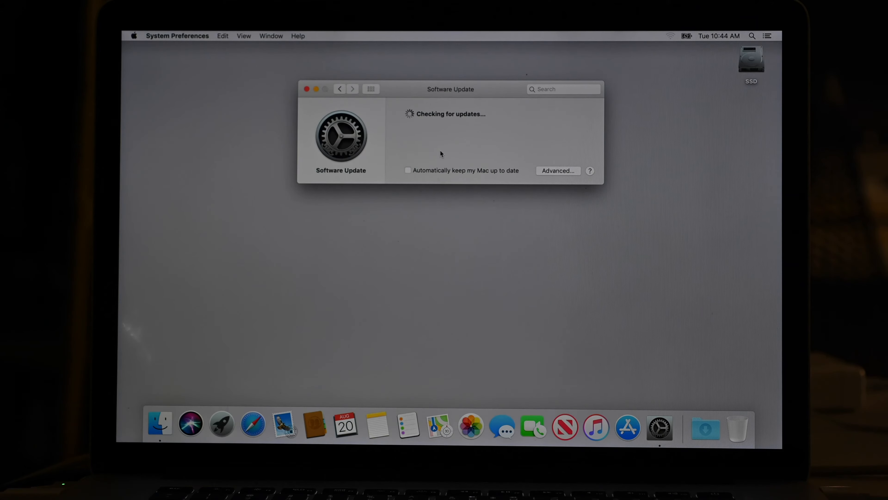
pyautogui.moveTo(437, 145)
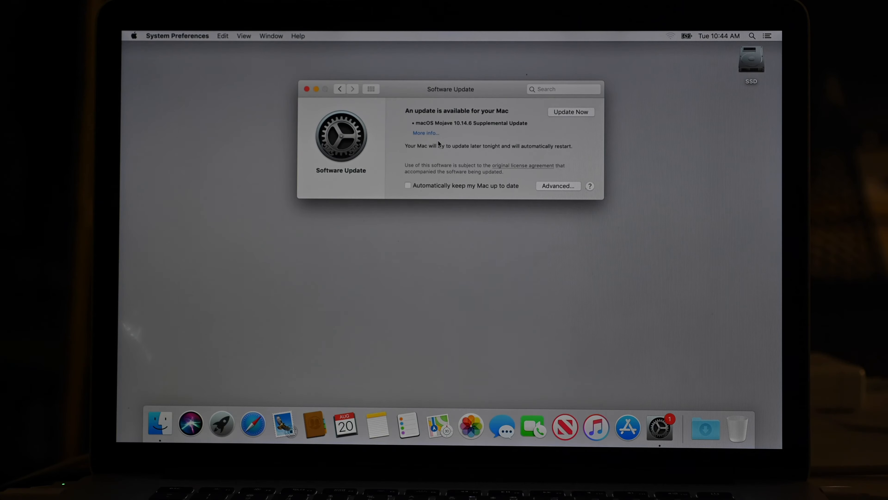
pyautogui.moveTo(472, 132)
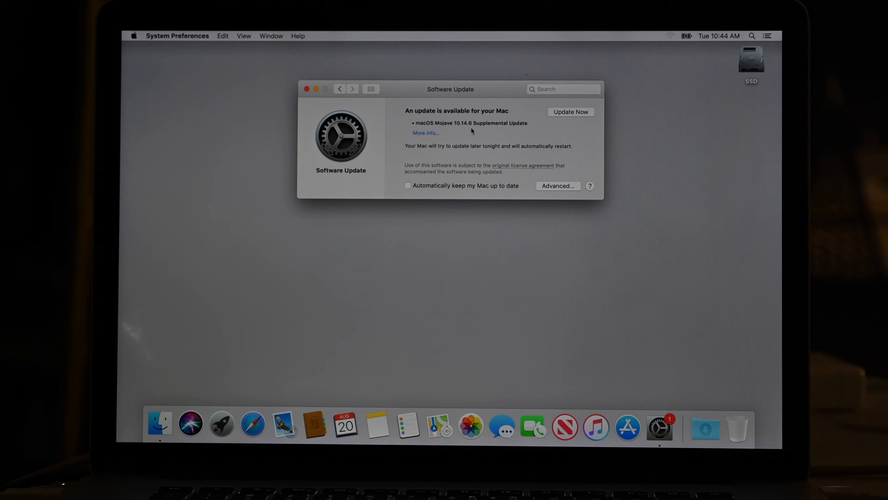
pyautogui.moveTo(463, 199)
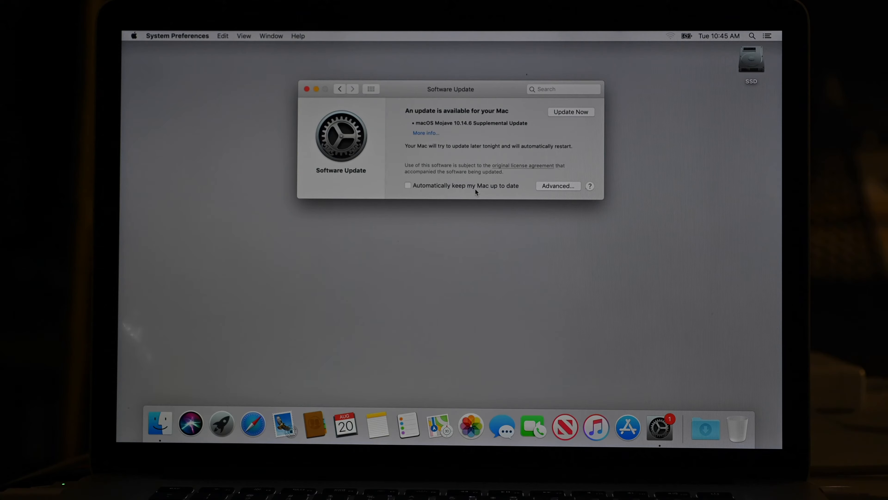
pyautogui.moveTo(385, 123)
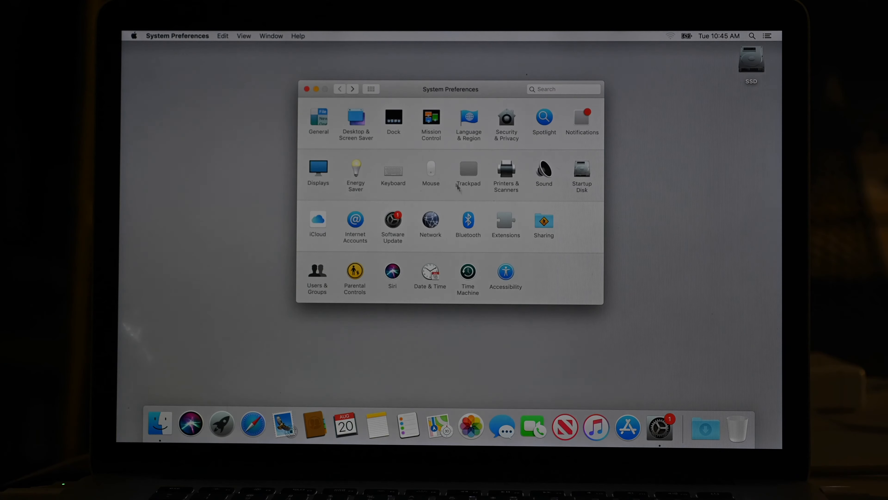
pyautogui.moveTo(424, 193)
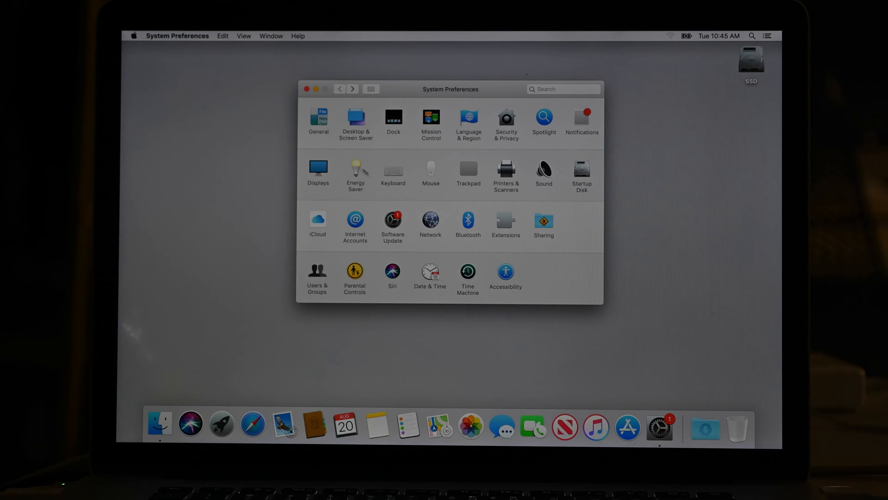
# Step: In Energy Saver, set computer sleep to never and lengthen display sleep to about 25 minutes
pyautogui.click(355, 171)
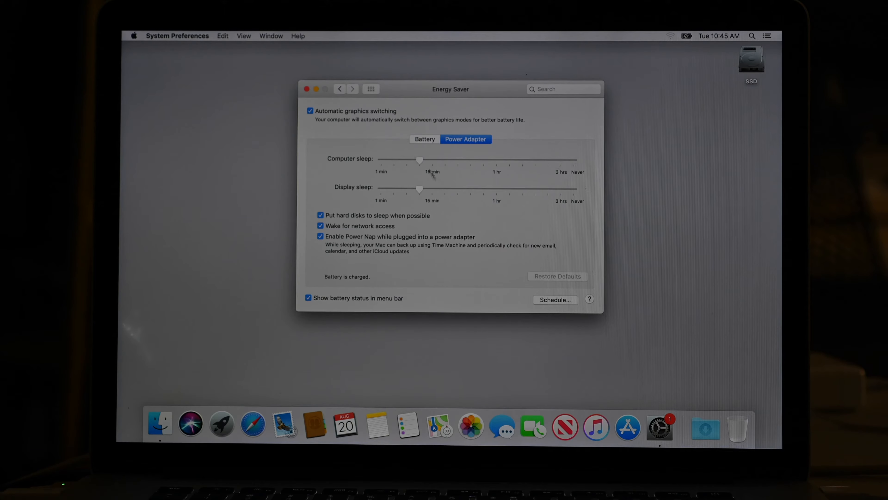
pyautogui.moveTo(419, 160); pyautogui.dragTo(577, 161)
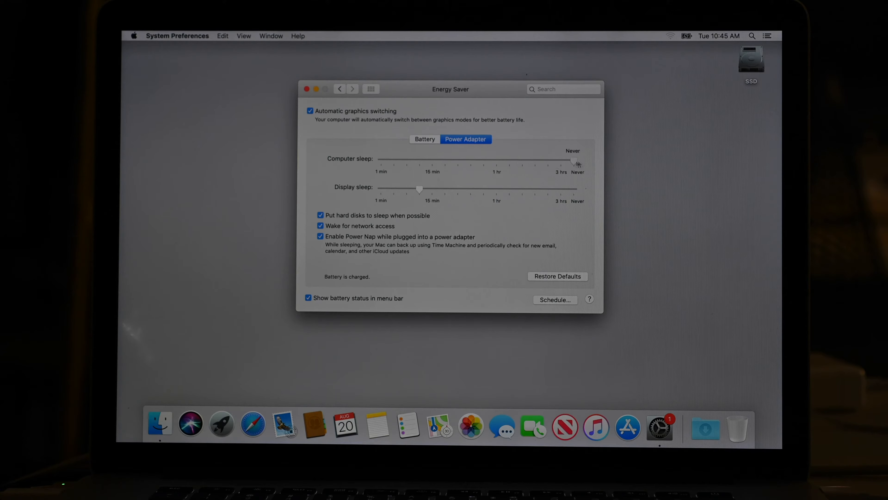
pyautogui.moveTo(576, 159); pyautogui.dragTo(573, 159)
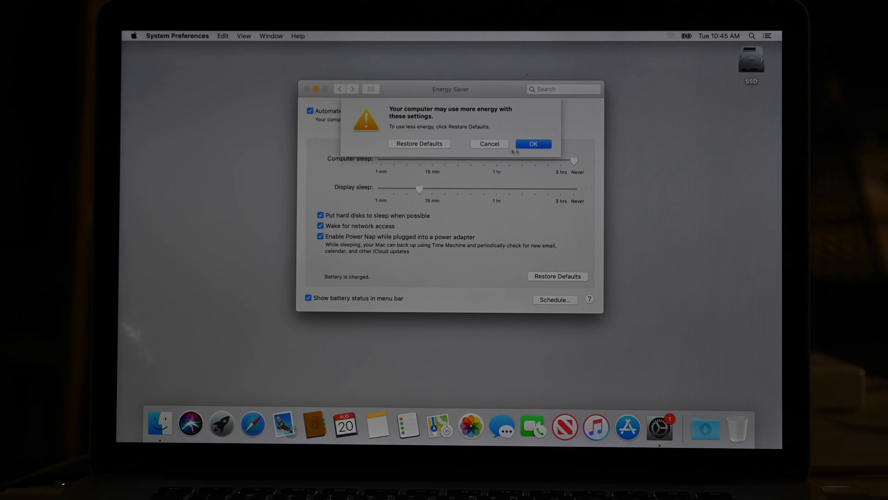
pyautogui.click(532, 143)
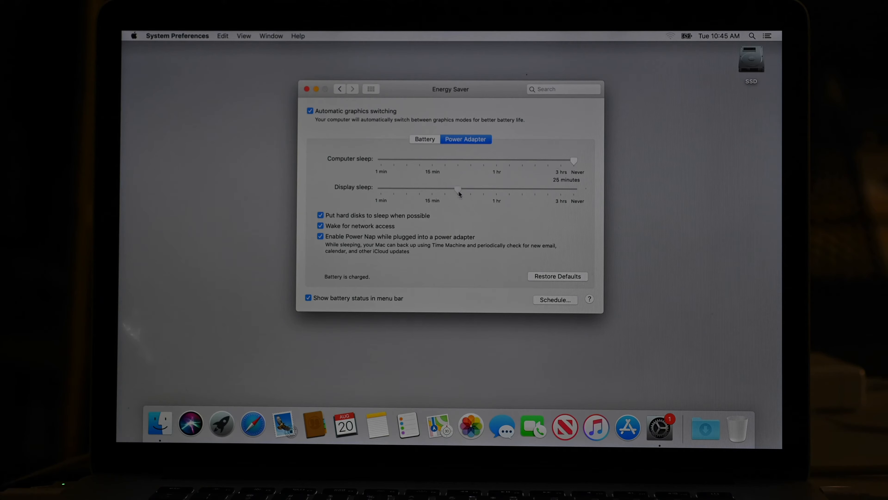
pyautogui.moveTo(459, 187); pyautogui.dragTo(470, 188)
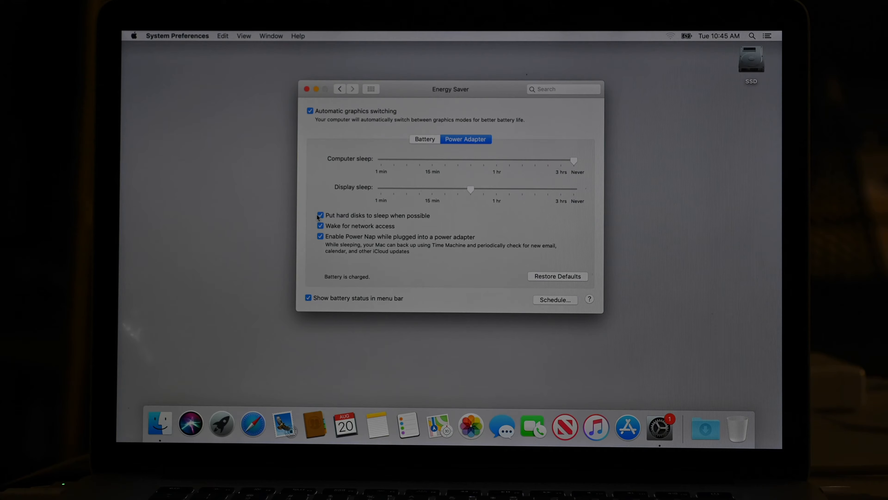
# Step: Turn off hard disk sleep and Power Nap while on the power adapter
pyautogui.click(320, 215)
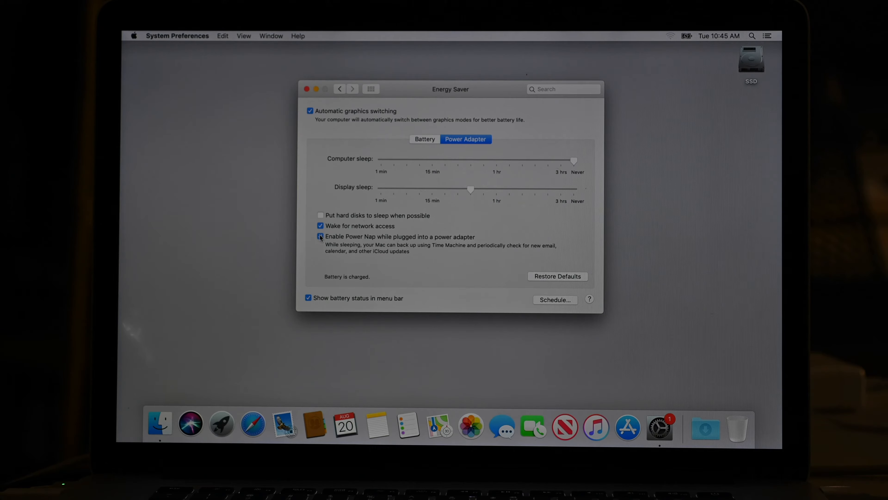
pyautogui.click(320, 237)
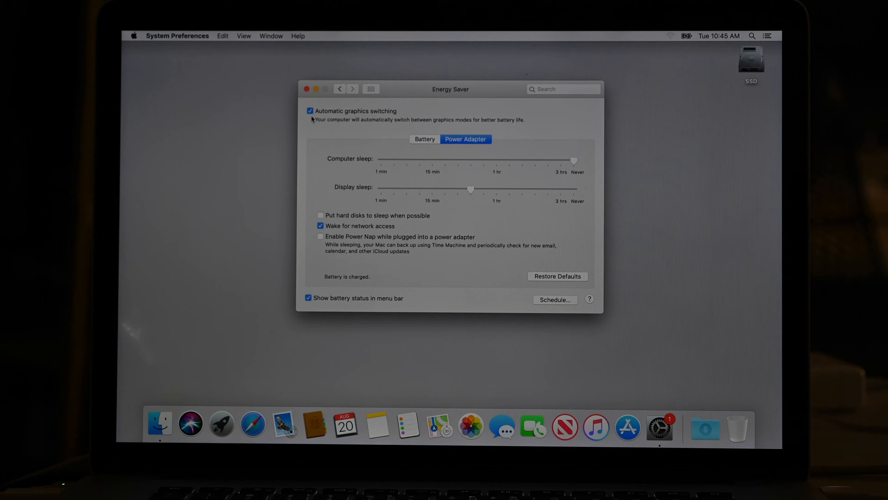
pyautogui.click(310, 110)
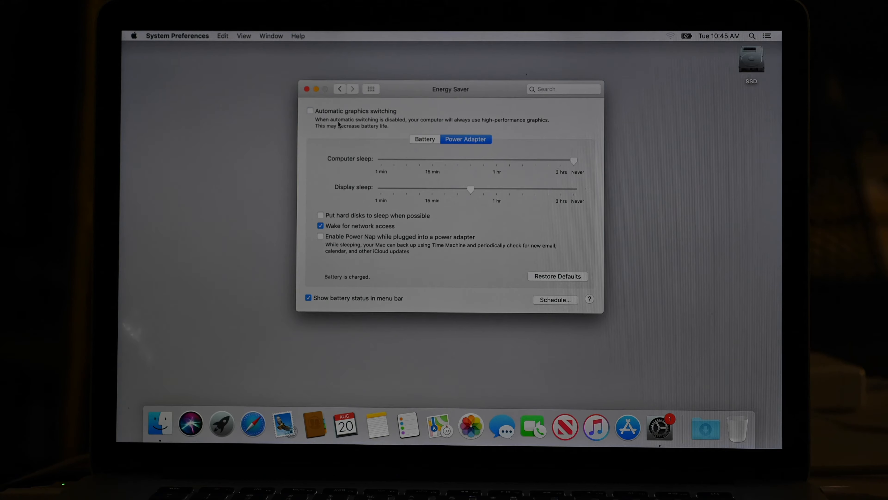
pyautogui.moveTo(448, 329)
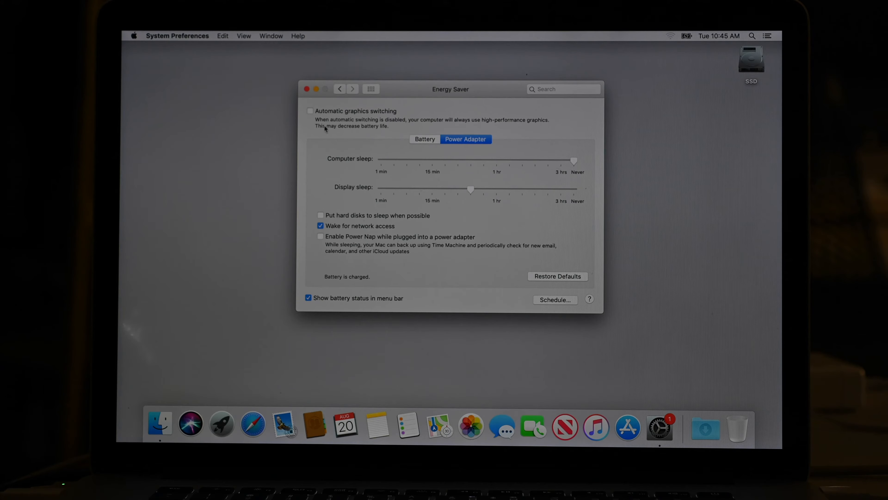
pyautogui.moveTo(425, 124)
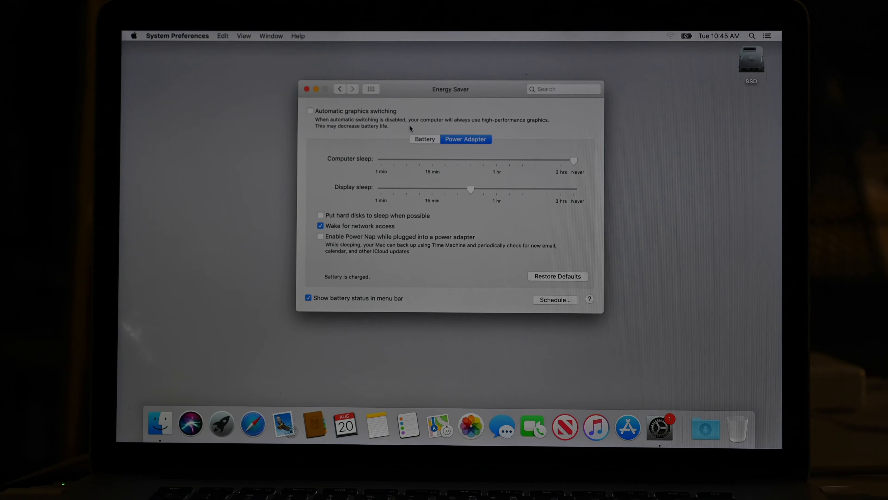
pyautogui.click(309, 110)
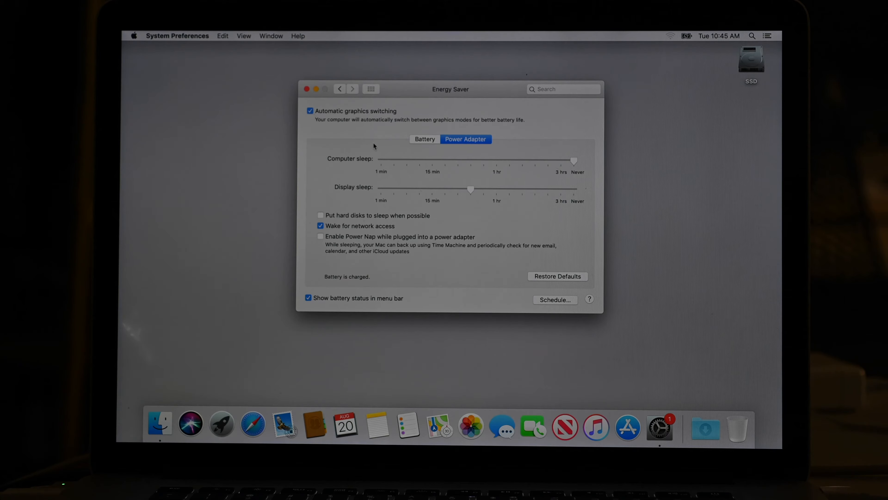
pyautogui.moveTo(352, 129)
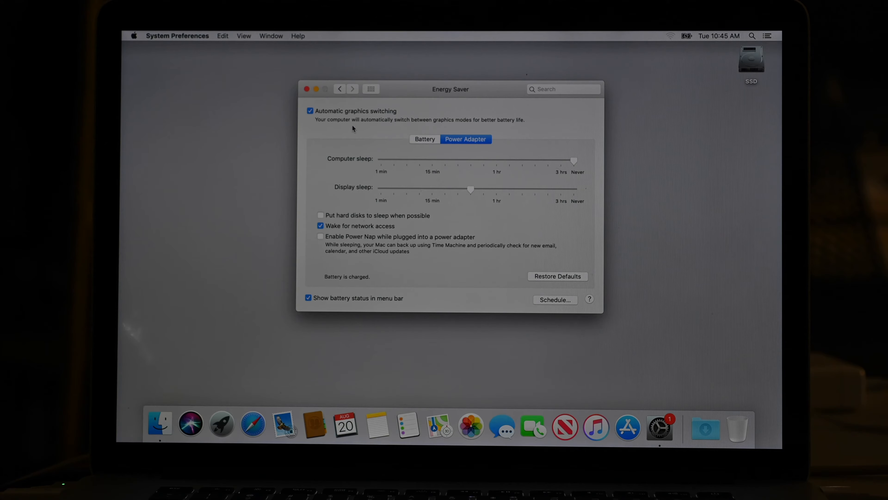
pyautogui.moveTo(334, 131)
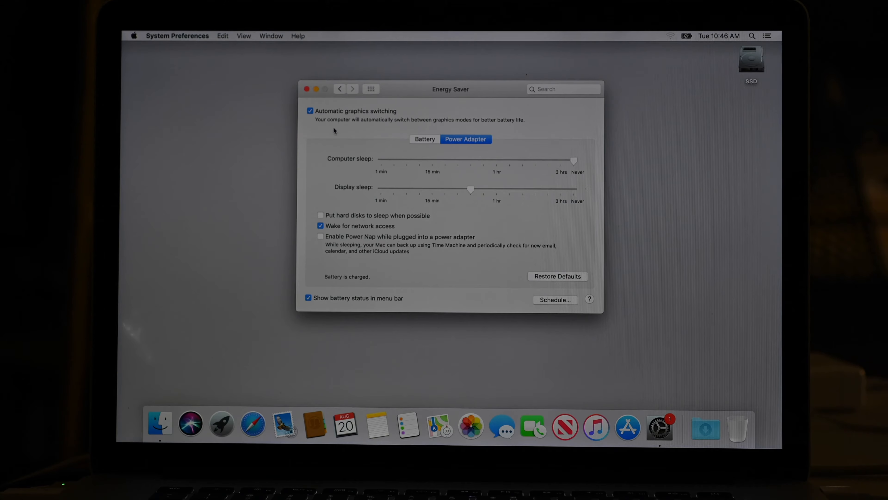
pyautogui.moveTo(356, 136)
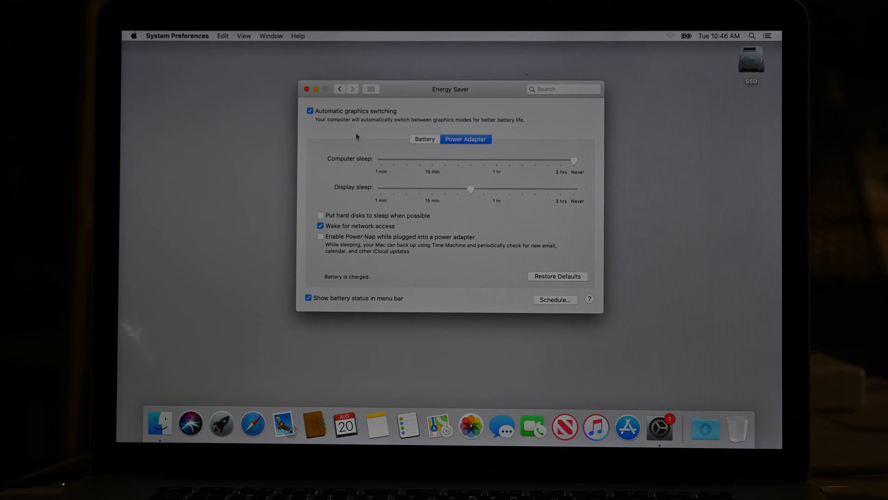
pyautogui.moveTo(327, 118)
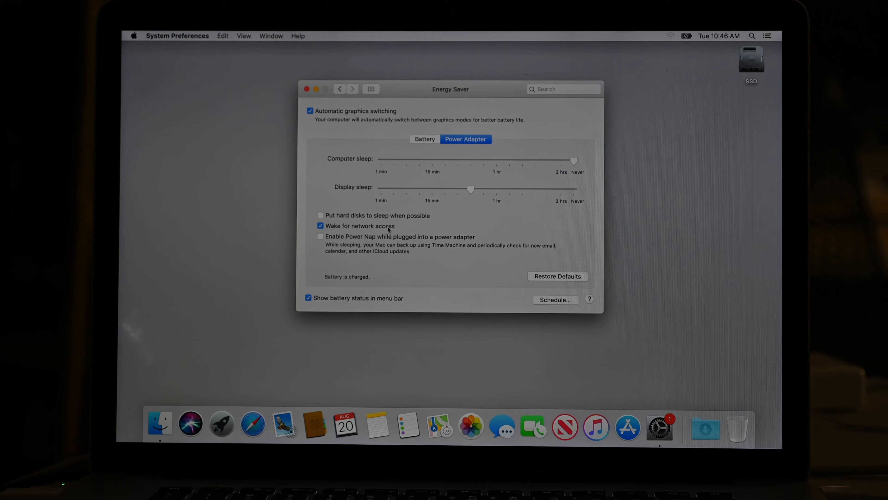
pyautogui.moveTo(375, 180)
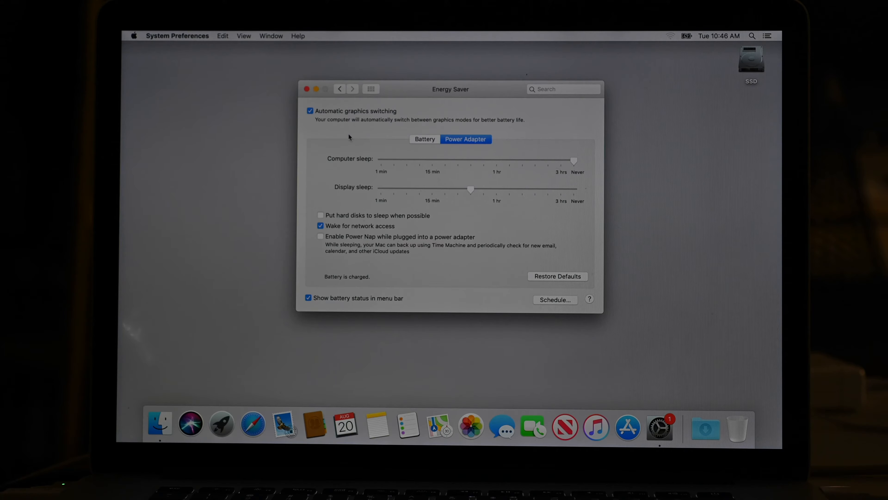
pyautogui.moveTo(356, 131)
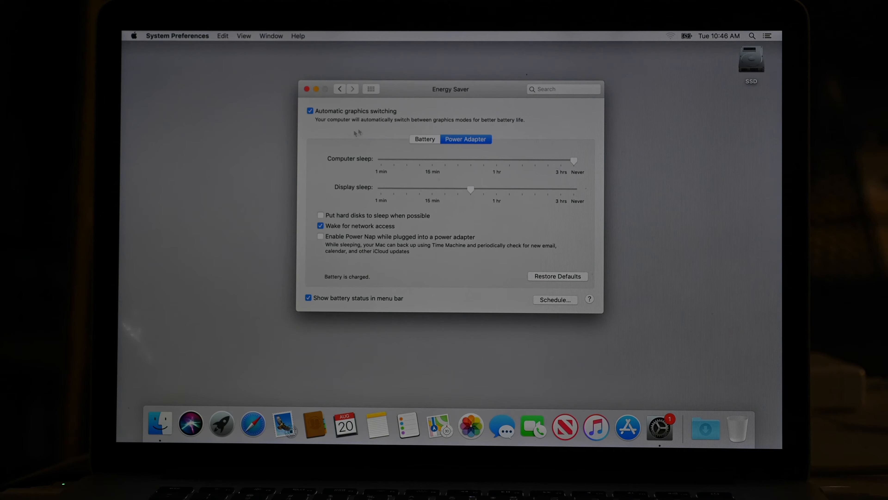
pyautogui.moveTo(316, 117)
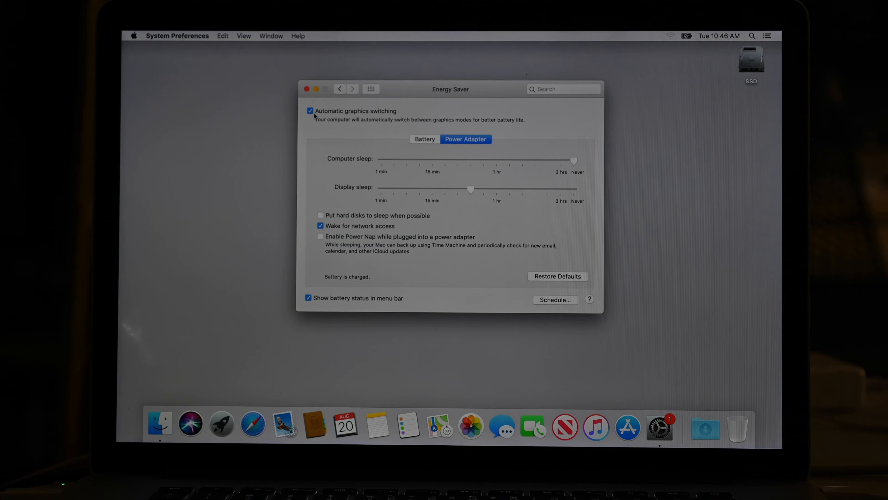
pyautogui.moveTo(353, 140)
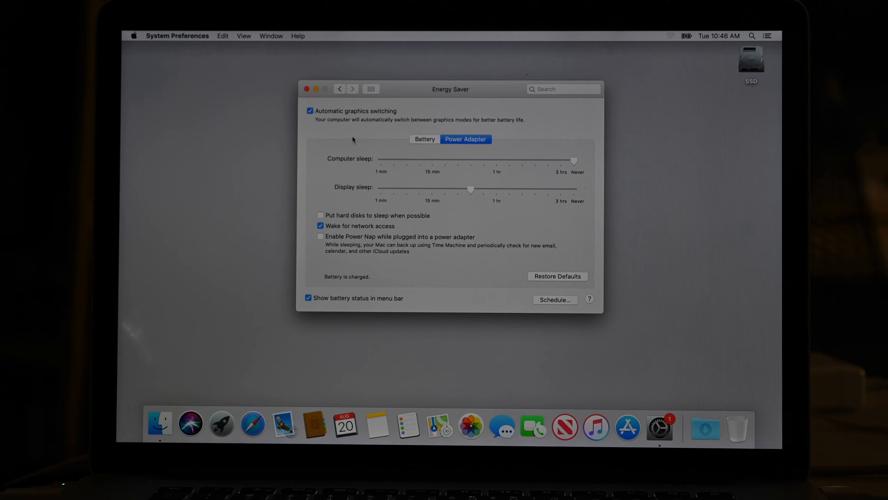
pyautogui.moveTo(337, 101)
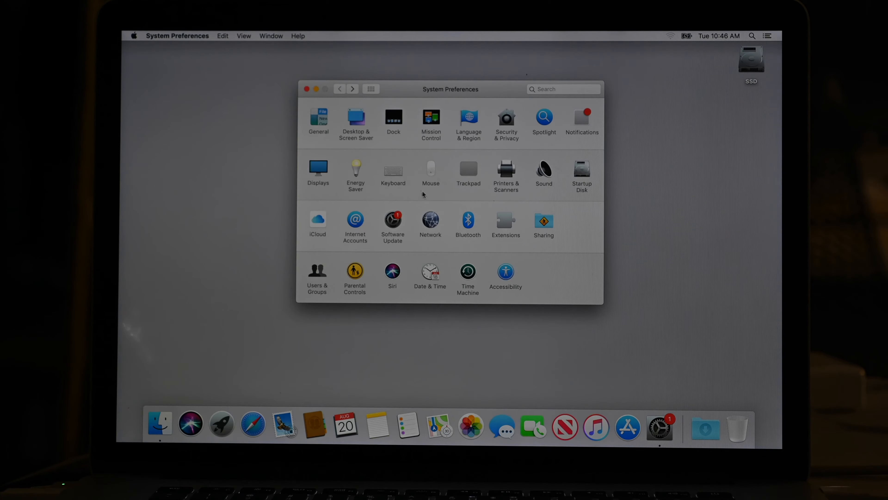
pyautogui.moveTo(416, 153)
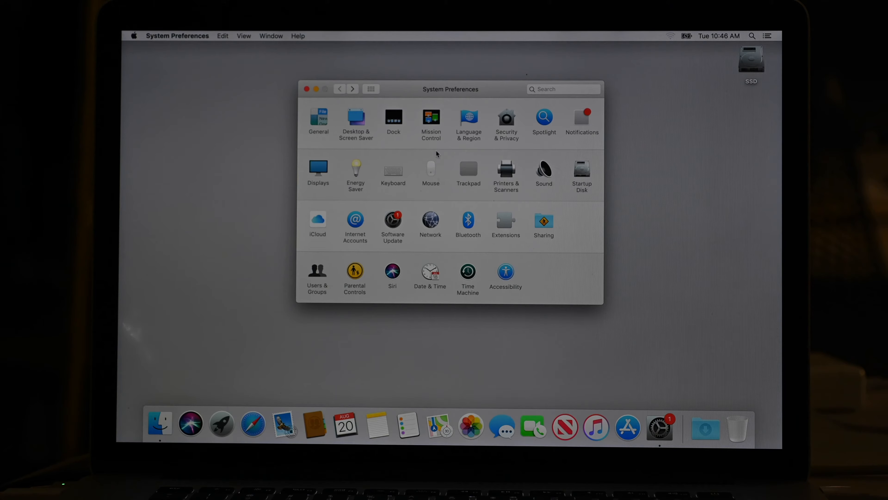
pyautogui.moveTo(434, 138)
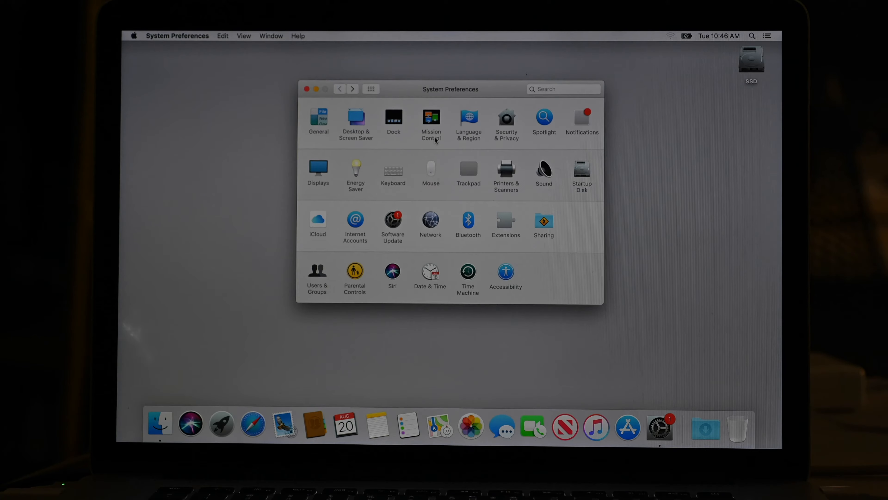
pyautogui.moveTo(436, 145)
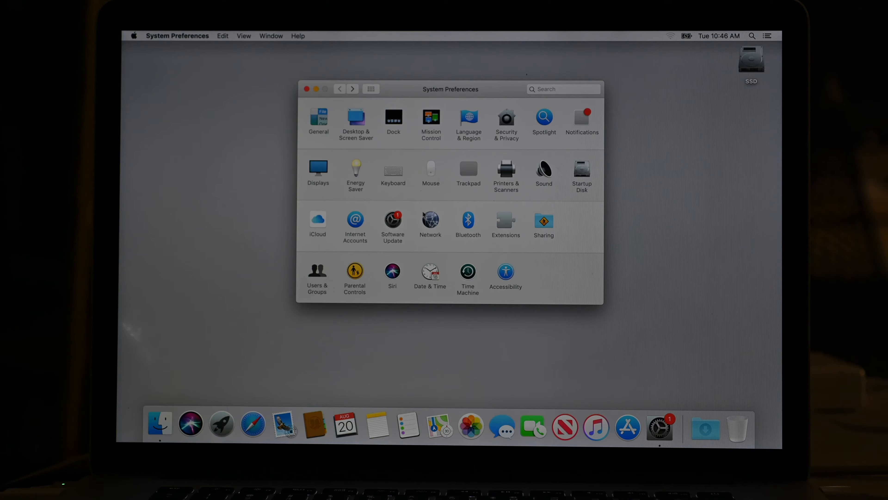
pyautogui.moveTo(454, 230)
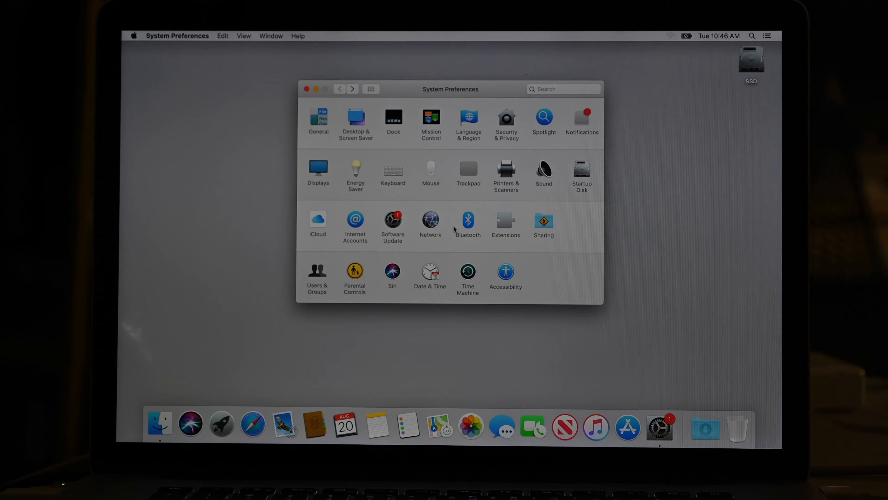
pyautogui.moveTo(447, 177)
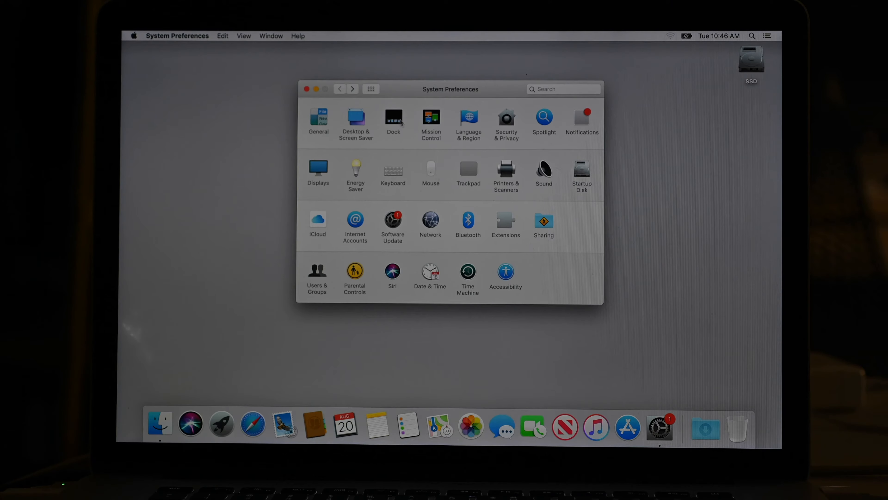
# Step: Toggle 'Show recent applications in Dock' off and back on, then launch Safari from the Dock
pyautogui.click(392, 119)
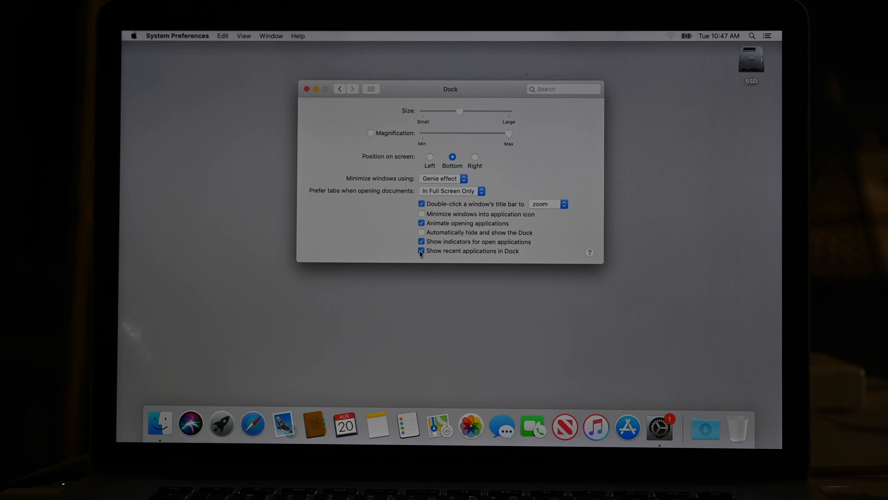
pyautogui.click(421, 251)
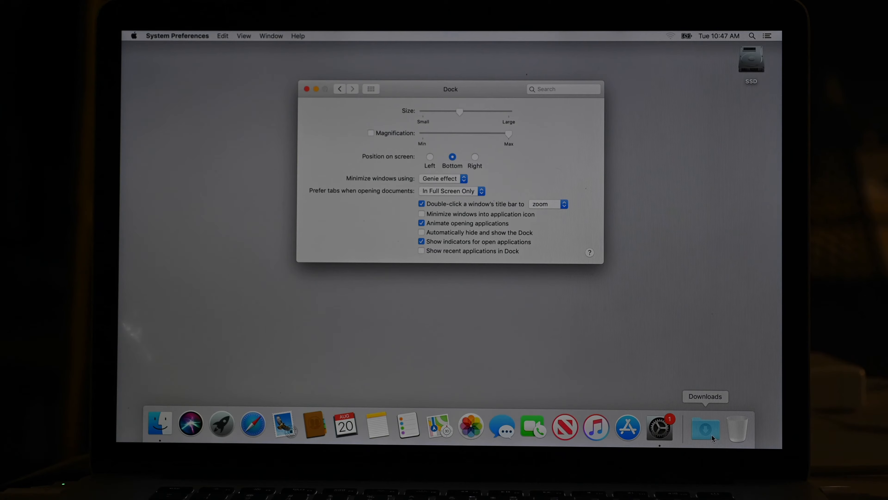
pyautogui.moveTo(686, 441)
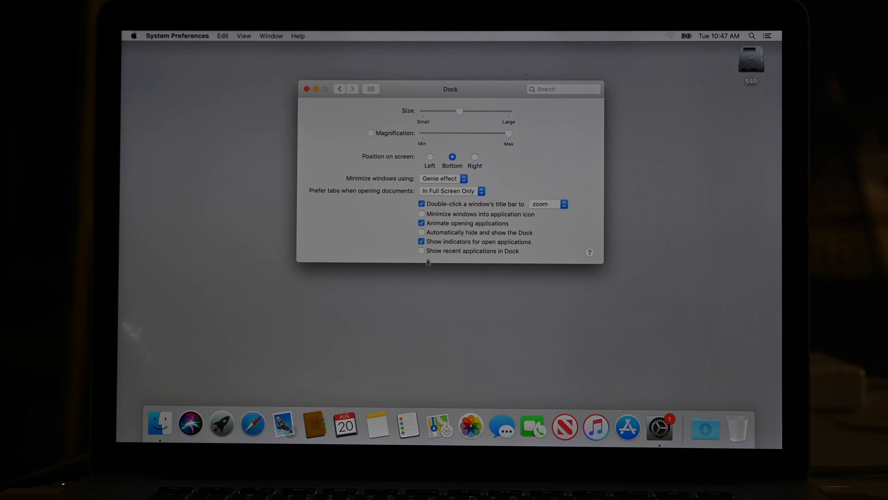
pyautogui.click(421, 251)
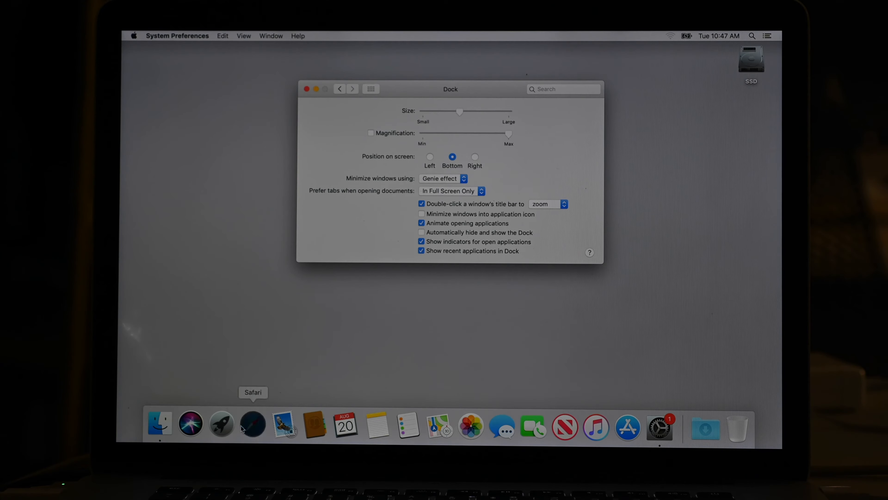
pyautogui.click(252, 424)
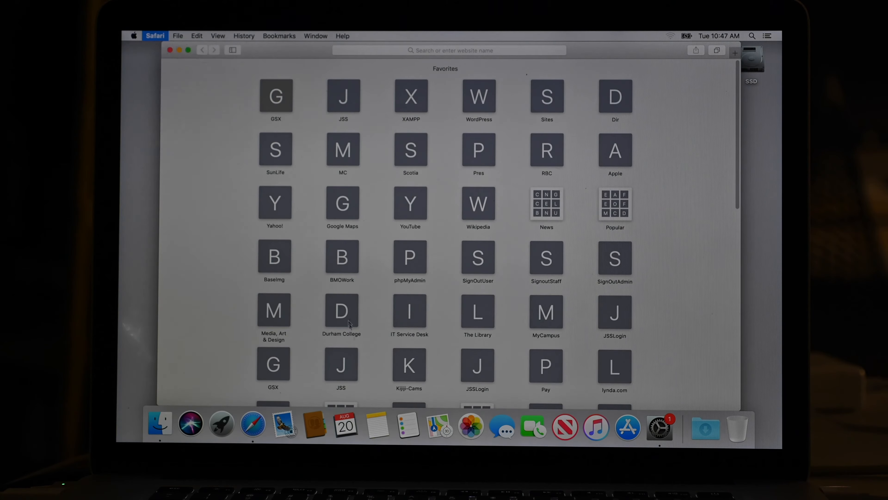
# Step: Dismiss Safari so the Dock settings are in front again
pyautogui.click(221, 424)
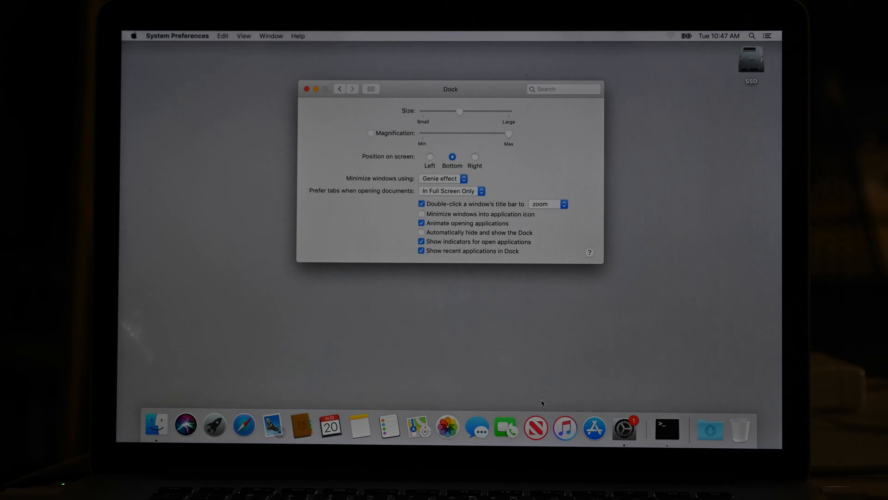
pyautogui.moveTo(666, 428)
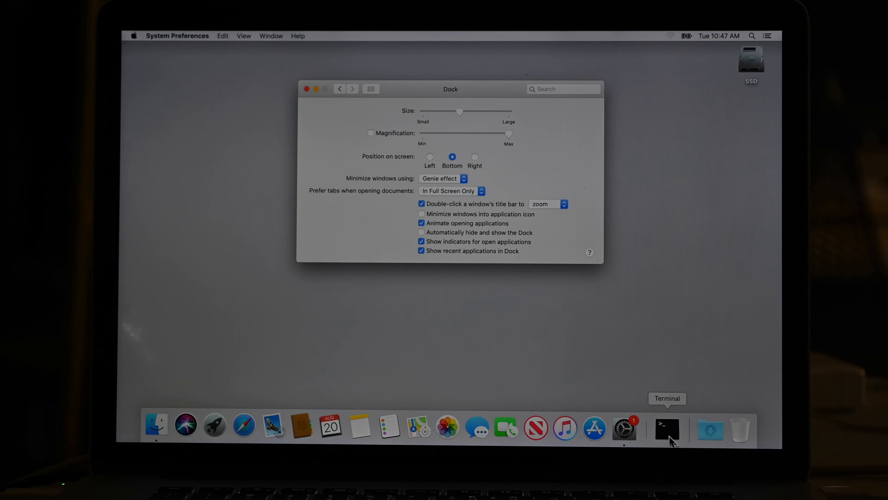
pyautogui.moveTo(669, 433)
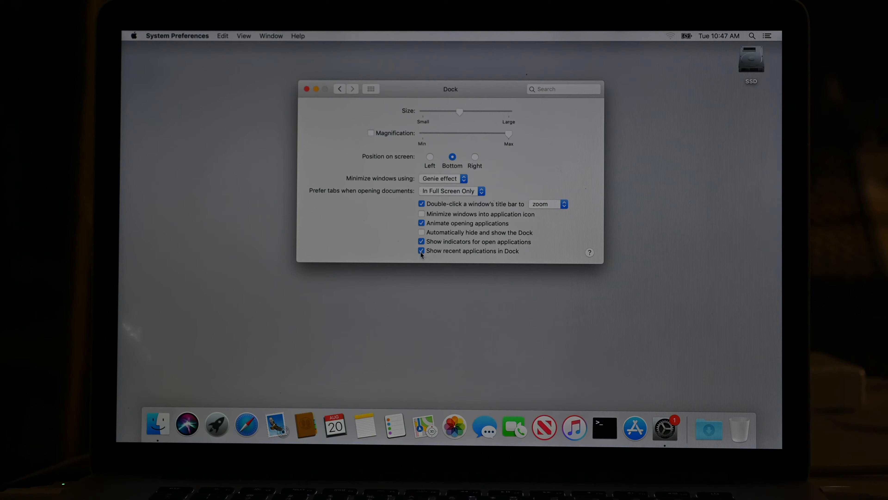
# Step: Uncheck 'Show recent applications in Dock'
pyautogui.click(421, 251)
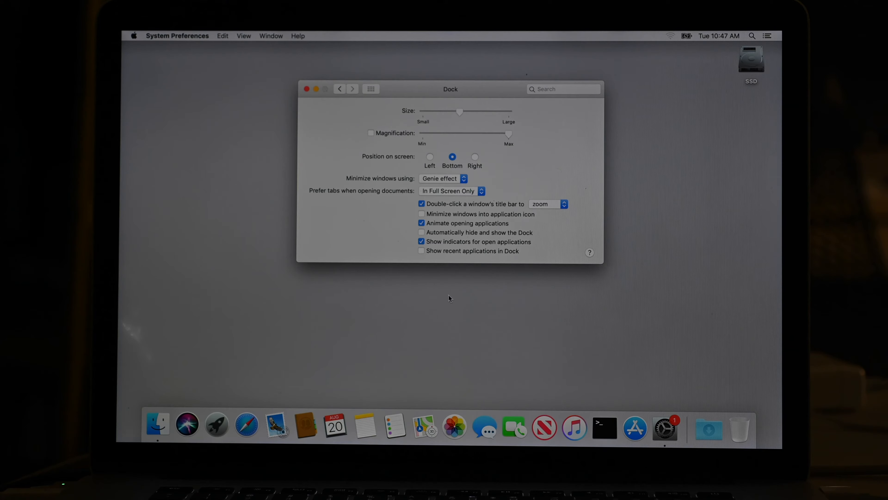
pyautogui.moveTo(212, 91)
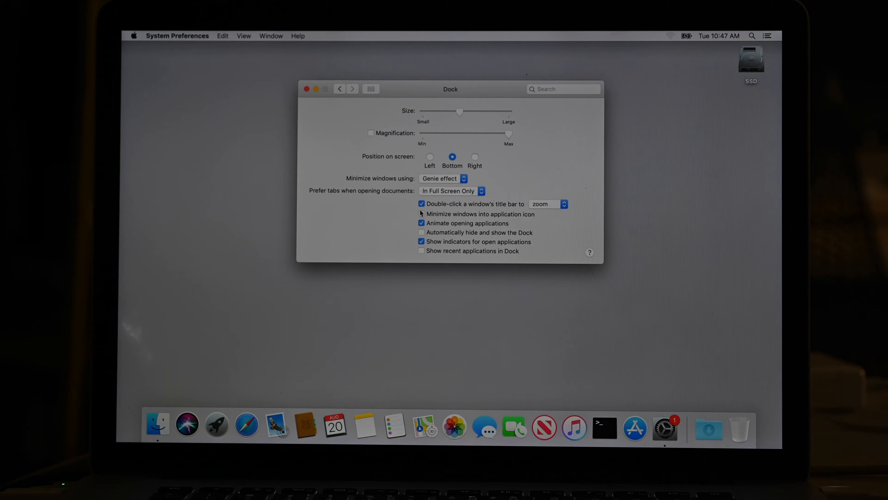
# Step: In the Trackpad pane, turn on tap to click
pyautogui.click(370, 89)
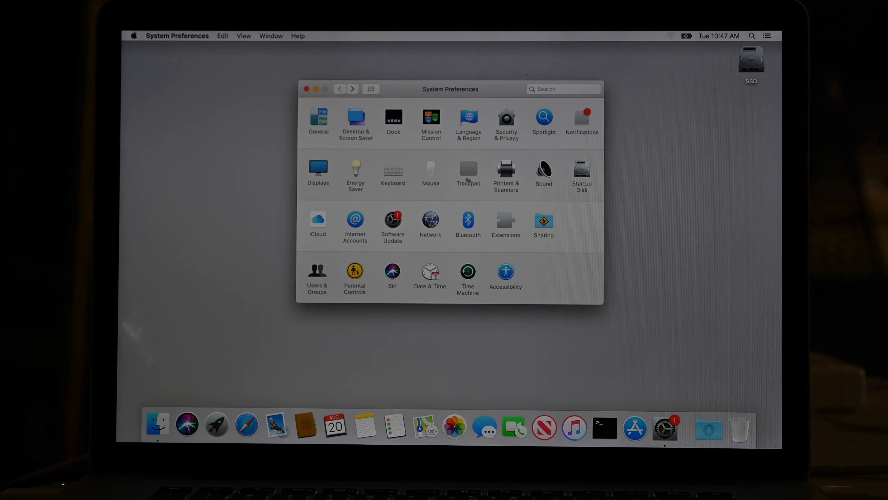
pyautogui.click(467, 170)
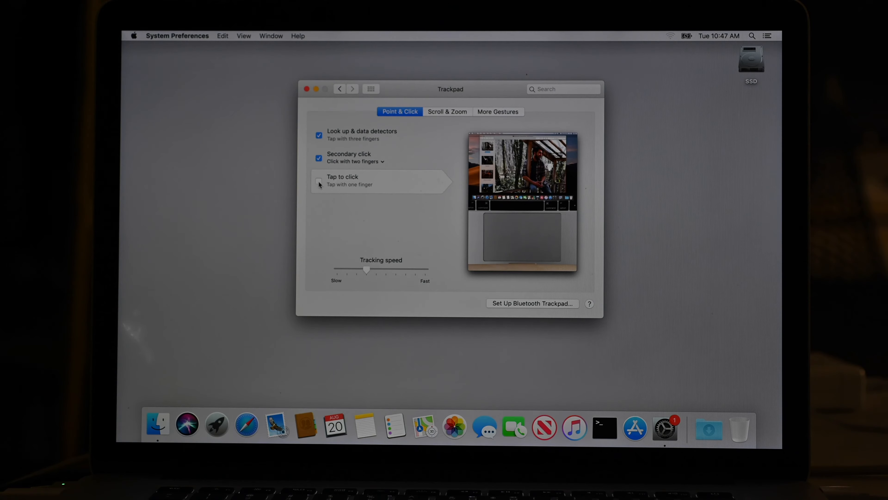
pyautogui.click(319, 180)
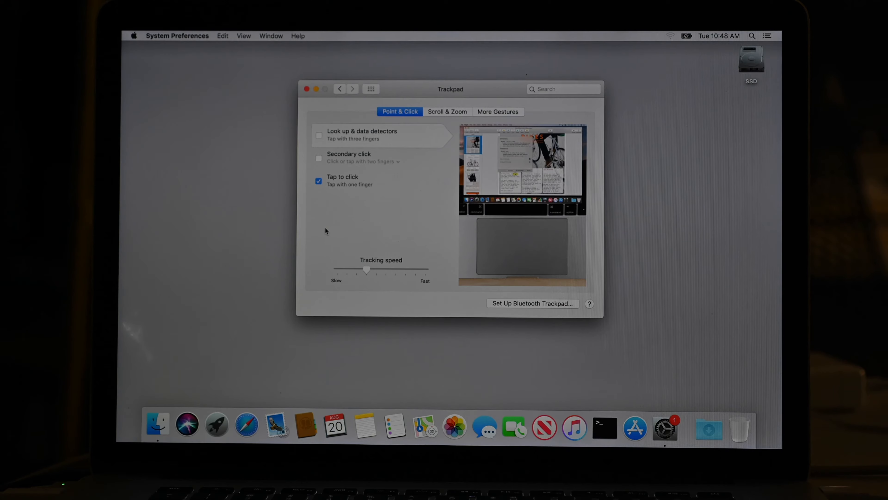
pyautogui.click(447, 111)
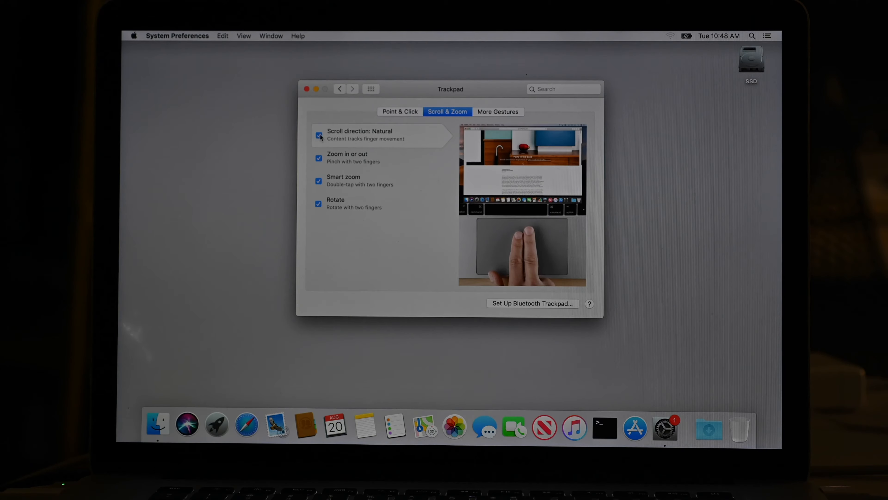
# Step: Turn off natural scroll direction and two-finger rotate, reviewing Point & Click and Scroll & Zoom
pyautogui.click(318, 136)
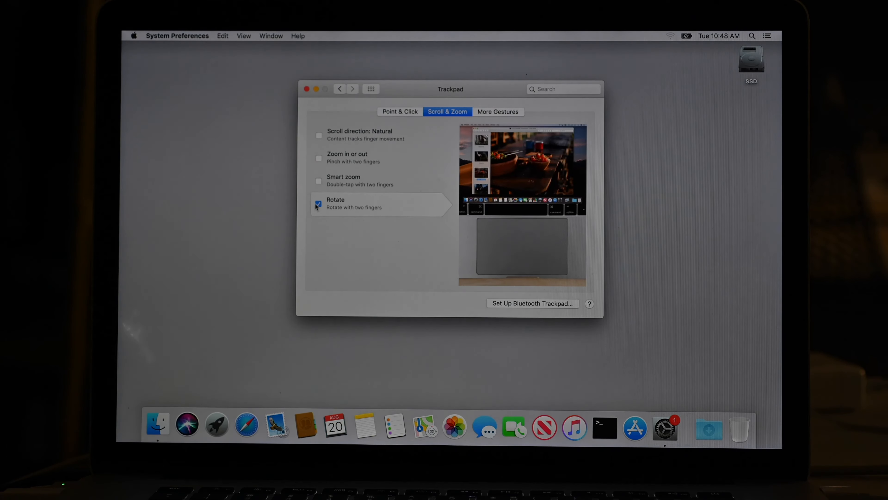
pyautogui.click(497, 111)
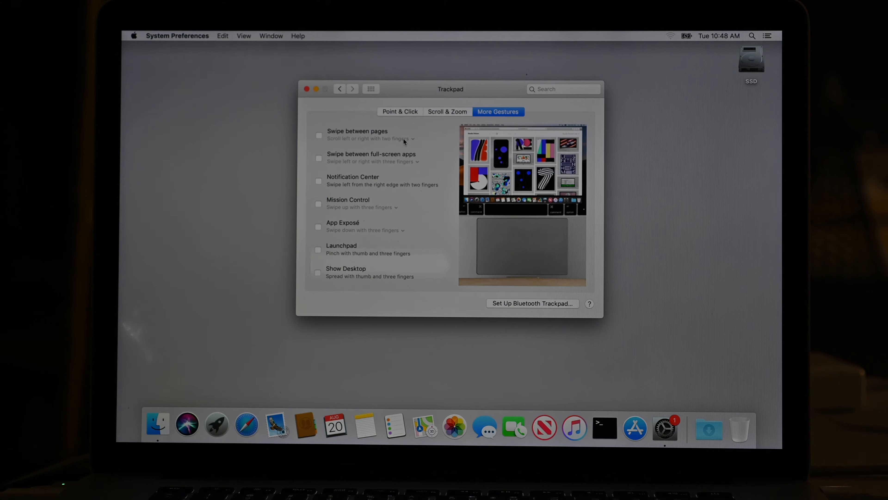
pyautogui.click(399, 111)
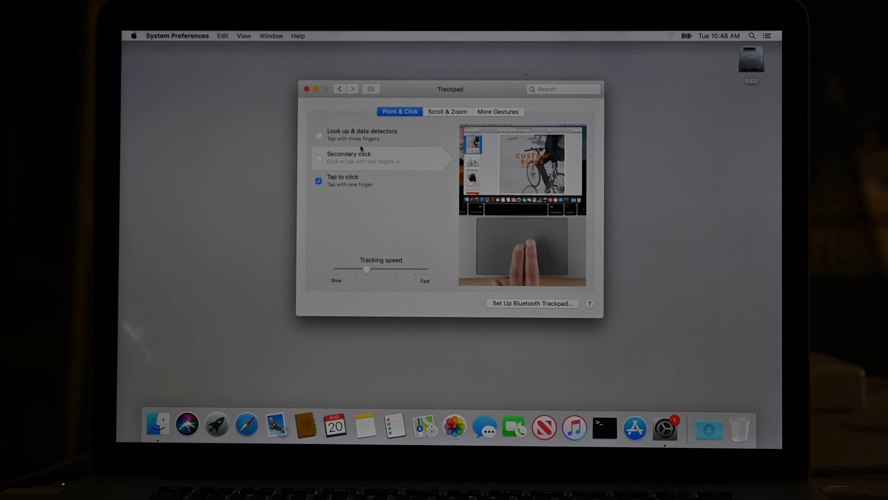
pyautogui.moveTo(369, 163)
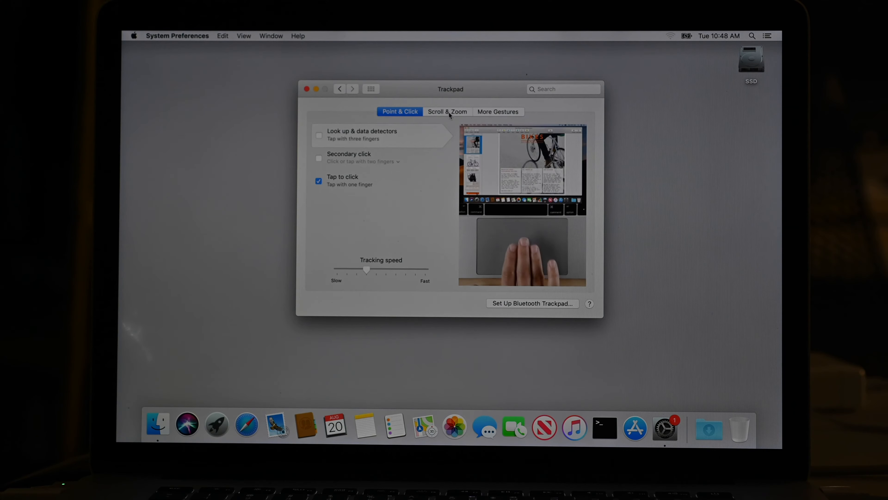
pyautogui.click(447, 112)
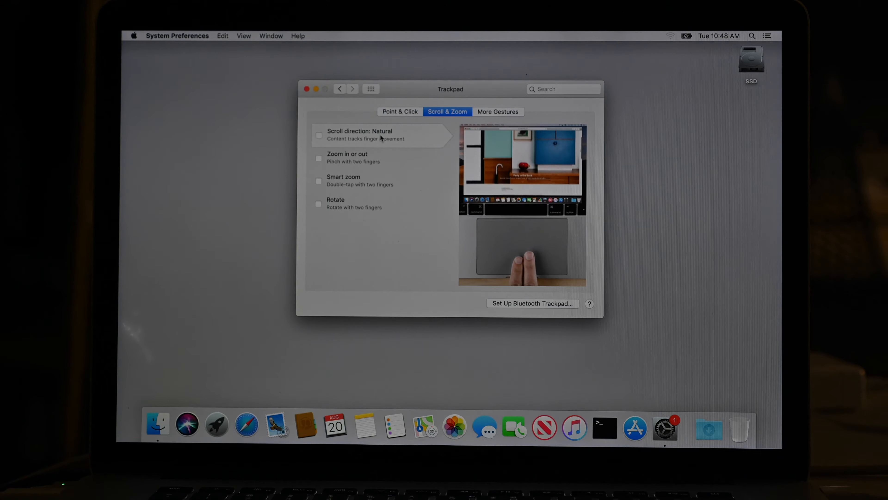
# Step: Leave trackpad natural scrolling off, review More Gestures, and switch to the Mouse pane
pyautogui.click(318, 136)
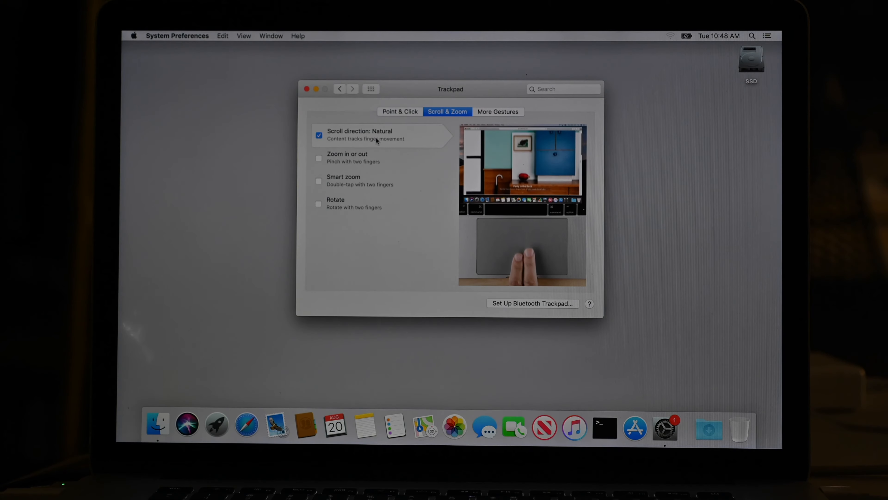
pyautogui.click(318, 135)
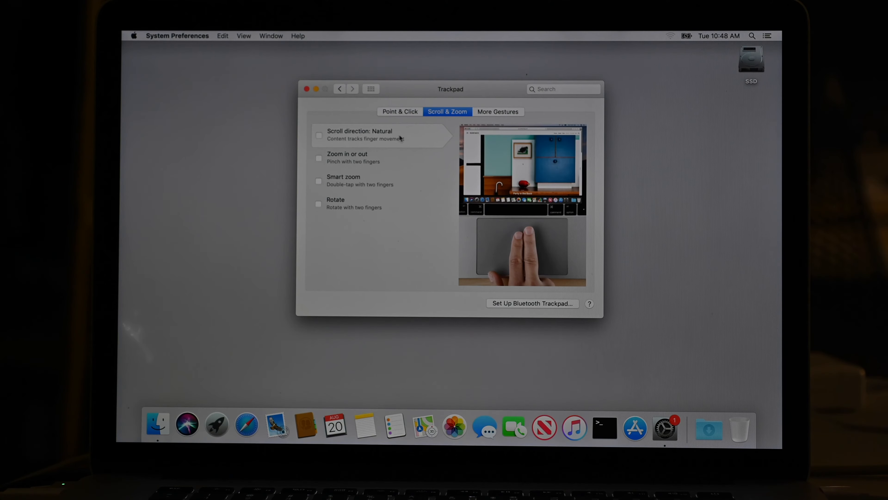
pyautogui.click(497, 112)
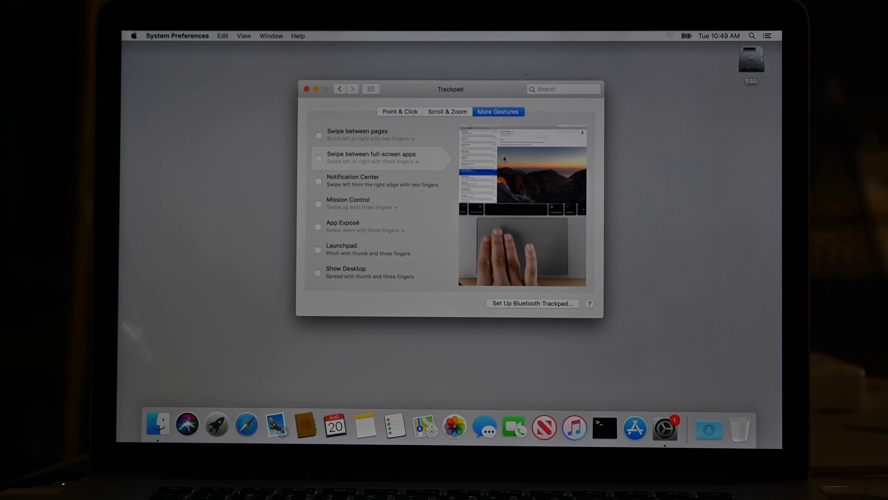
pyautogui.click(399, 111)
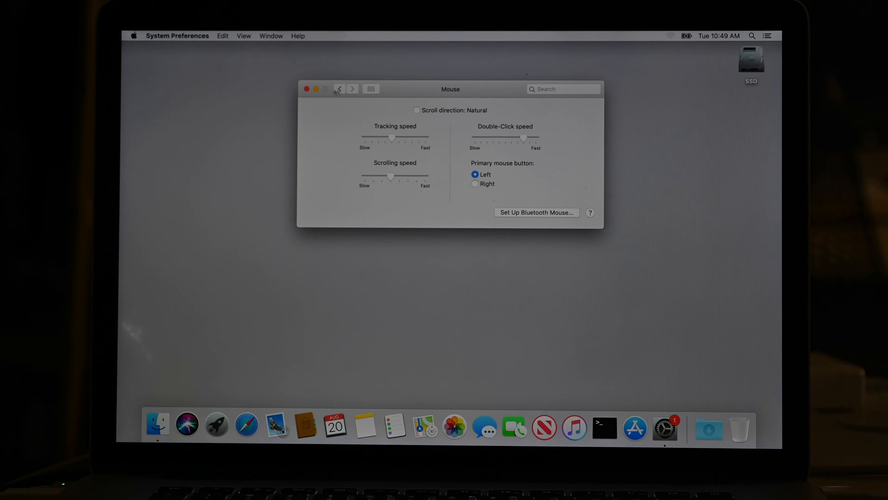
# Step: Return to the overview, show the Keyboard pane's main settings, and lower the volume
pyautogui.click(339, 89)
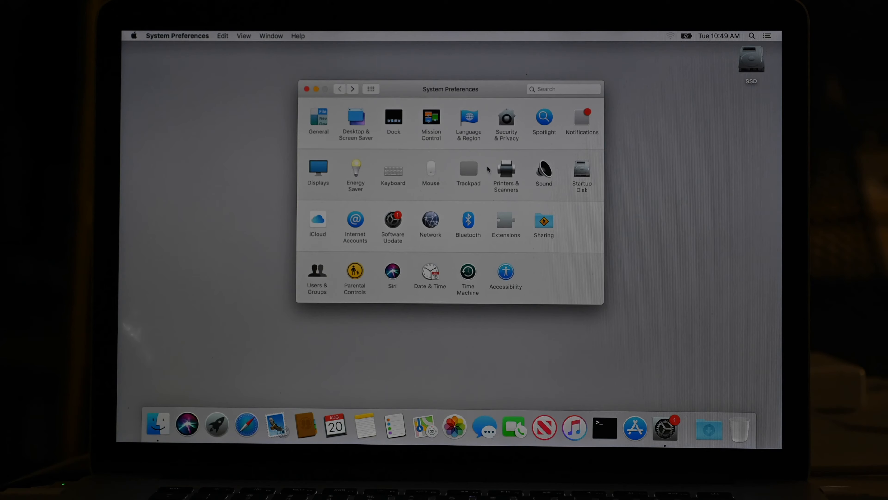
pyautogui.moveTo(444, 174)
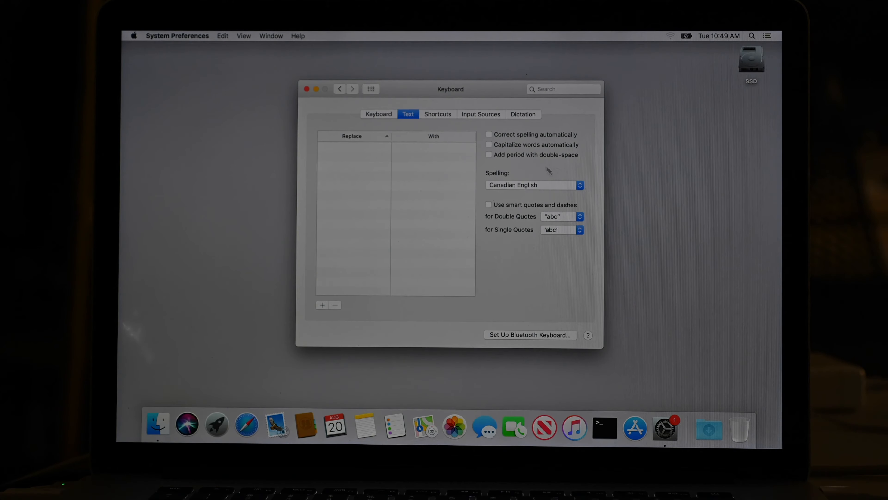
pyautogui.click(378, 113)
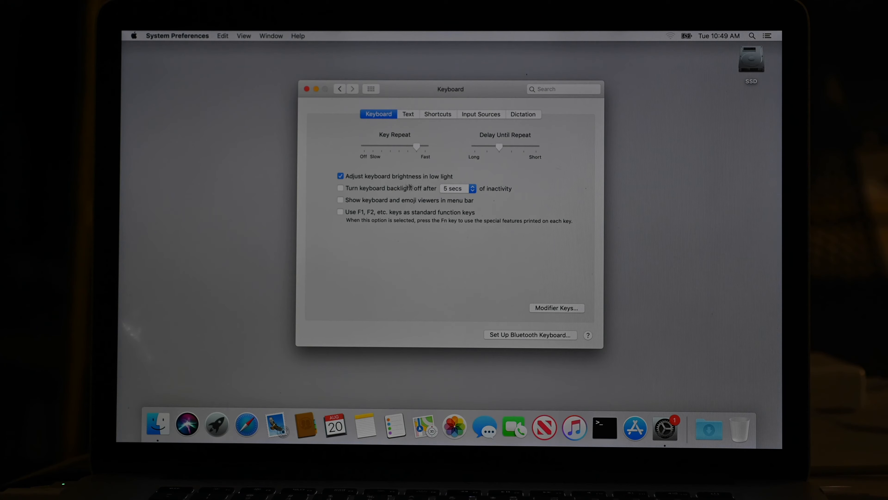
pyautogui.moveTo(398, 215)
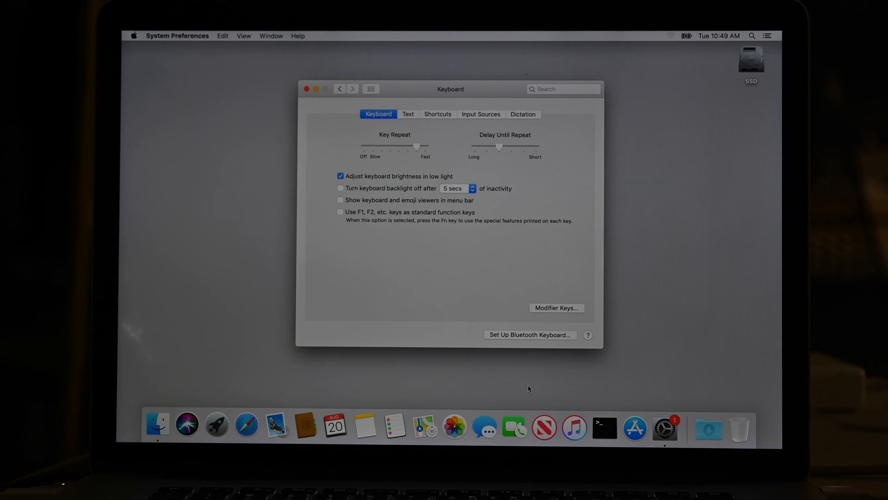
pyautogui.moveTo(590, 383)
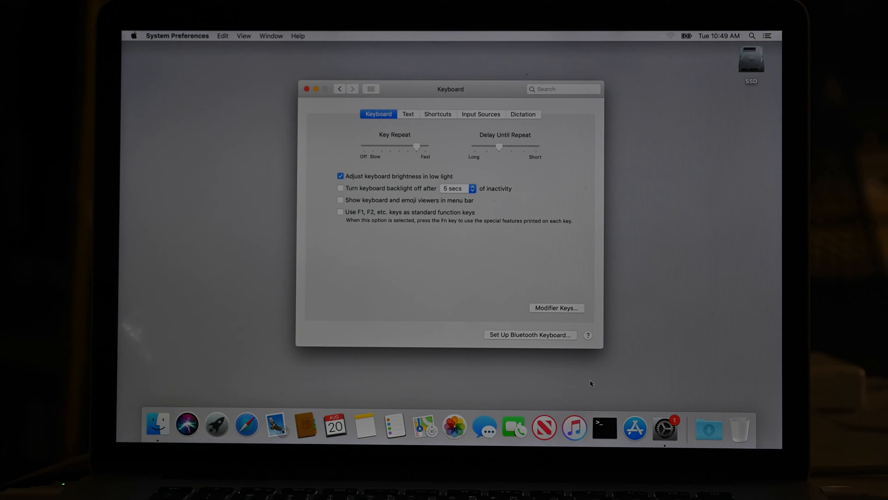
pyautogui.moveTo(605, 383)
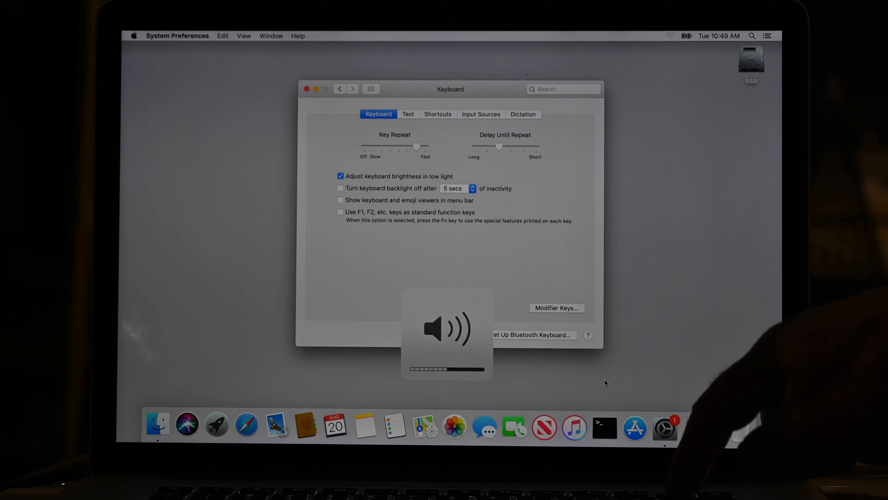
pyautogui.press('volumedown')
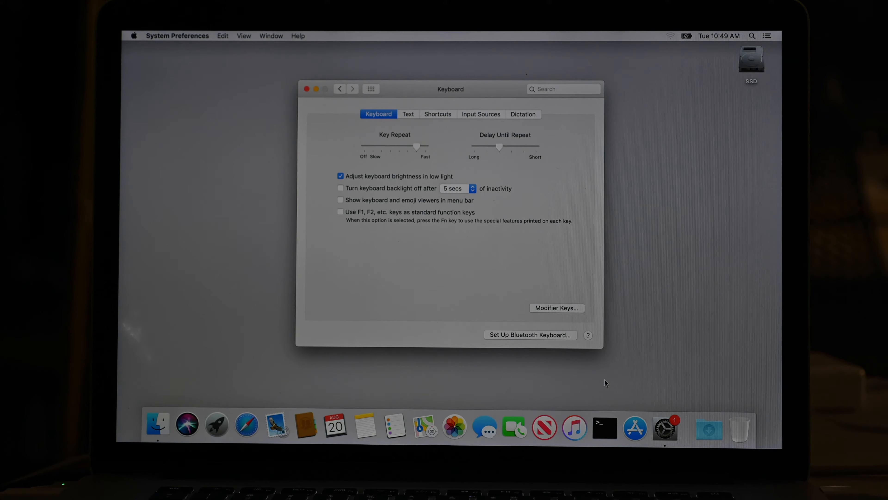
pyautogui.moveTo(606, 381)
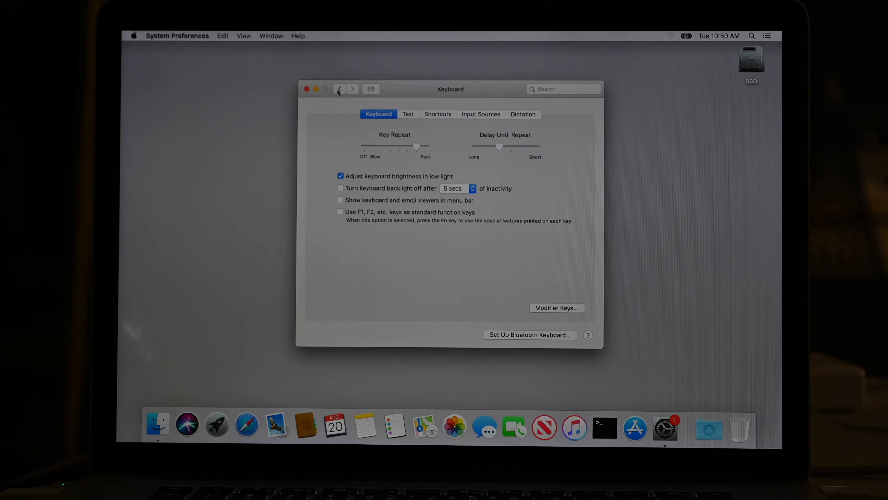
# Step: Show the volume in the menu bar via the Sound pane and return to the overview
pyautogui.click(338, 88)
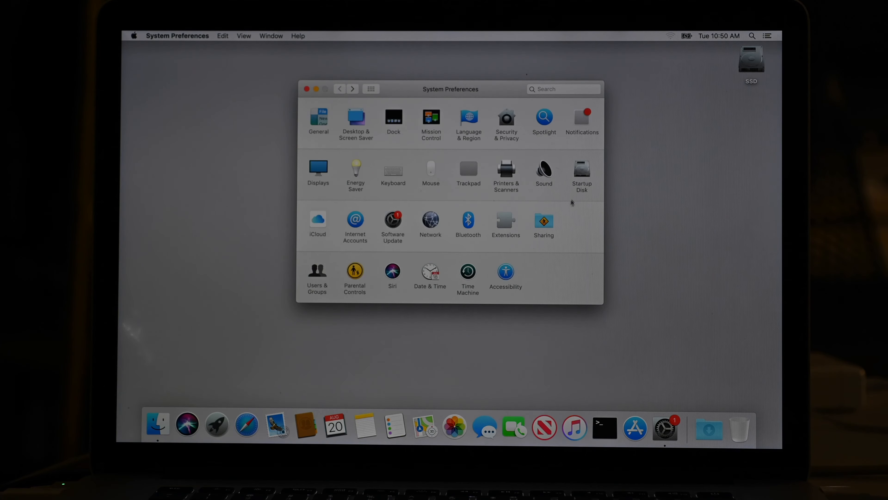
pyautogui.moveTo(470, 254)
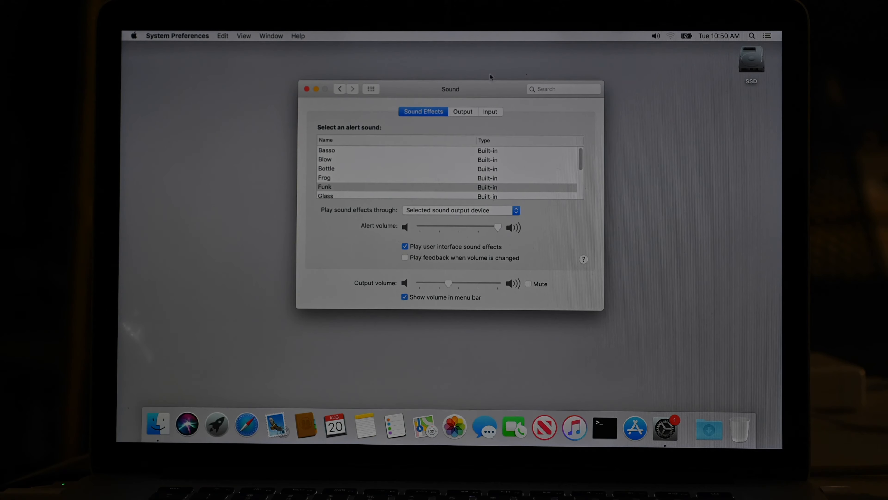
pyautogui.click(462, 111)
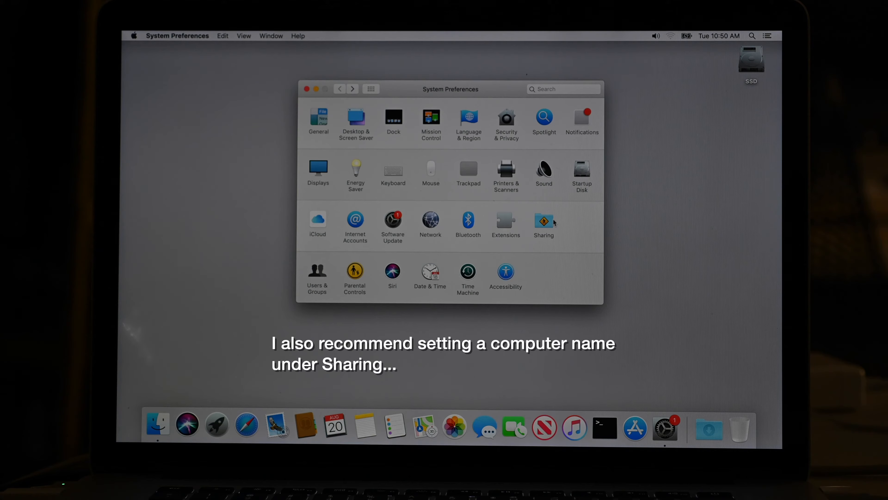
pyautogui.moveTo(502, 313)
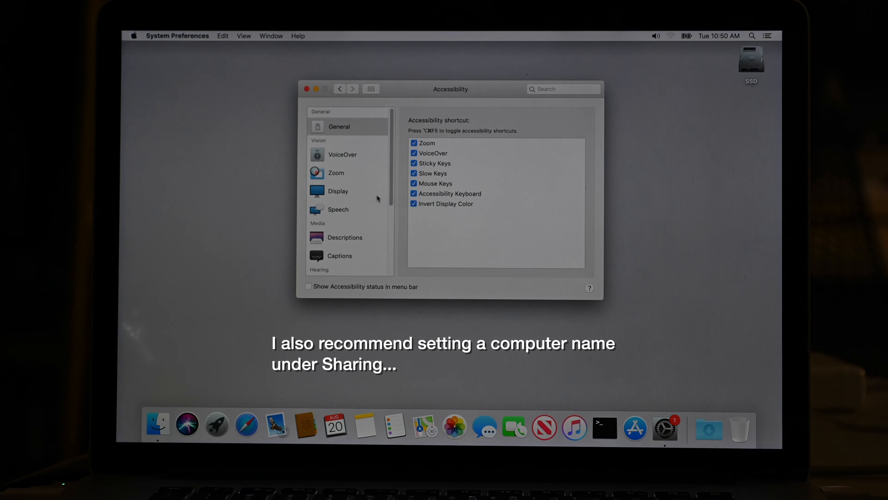
# Step: In Accessibility Zoom, enable 'Use scroll gesture with modifier keys to zoom' with Control
pyautogui.click(335, 172)
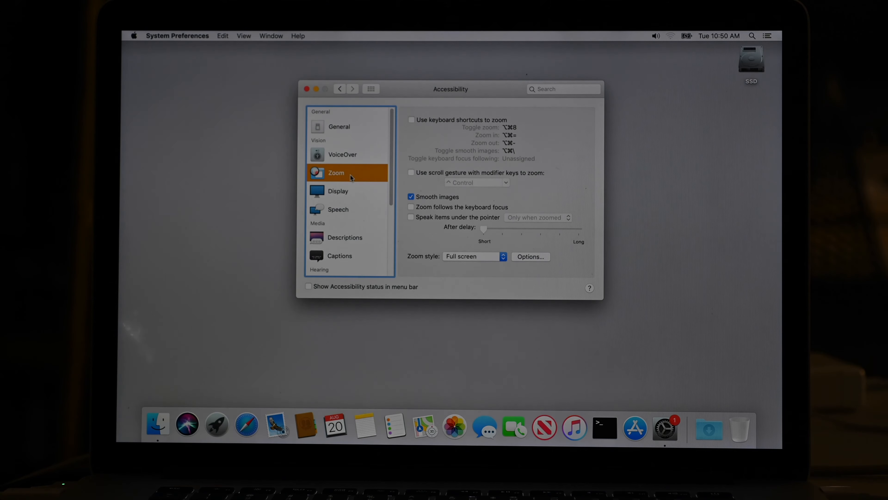
pyautogui.moveTo(412, 176)
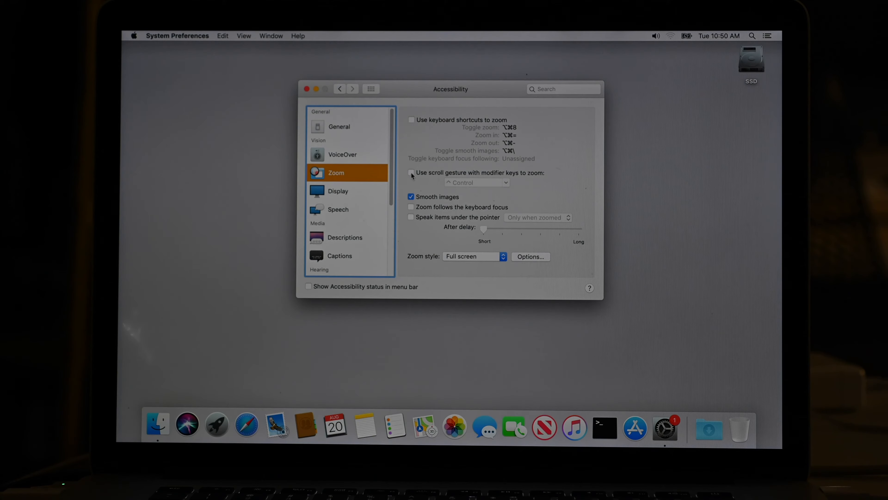
pyautogui.click(411, 173)
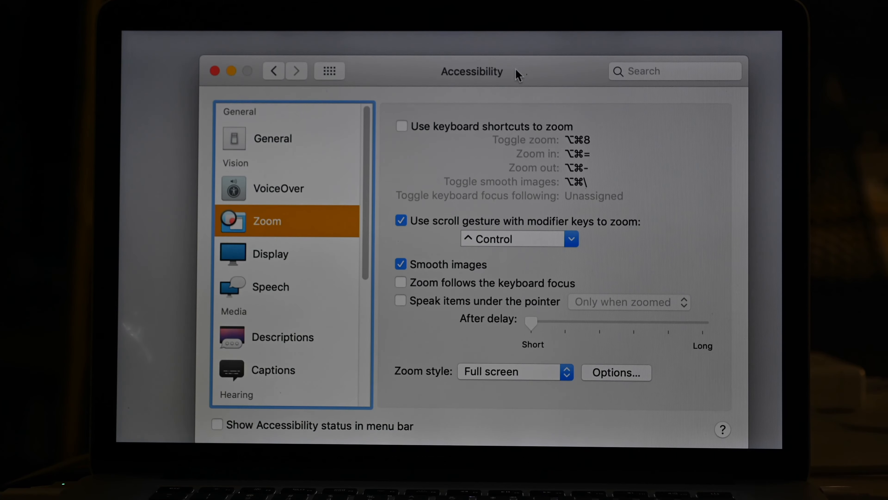
pyautogui.moveTo(520, 267)
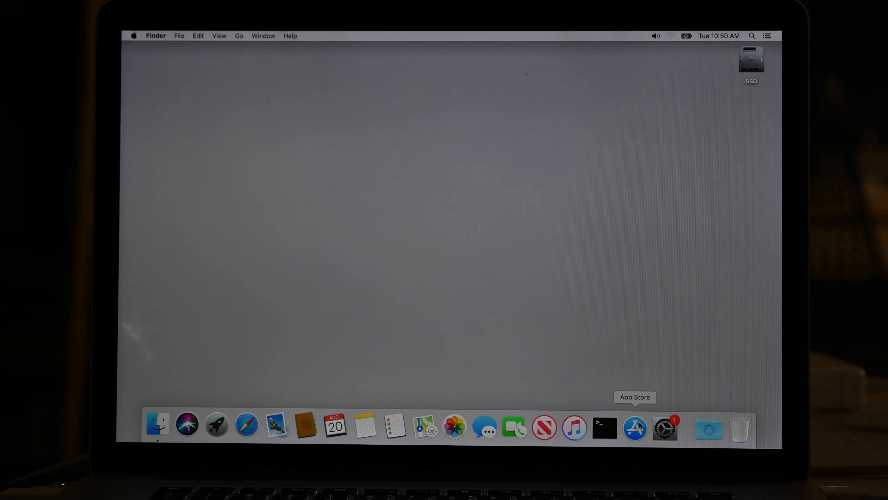
pyautogui.moveTo(664, 436)
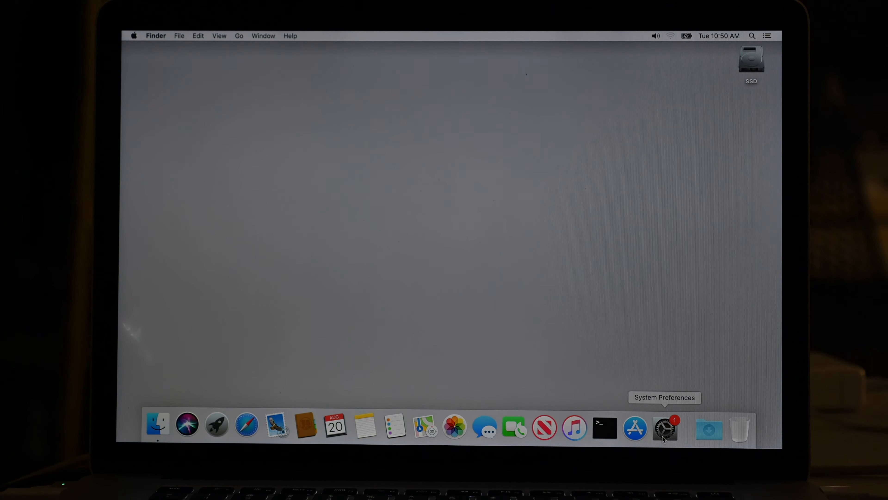
# Step: Reopen the iCloud pane, review Photos Options keeping only Shared Albums, and dismiss the library alert
pyautogui.click(664, 426)
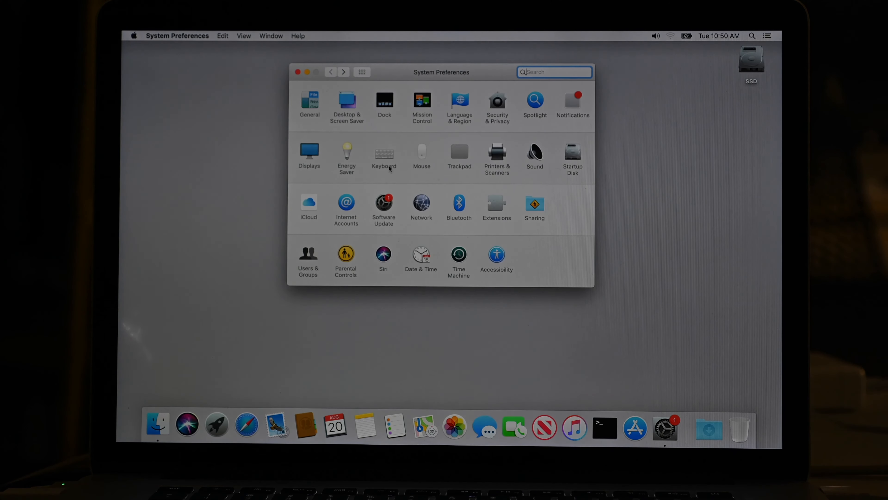
pyautogui.moveTo(431, 164)
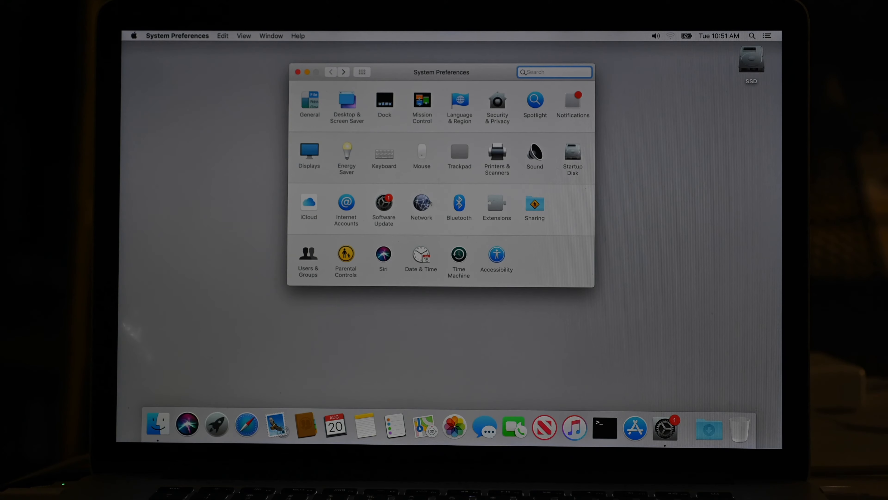
pyautogui.click(309, 203)
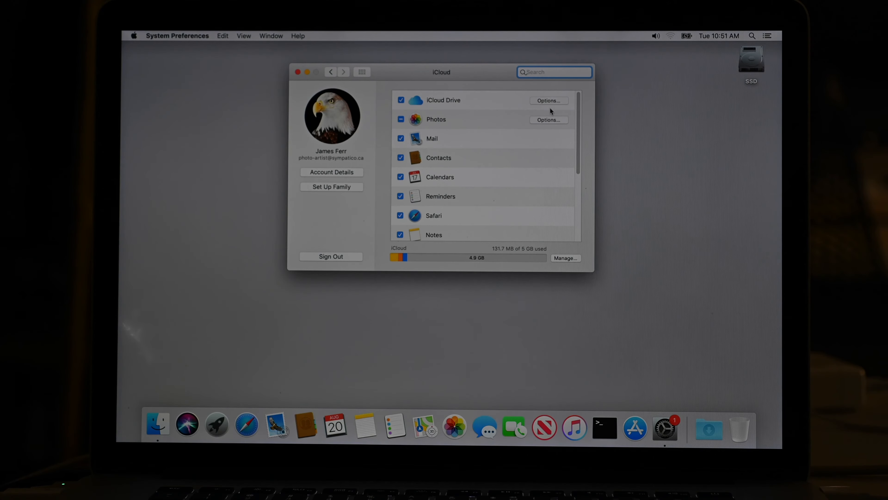
pyautogui.moveTo(405, 119)
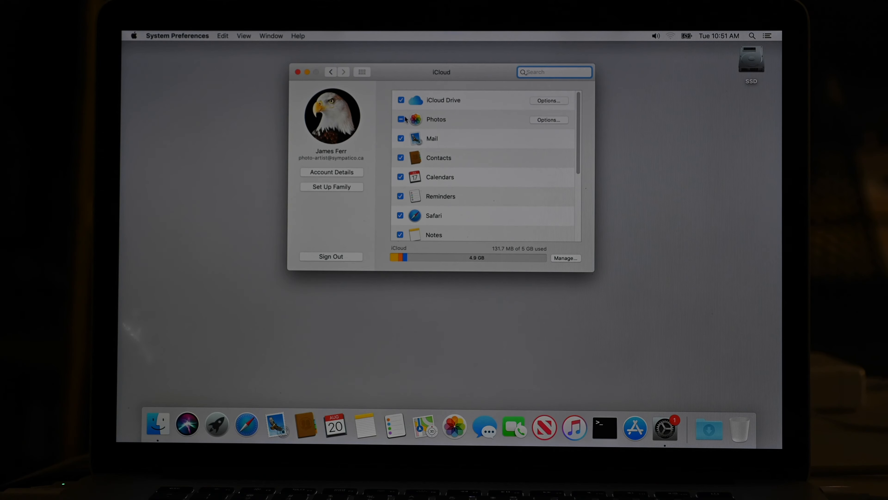
pyautogui.click(401, 119)
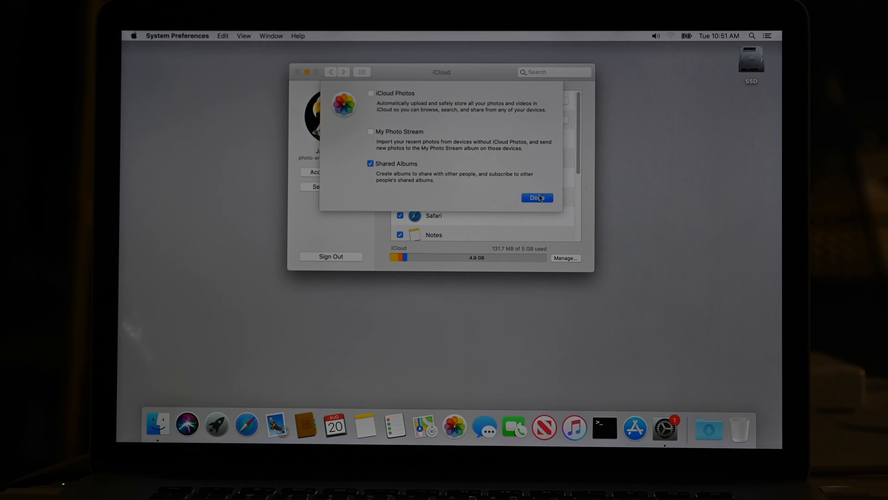
pyautogui.click(536, 197)
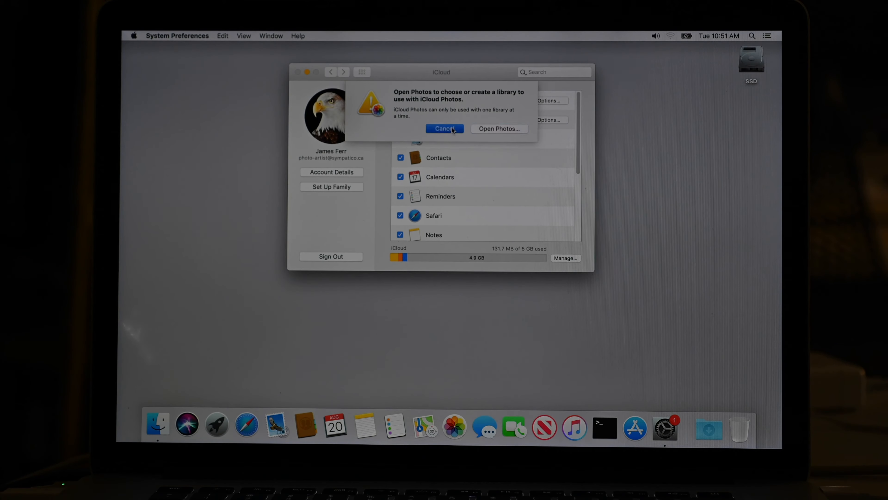
pyautogui.click(444, 129)
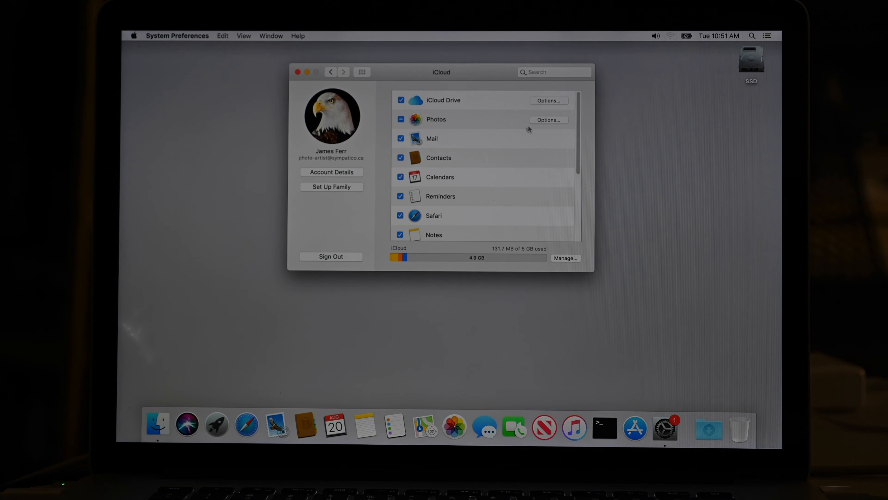
pyautogui.moveTo(532, 103)
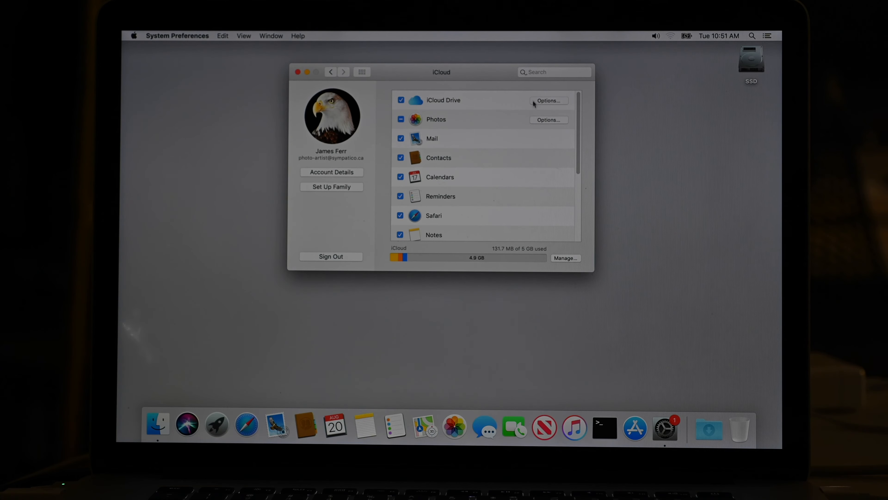
# Step: In iCloud Drive Options, stop Preview, QuickTime Player and Mail storing documents in iCloud
pyautogui.click(547, 100)
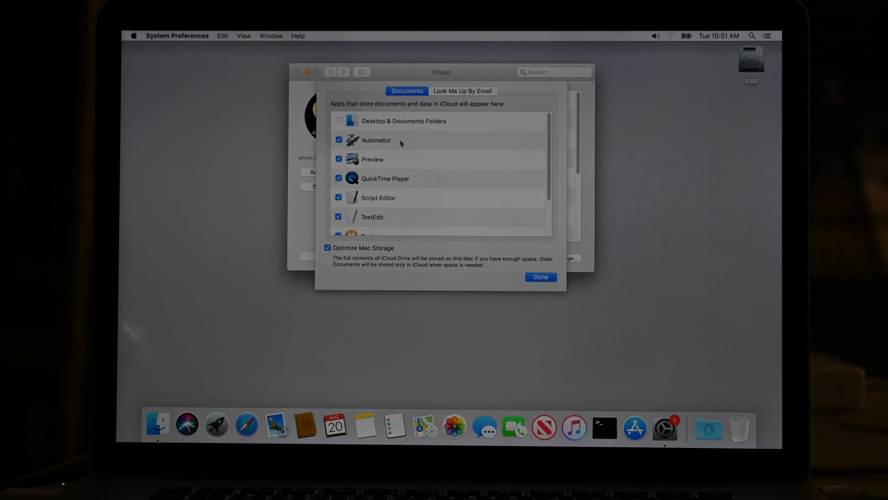
pyautogui.moveTo(379, 124)
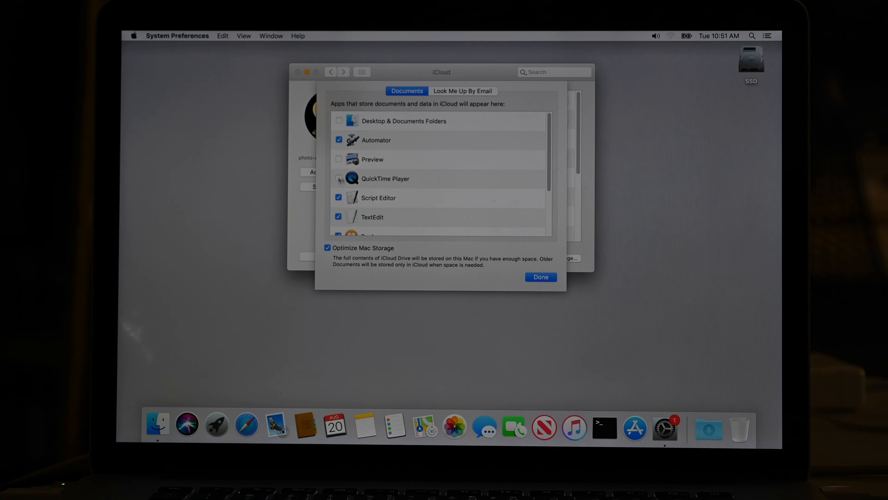
pyautogui.scroll(-3)
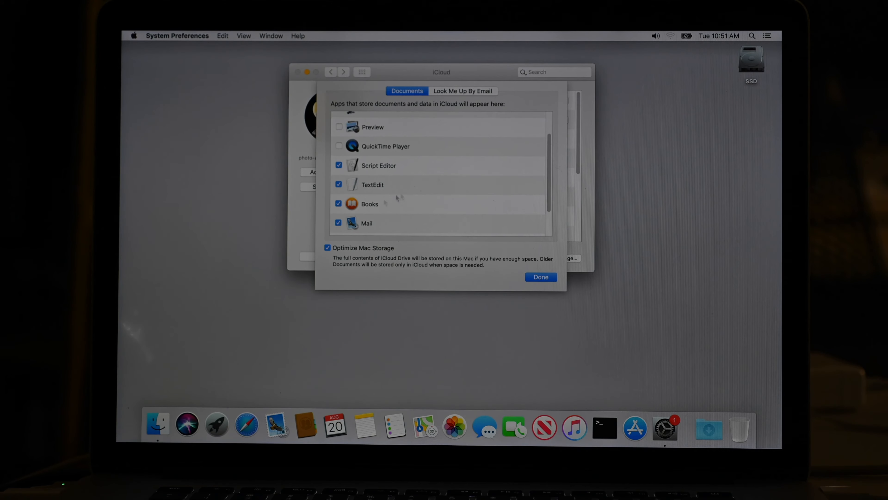
pyautogui.scroll(-3)
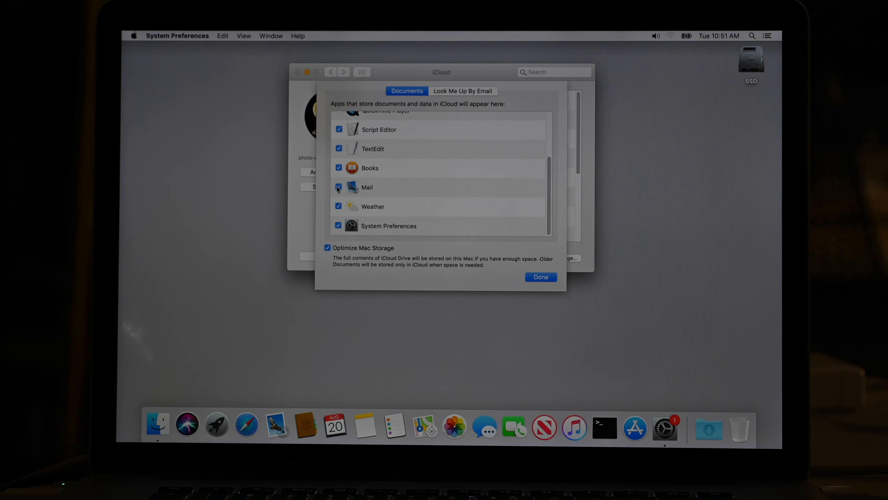
pyautogui.click(338, 187)
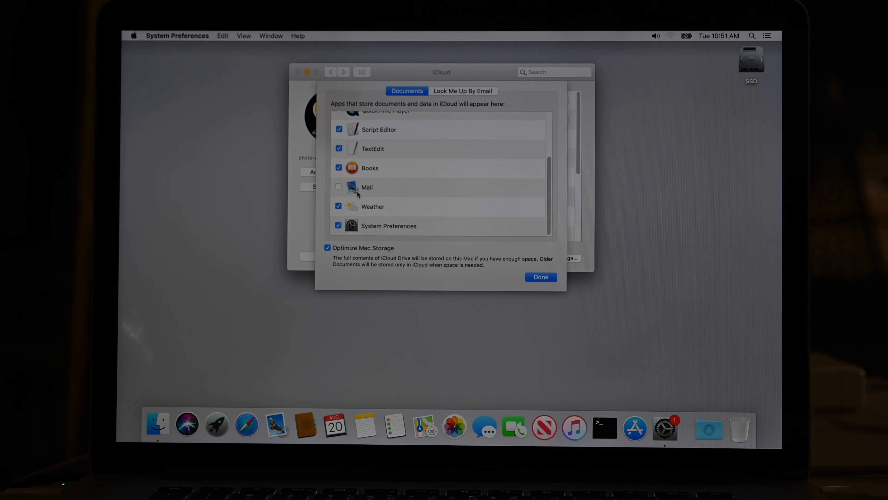
pyautogui.moveTo(404, 209)
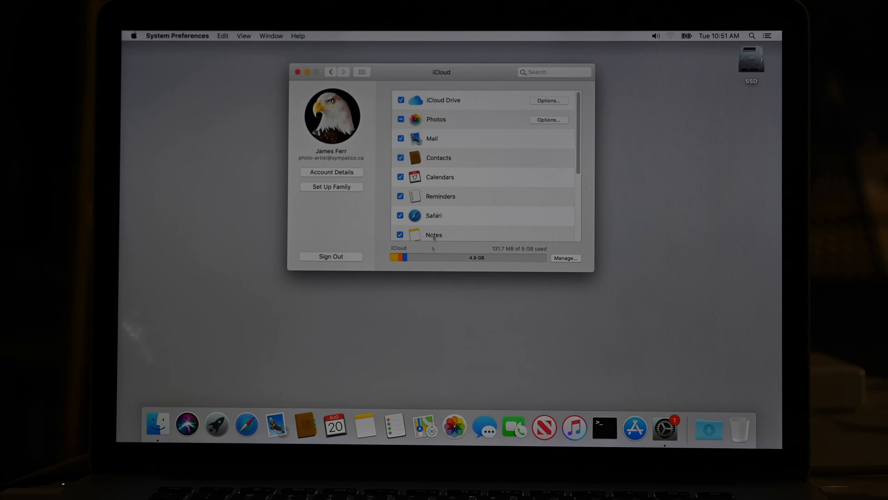
pyautogui.moveTo(473, 152)
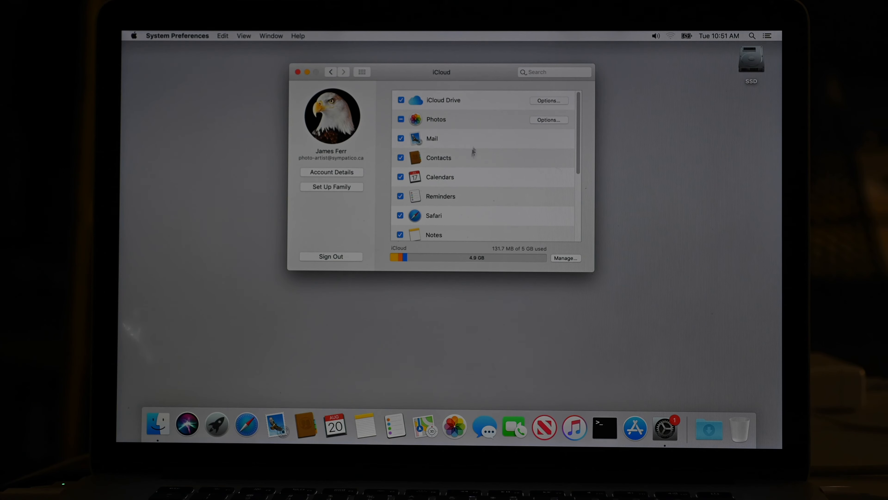
# Step: Scroll the iCloud app list down to Find My Mac and its Details warning
pyautogui.scroll(-3)
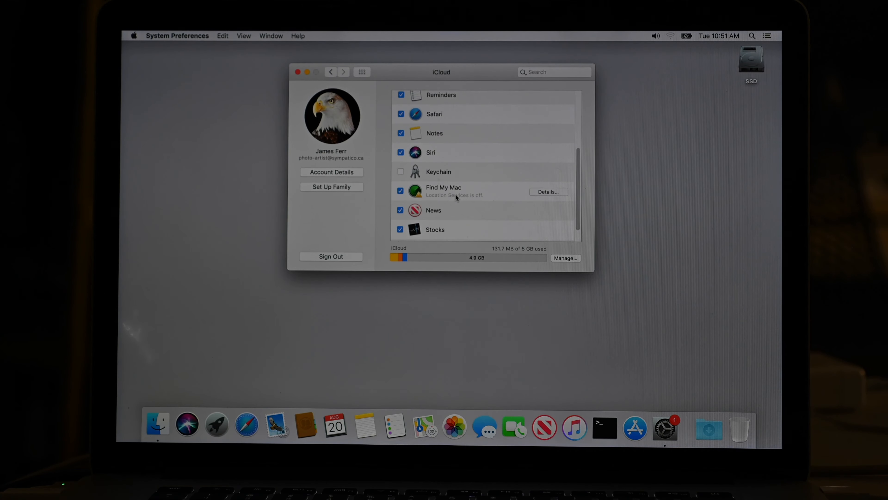
pyautogui.scroll(-3)
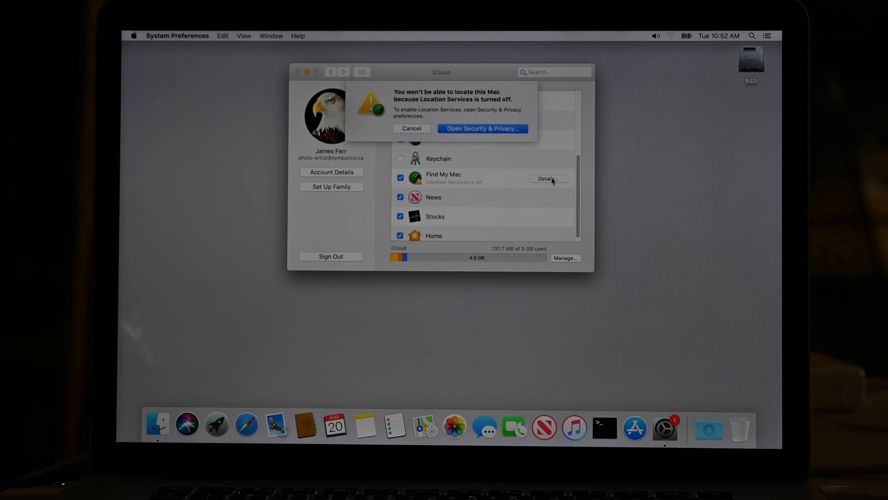
# Step: Unlock Security & Privacy, toggle Location Services on then off again, and return to iCloud
pyautogui.click(412, 128)
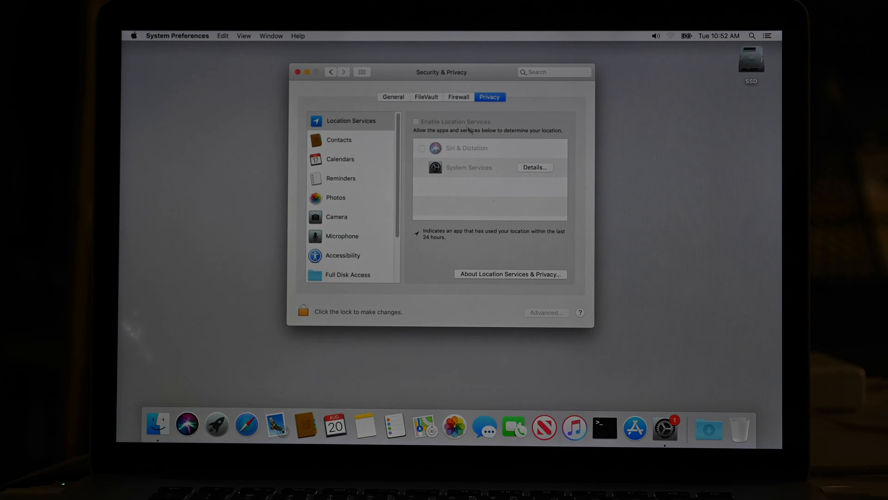
pyautogui.moveTo(524, 201)
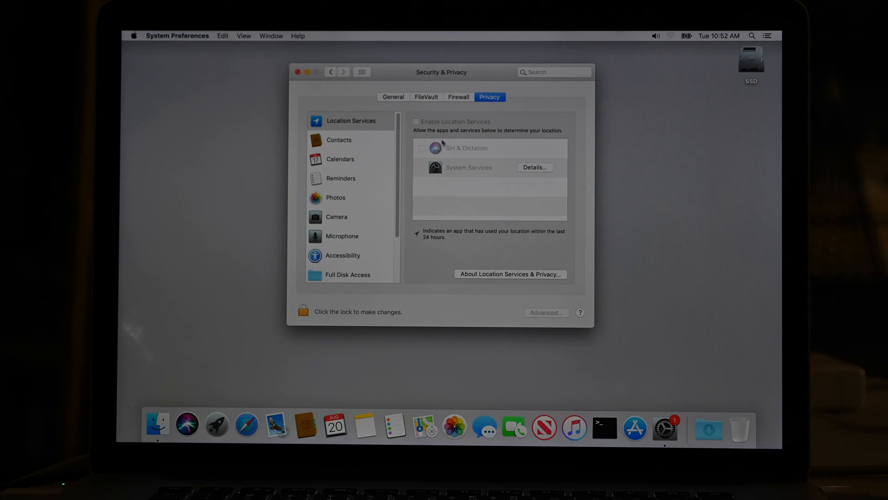
pyautogui.click(303, 312)
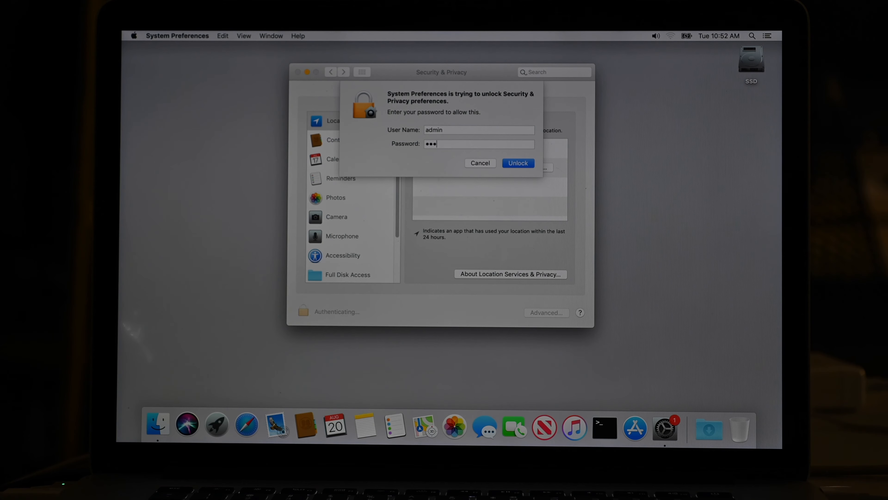
pyautogui.click(516, 162)
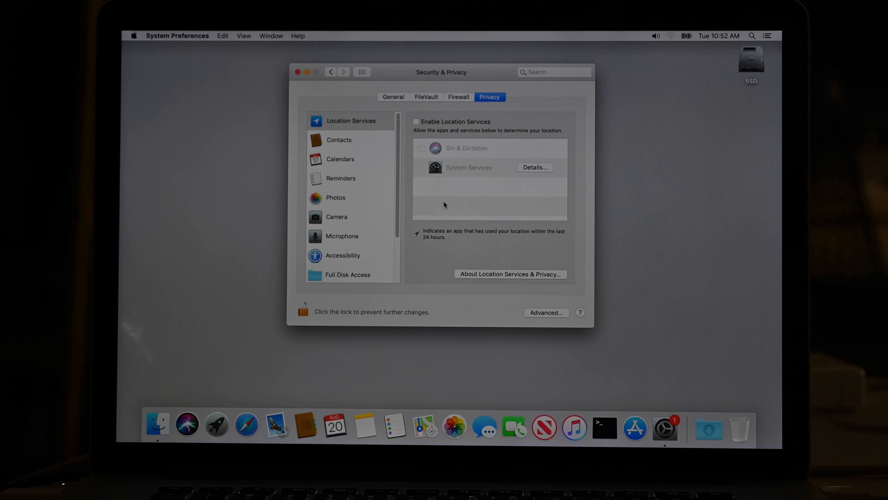
pyautogui.click(416, 121)
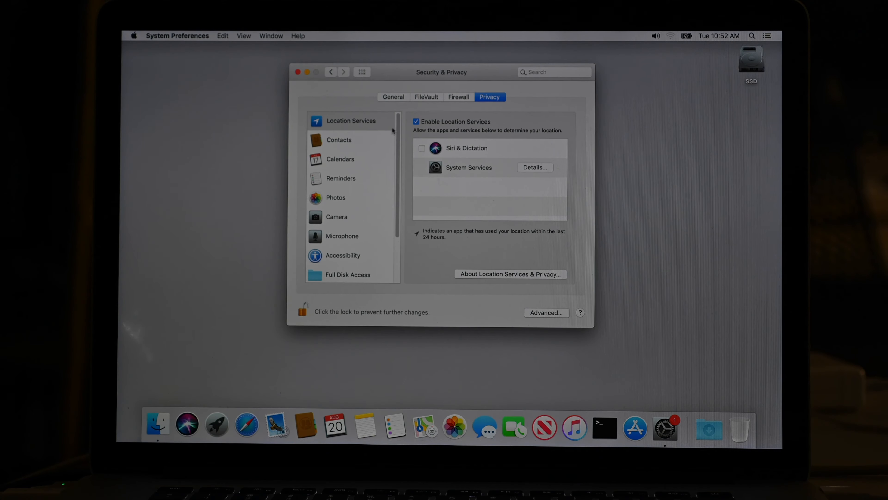
pyautogui.click(416, 121)
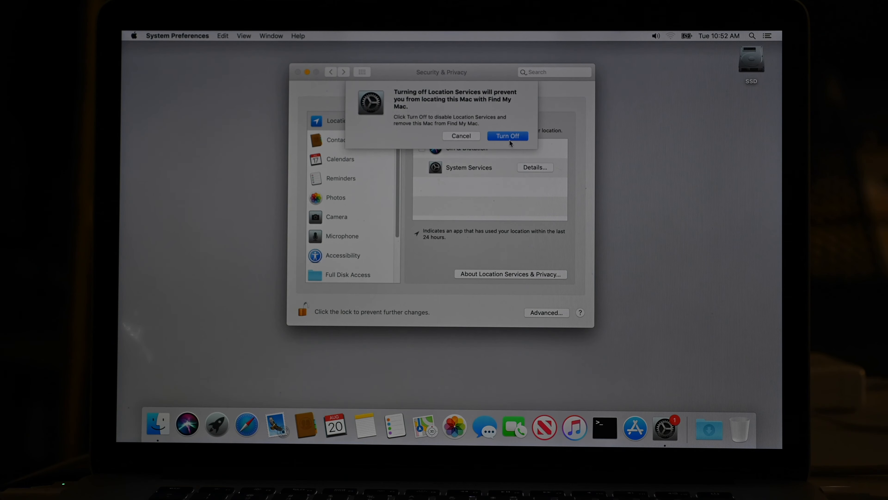
pyautogui.click(507, 136)
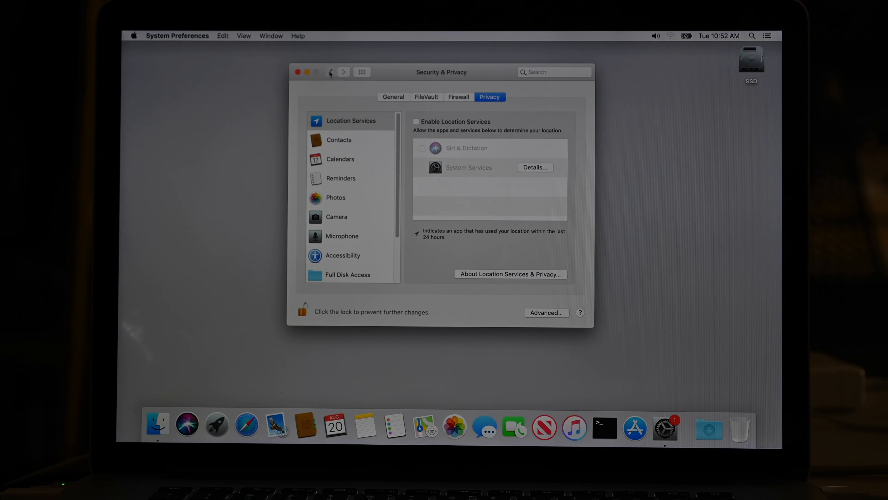
pyautogui.click(330, 72)
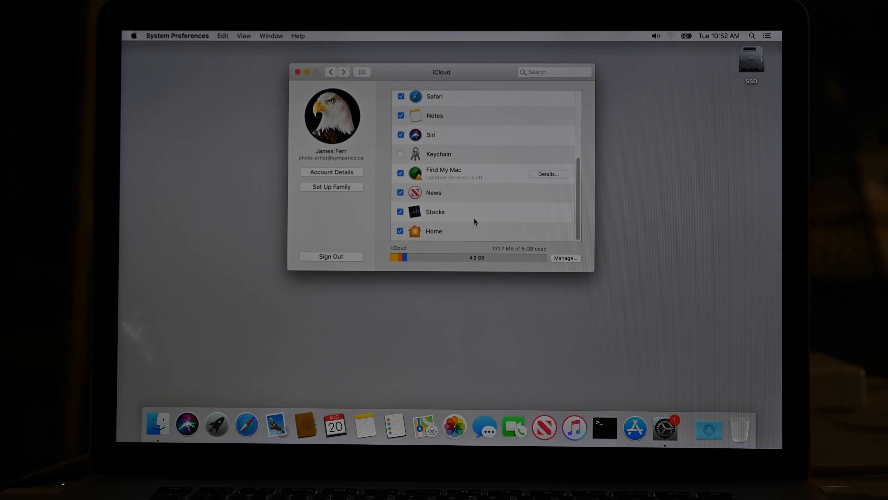
pyautogui.moveTo(452, 197)
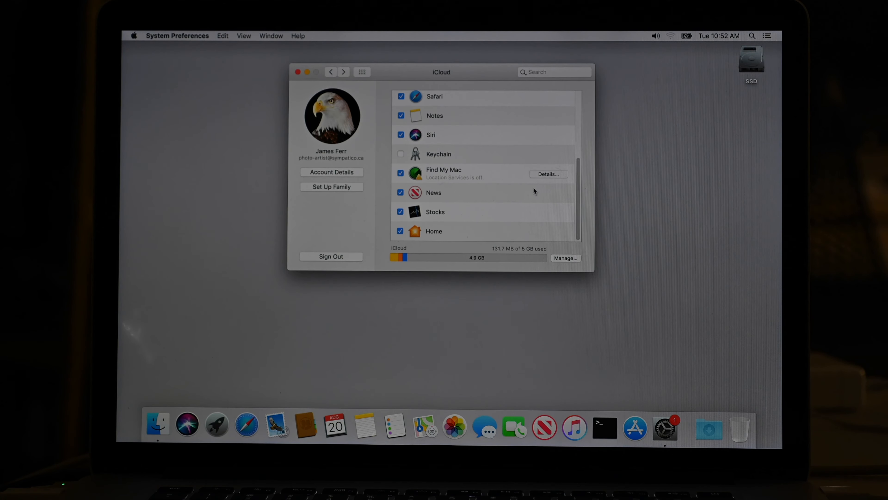
pyautogui.moveTo(552, 164)
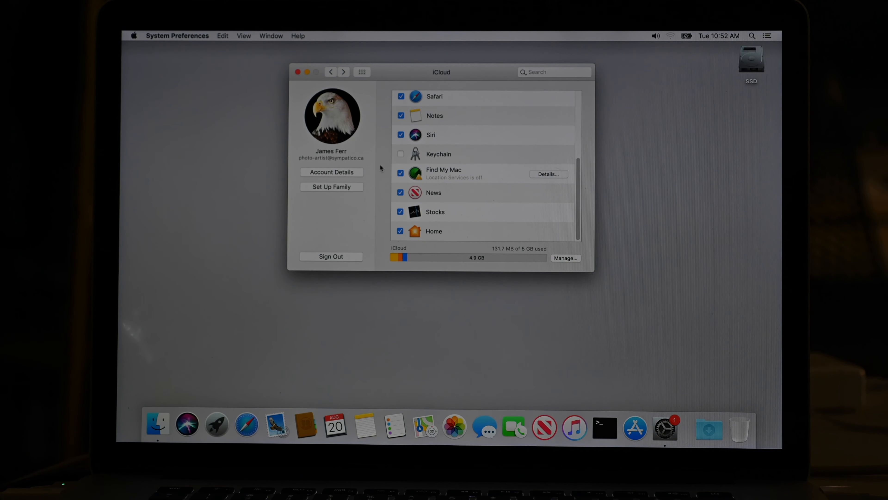
pyautogui.moveTo(452, 162)
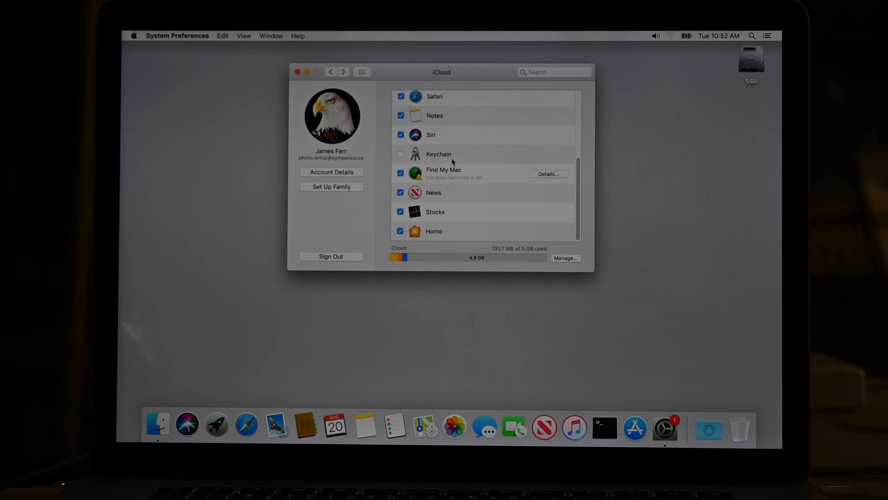
pyautogui.moveTo(371, 159)
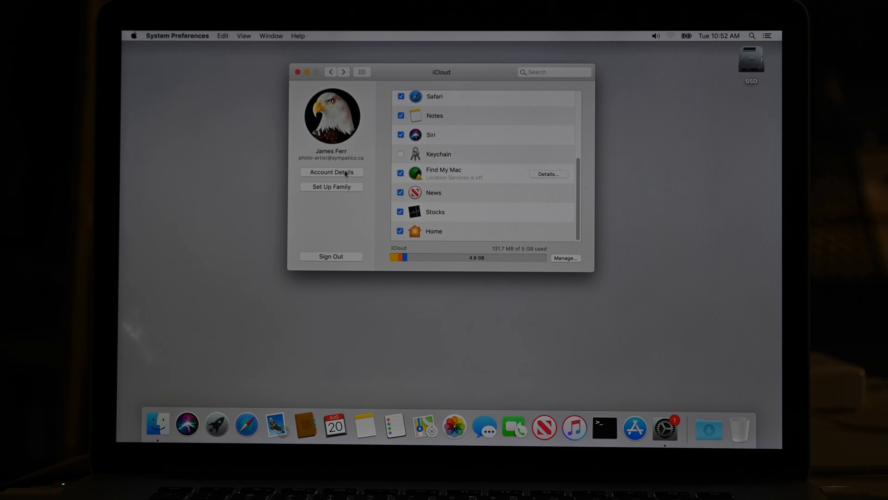
pyautogui.moveTo(356, 203)
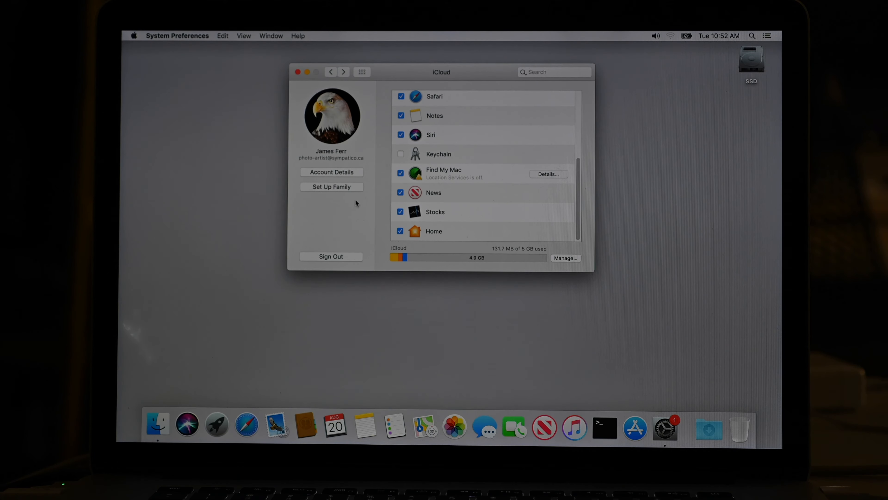
pyautogui.moveTo(345, 245)
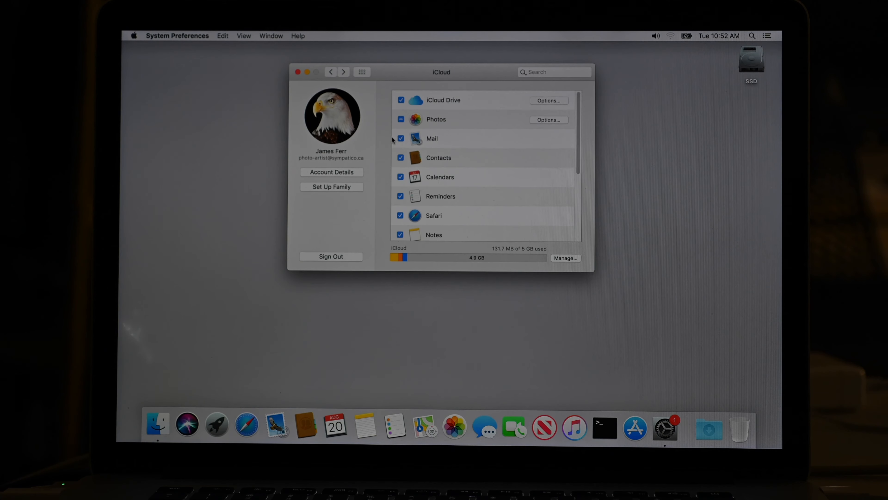
pyautogui.click(331, 256)
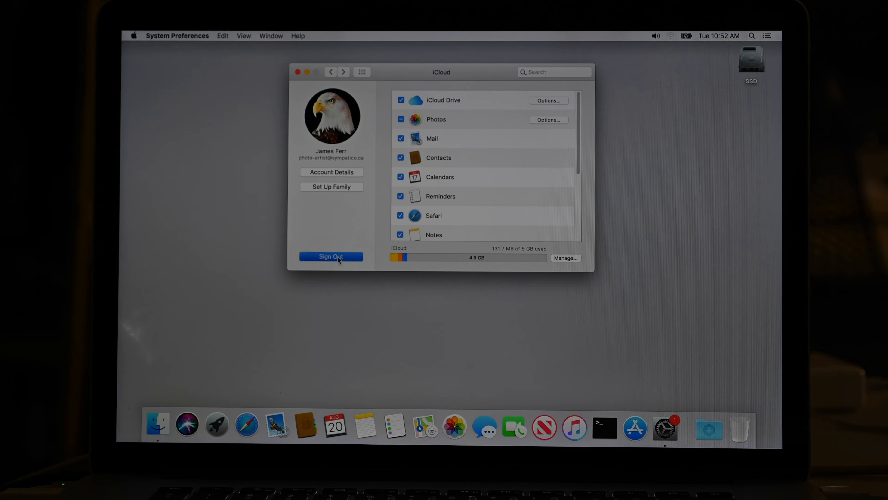
# Step: Sign out of iCloud keeping no local copies, stopping the iCloud Drive upload and confirming sign-out
pyautogui.click(331, 256)
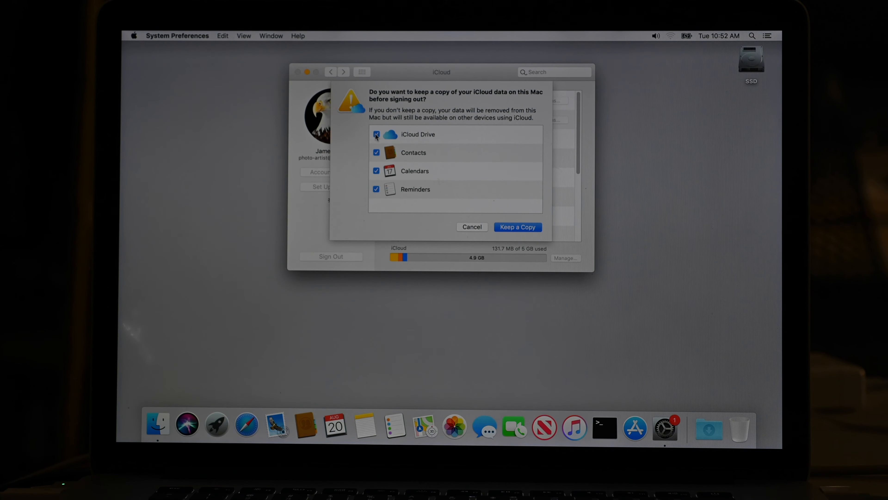
pyautogui.click(376, 134)
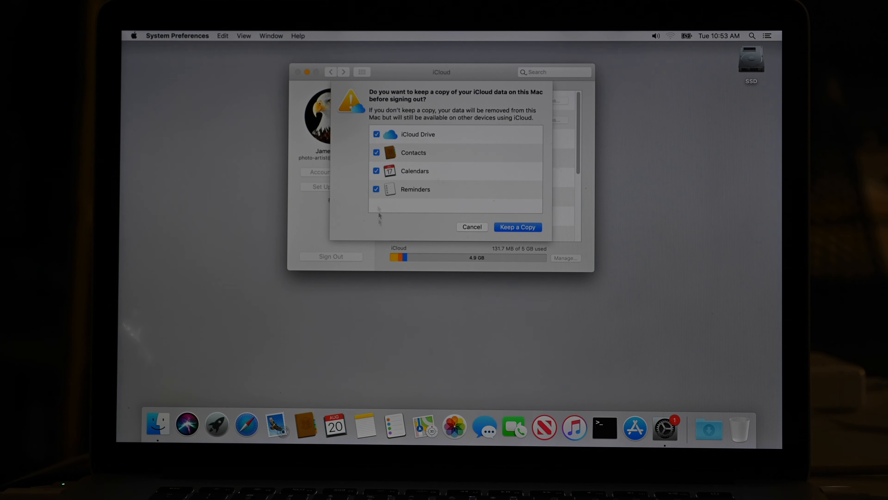
pyautogui.moveTo(367, 138)
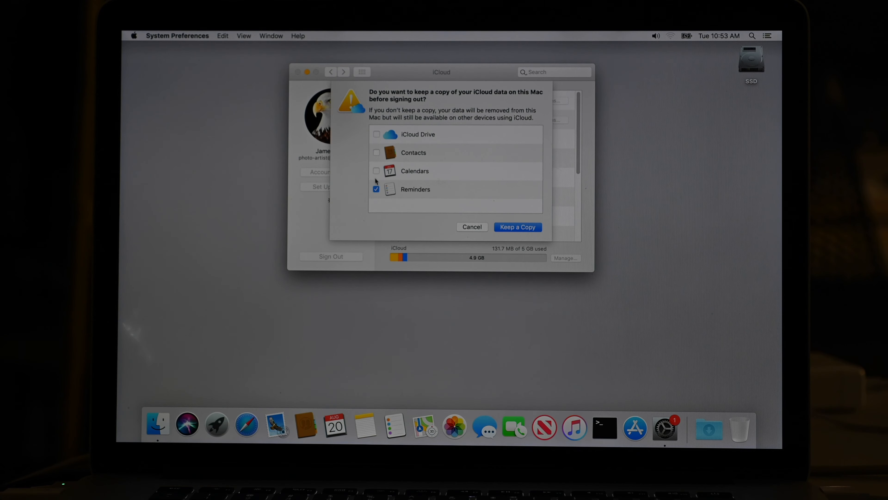
pyautogui.click(517, 227)
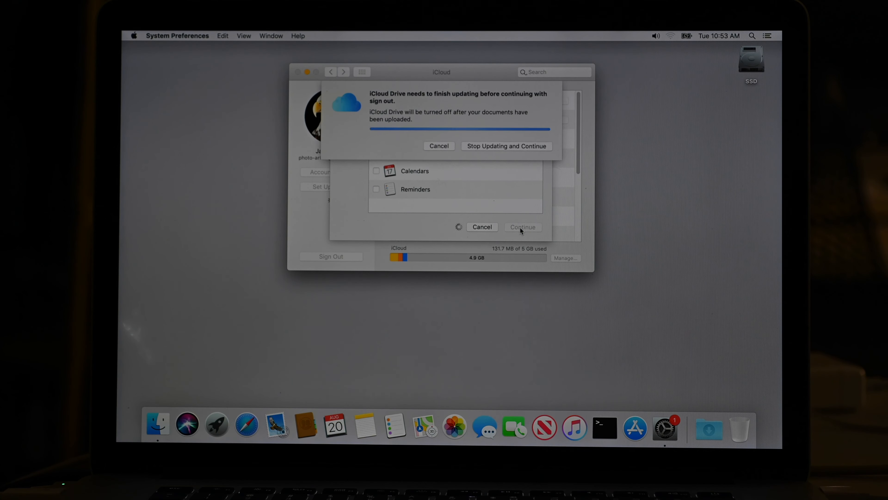
pyautogui.click(504, 145)
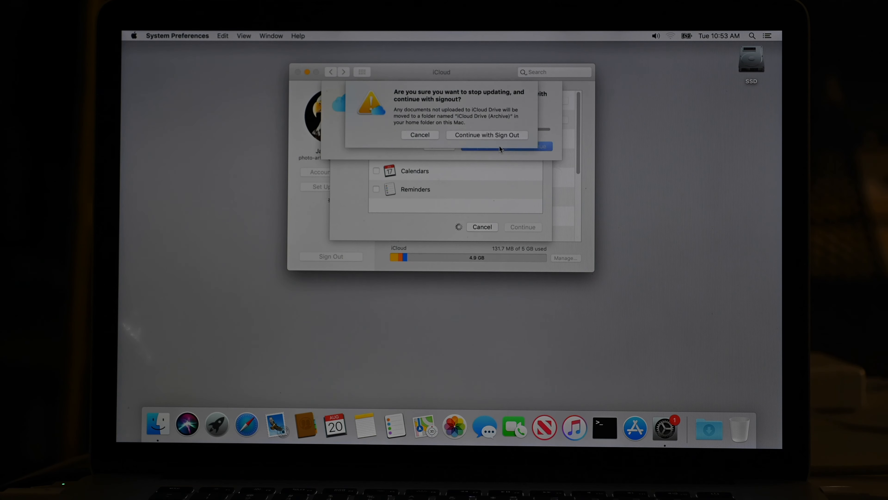
pyautogui.click(486, 135)
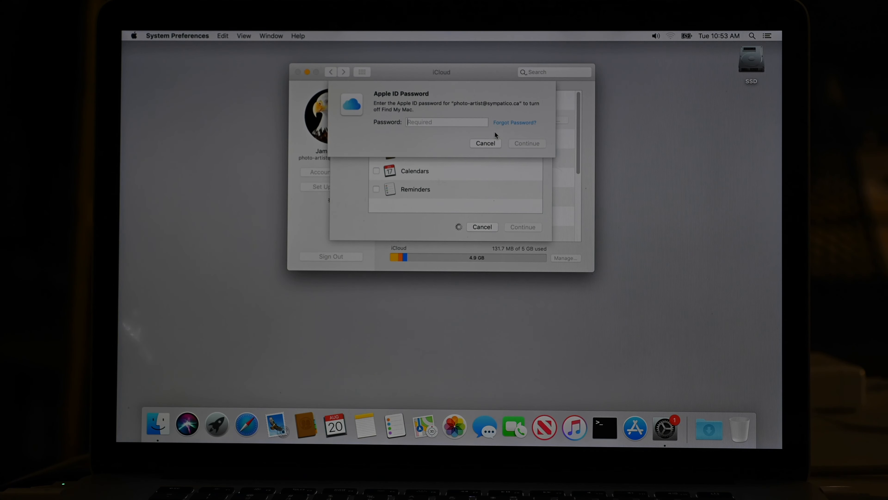
# Step: Enter the Apple ID password to turn off Find My Mac and finish signing out
pyautogui.write('password')
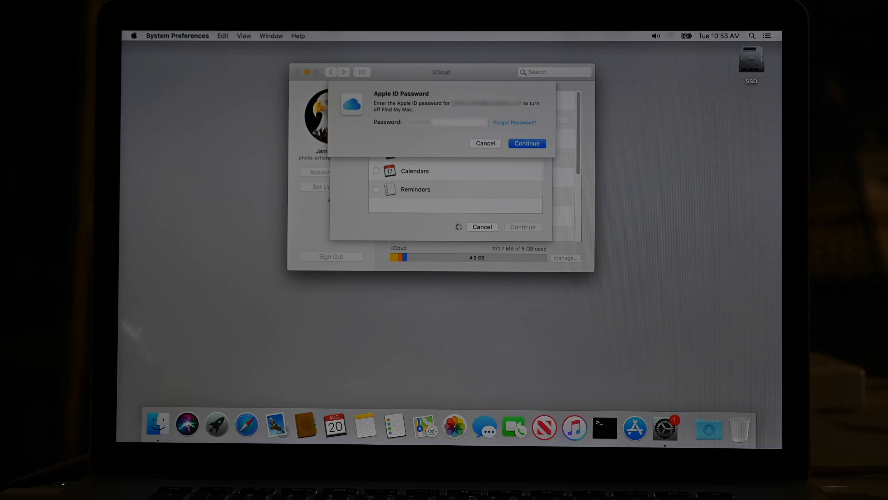
pyautogui.write('password')
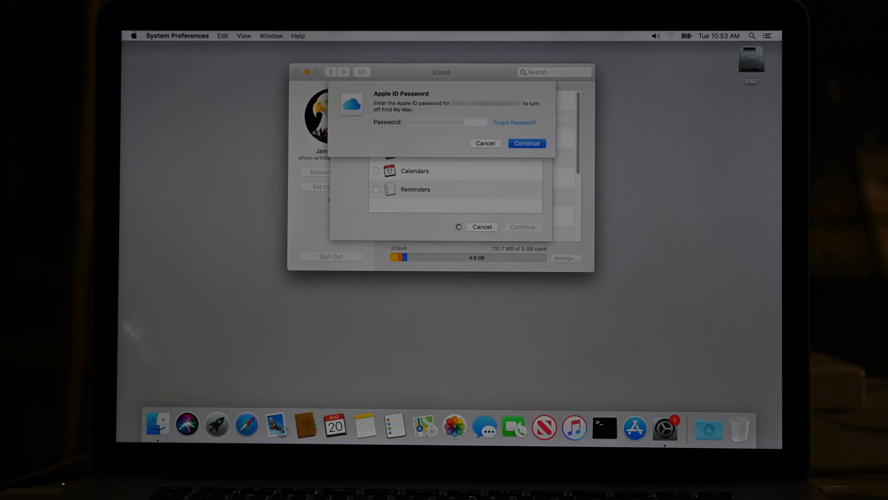
pyautogui.click(525, 144)
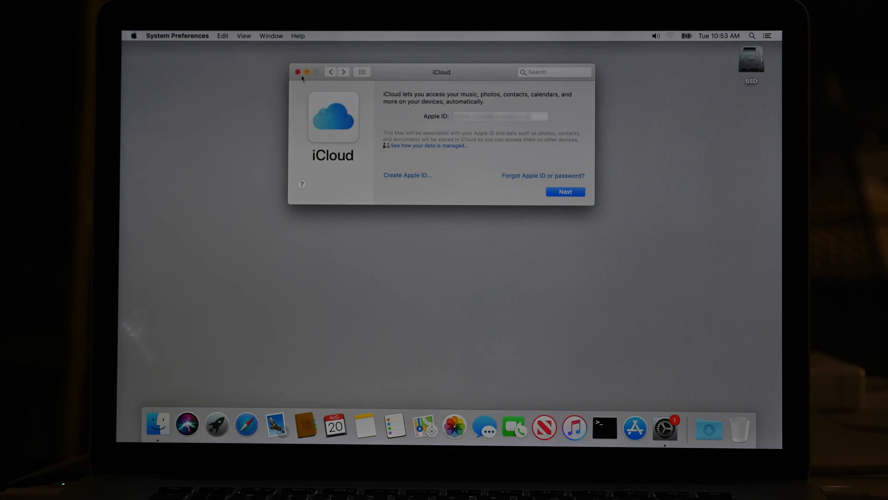
# Step: Close the System Preferences window, leaving the empty Finder desktop
pyautogui.click(297, 72)
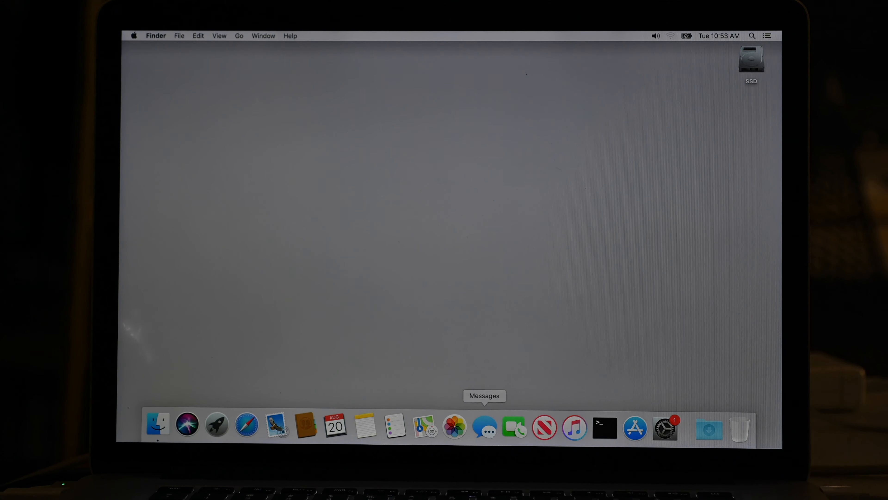
pyautogui.moveTo(453, 423)
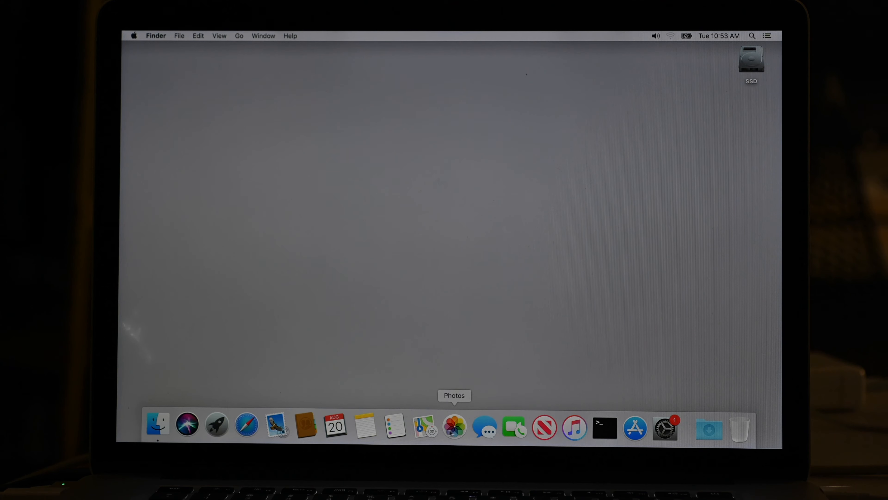
pyautogui.moveTo(484, 426)
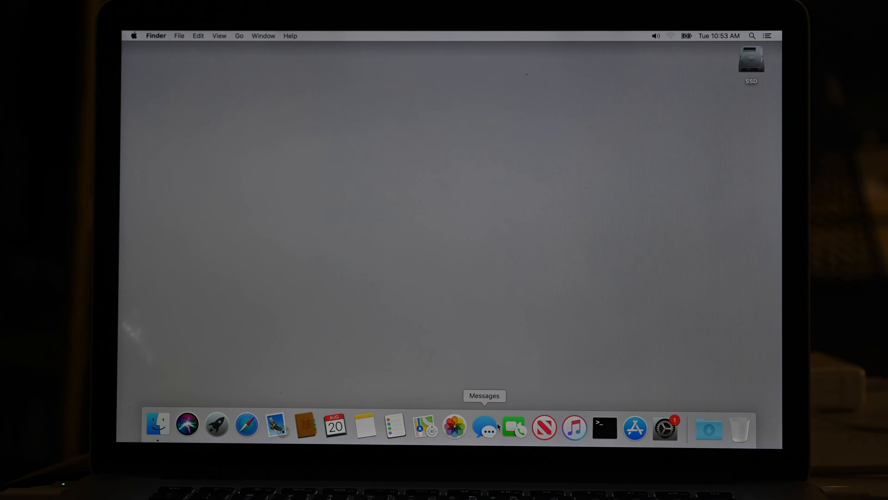
pyautogui.moveTo(497, 426)
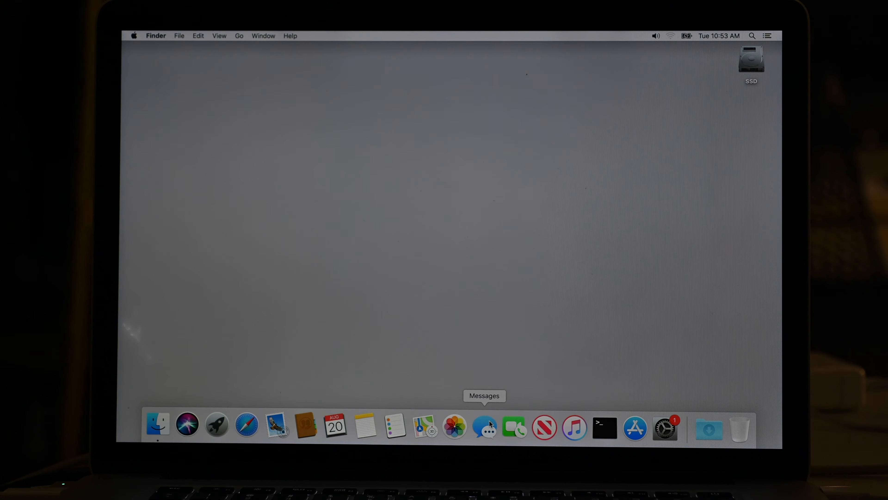
pyautogui.moveTo(543, 427)
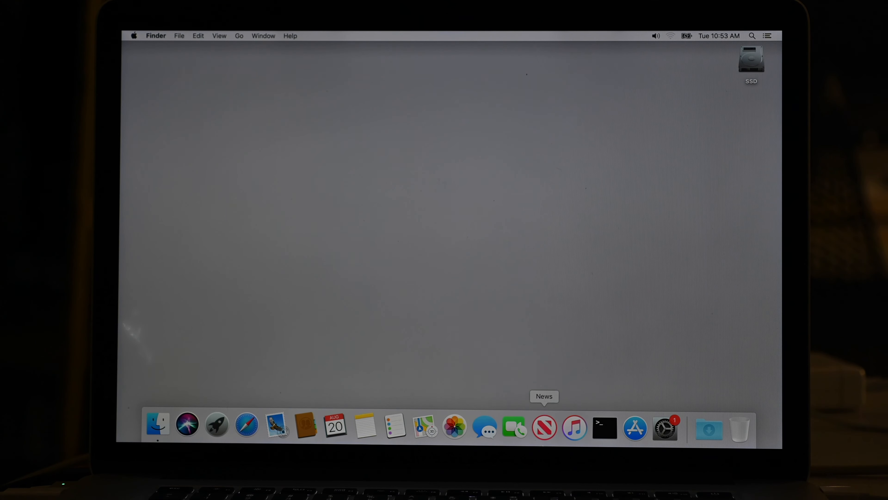
pyautogui.moveTo(634, 427)
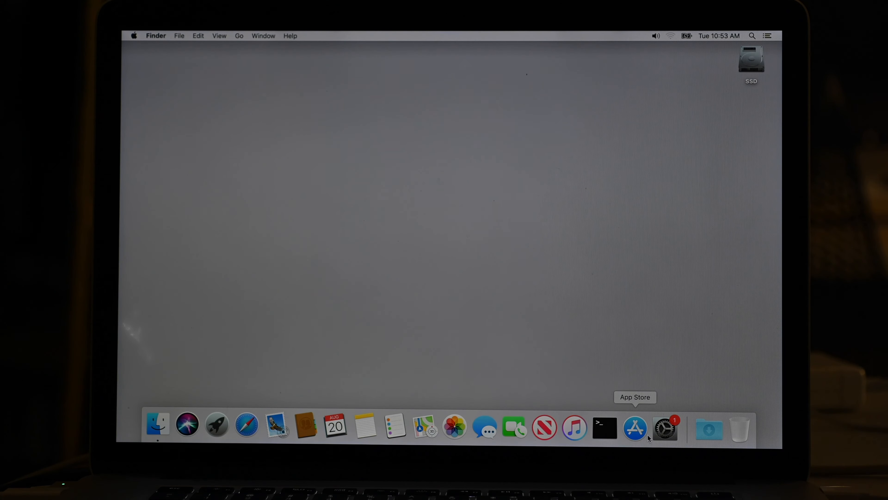
pyautogui.moveTo(665, 429)
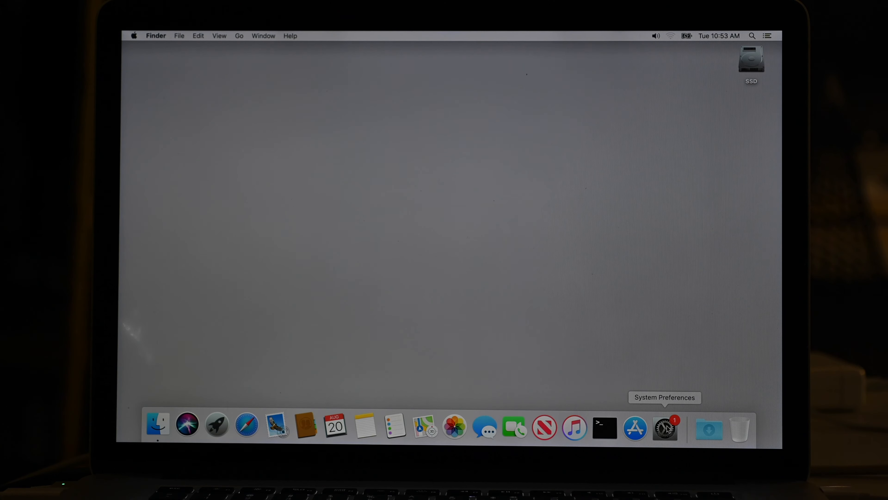
pyautogui.moveTo(561, 346)
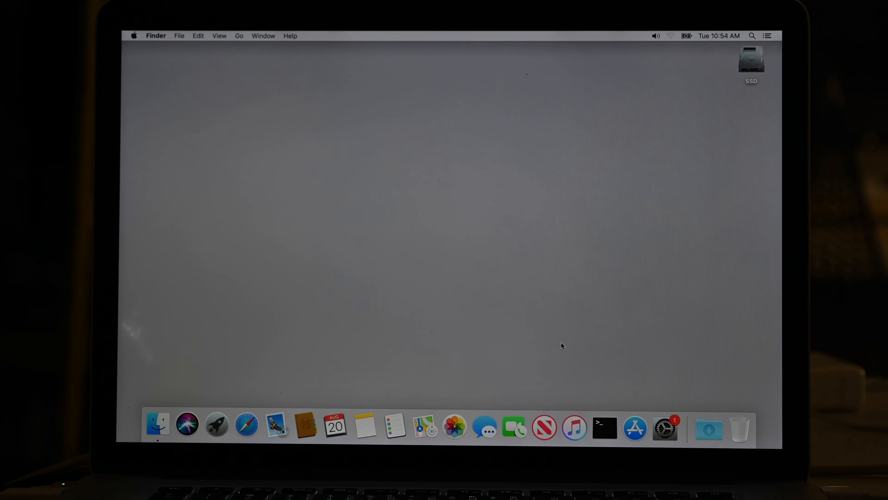
pyautogui.moveTo(563, 341)
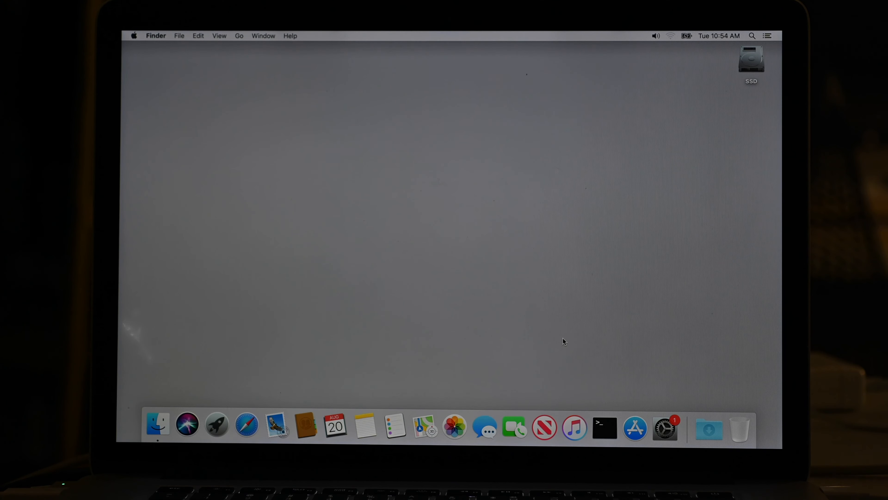
pyautogui.moveTo(566, 336)
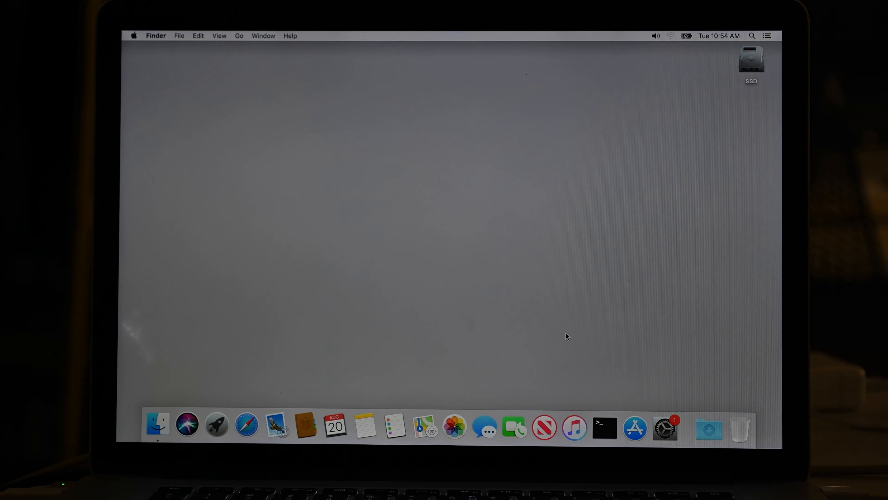